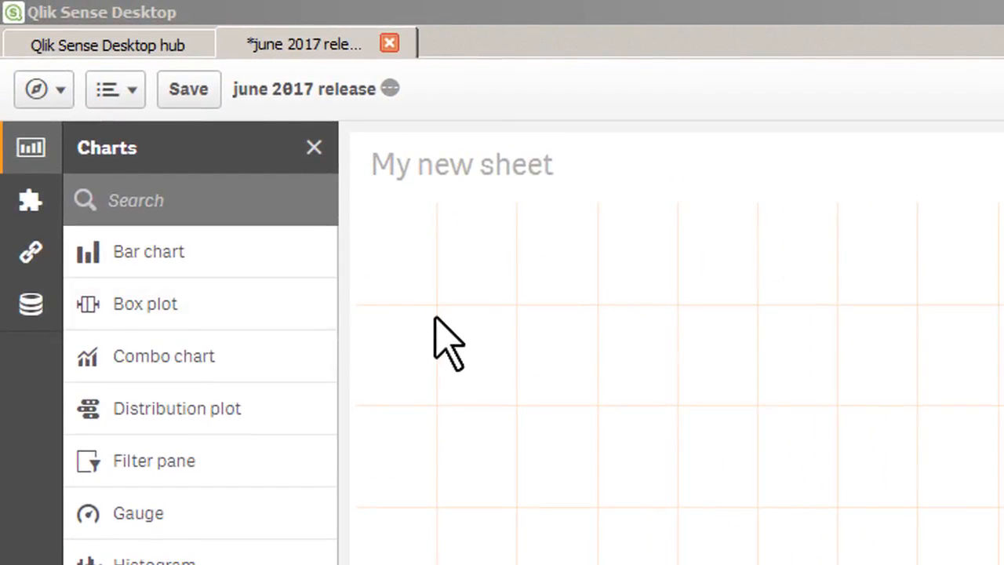
mouse_move(467, 357)
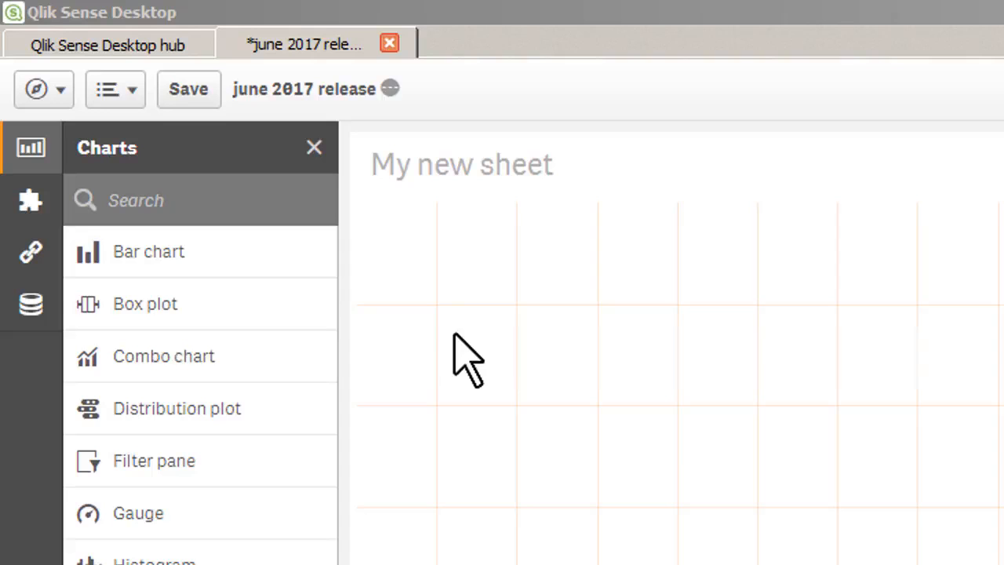
mouse_move(438, 385)
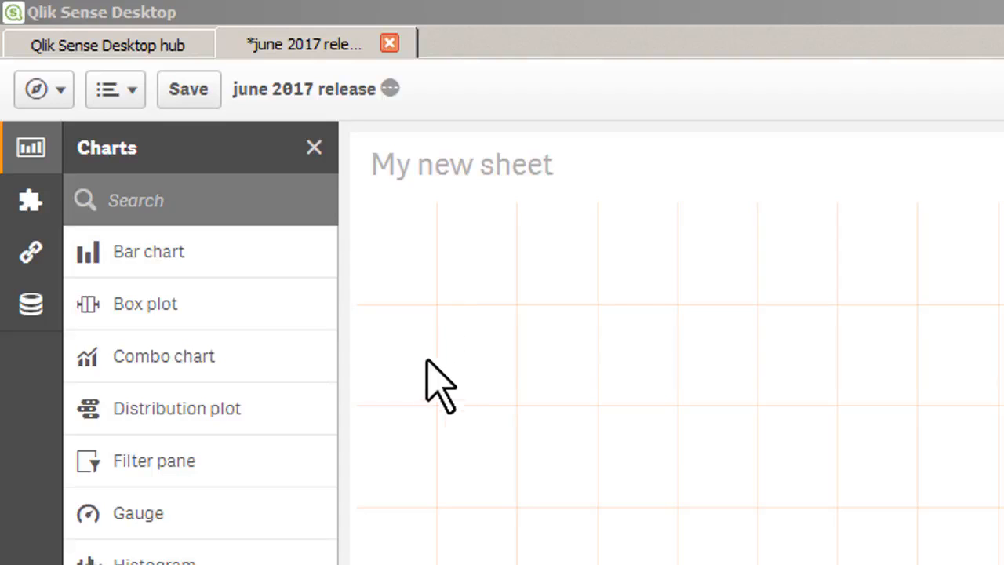
mouse_move(204, 303)
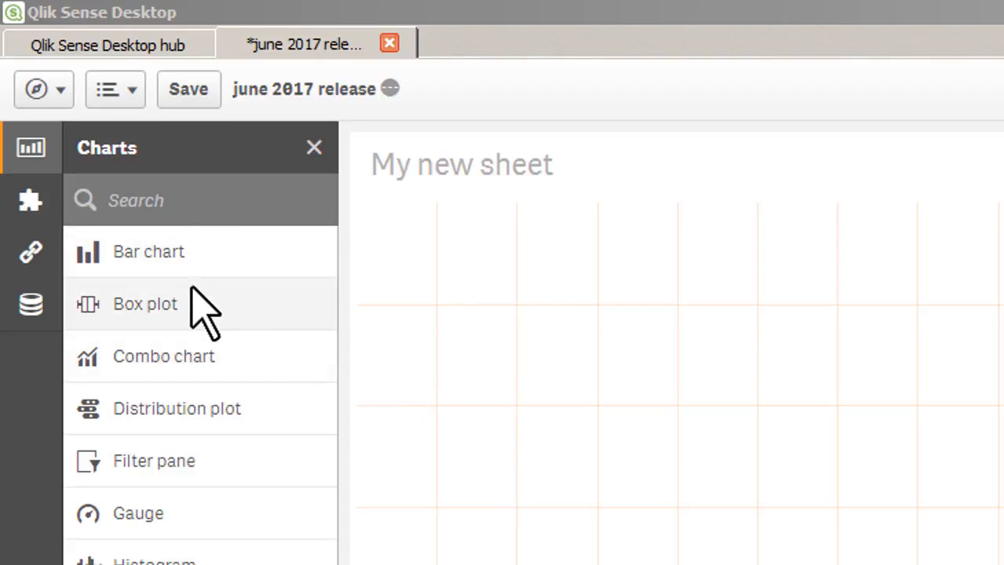
mouse_move(208, 314)
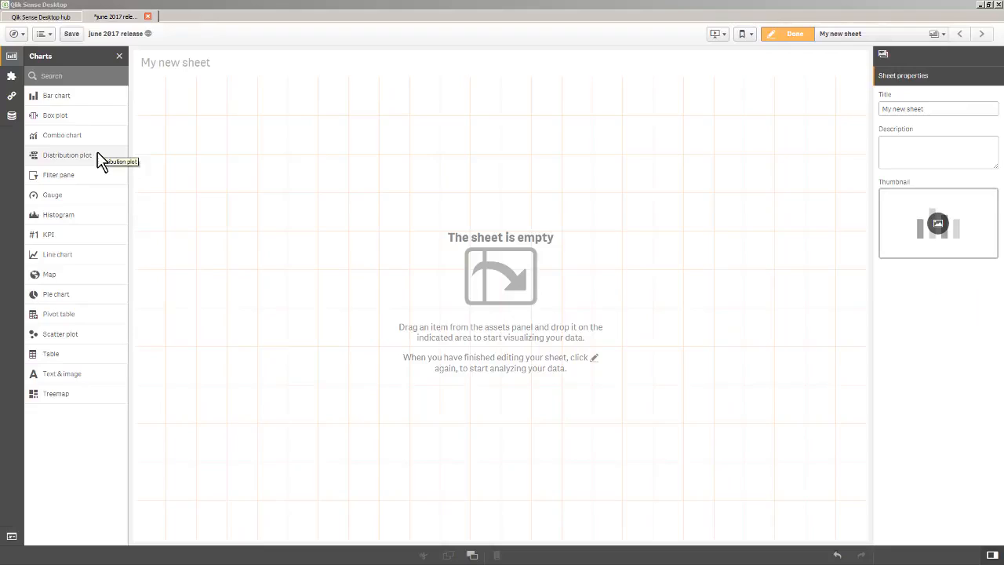
mouse_move(85, 106)
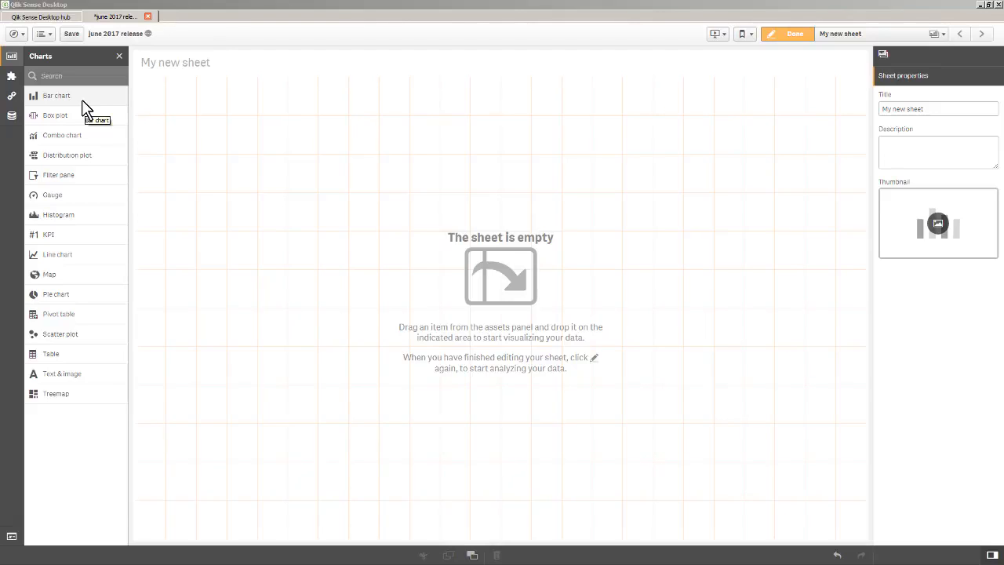
- Place a bar chart of Sum(Sales) by Country and CategoryName, with grouped bars
left_click_drag(57, 95, 302, 246)
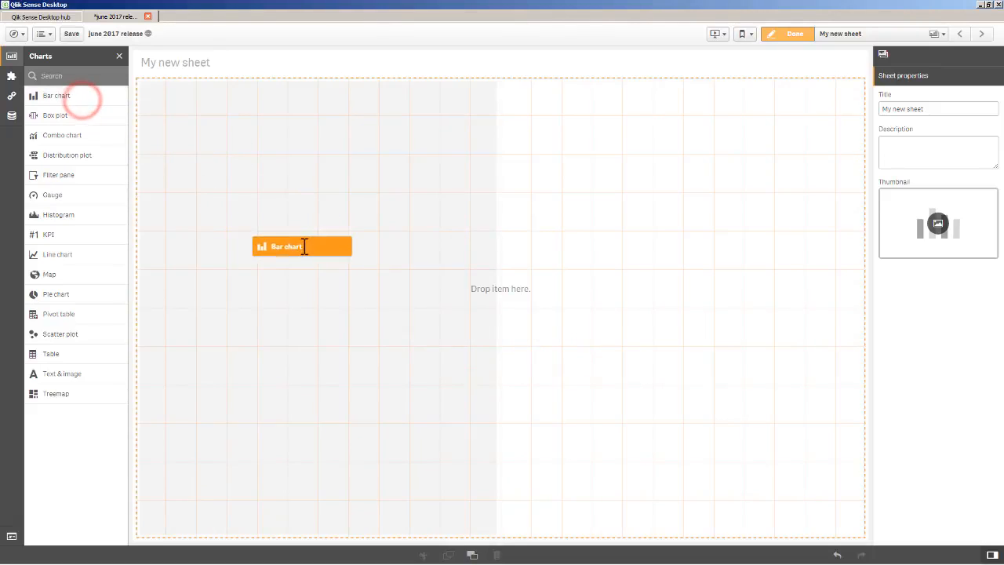
left_click_drag(302, 247, 318, 311)
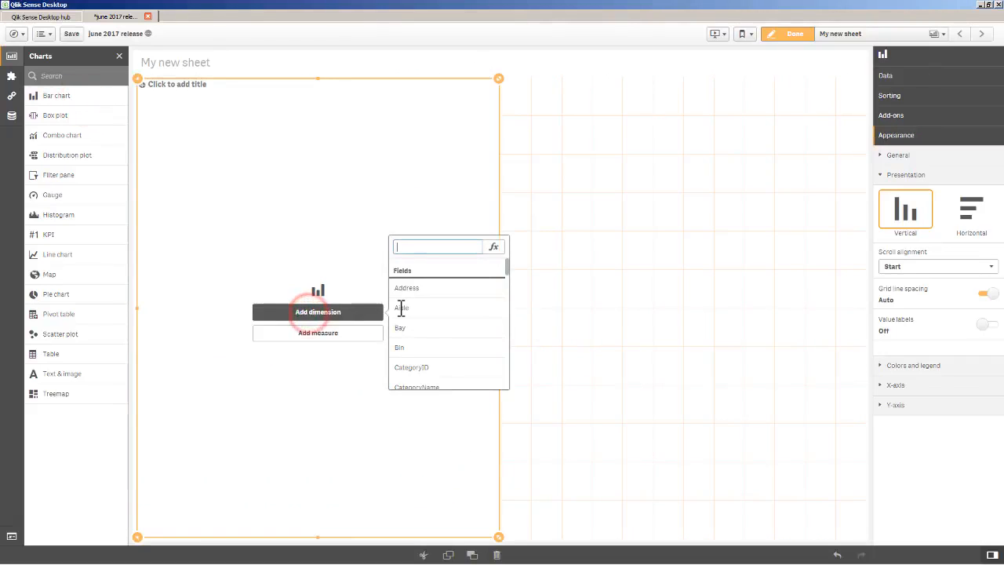
scroll("down", 3)
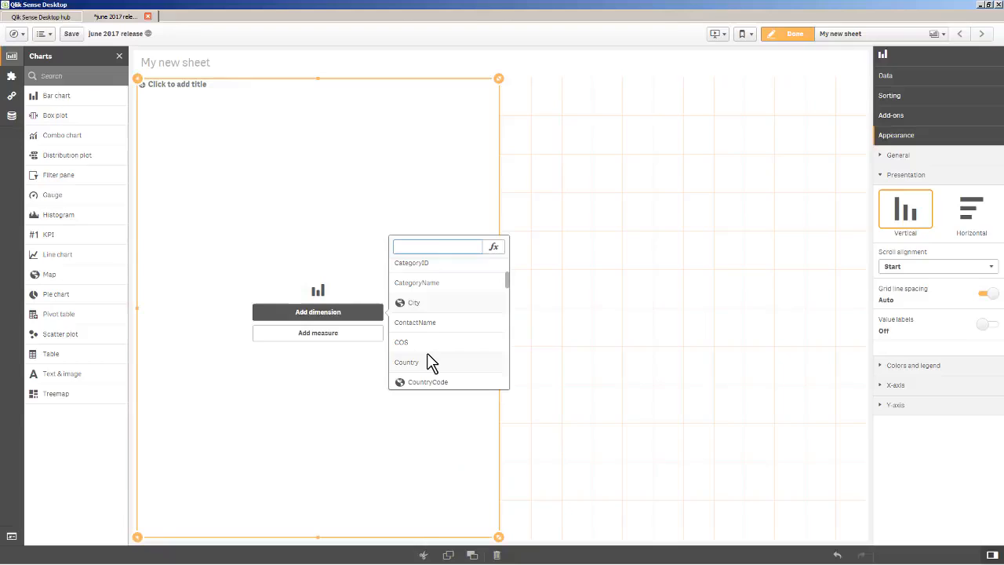
left_click(406, 361)
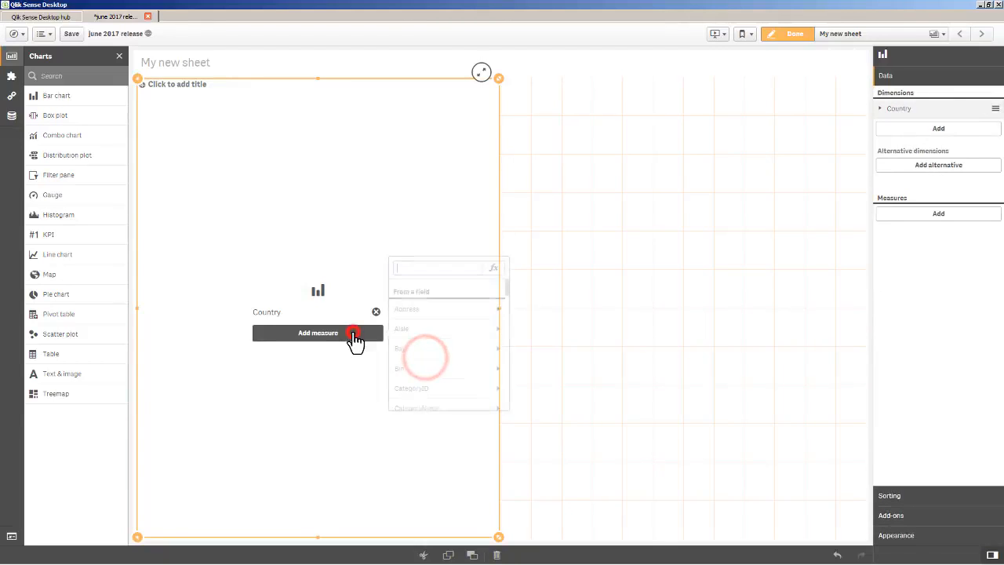
type("sa")
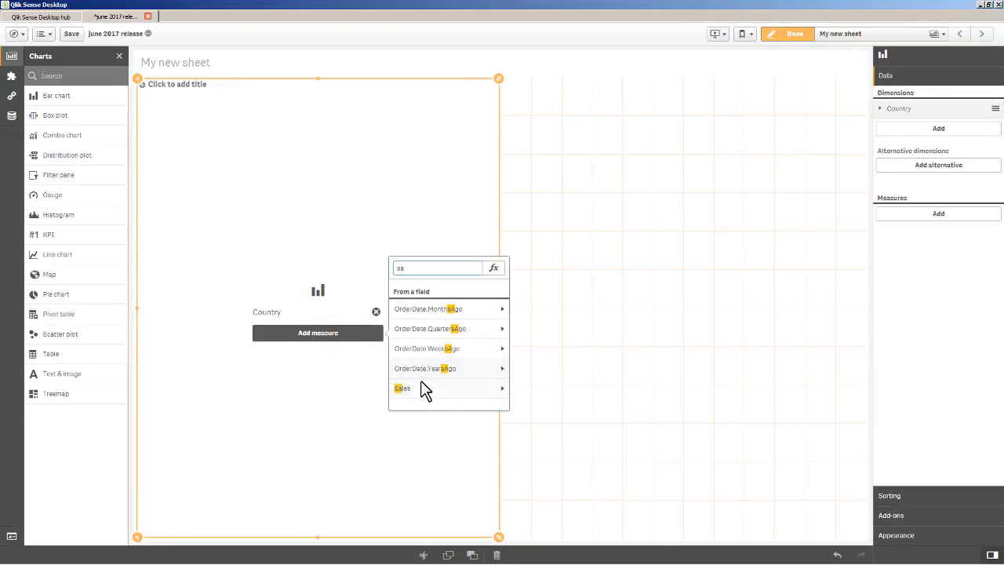
left_click(402, 387)
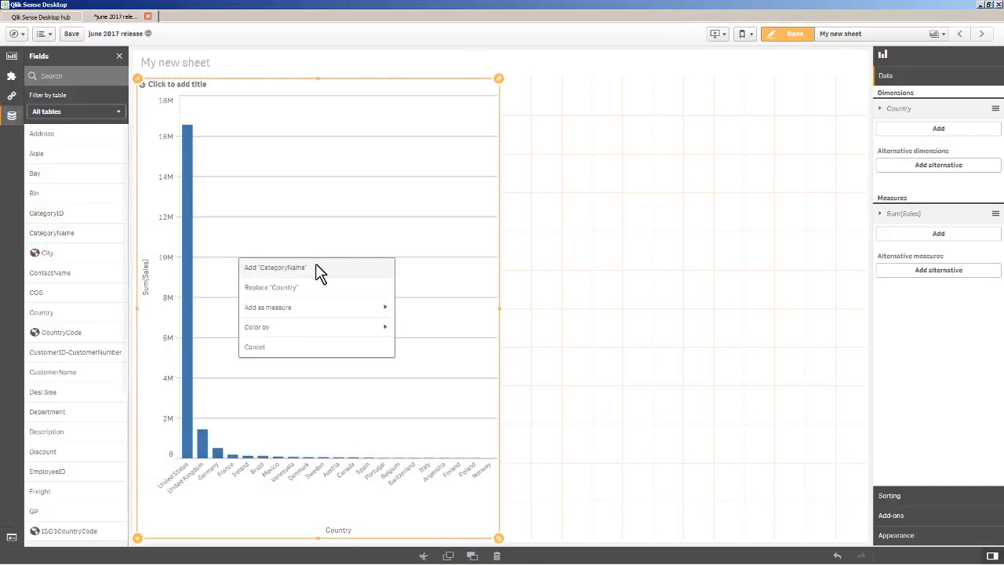
left_click(274, 267)
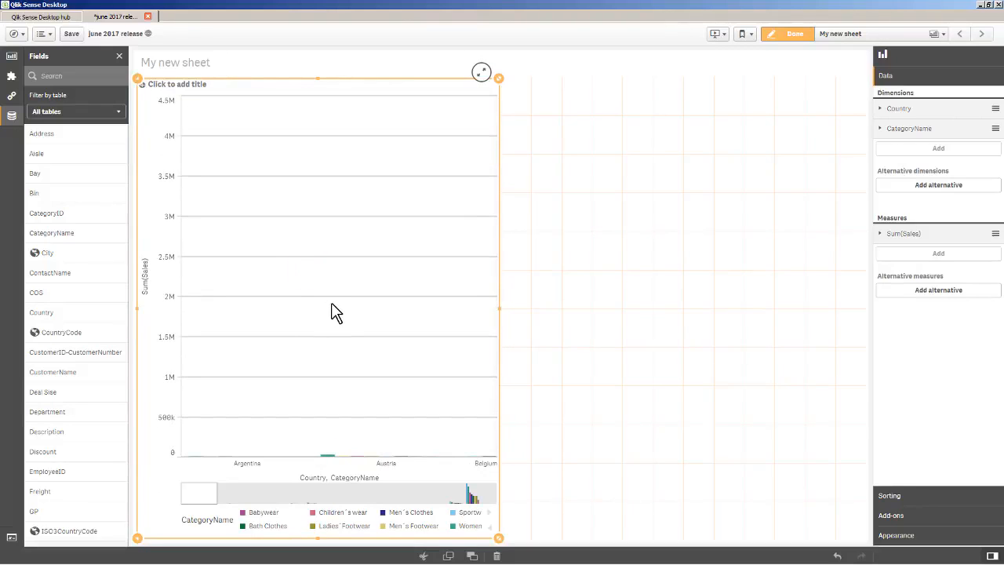
mouse_move(402, 414)
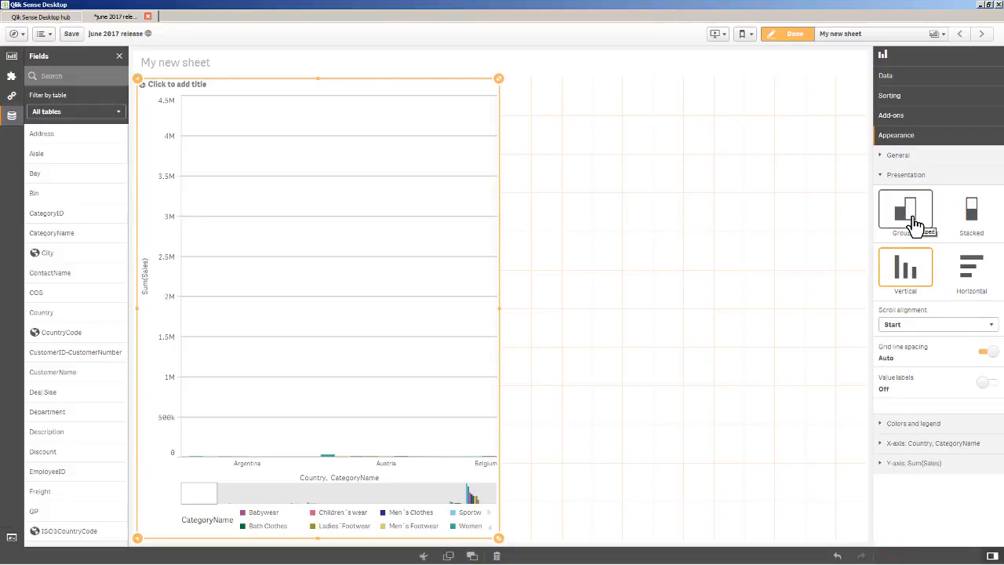
left_click(906, 211)
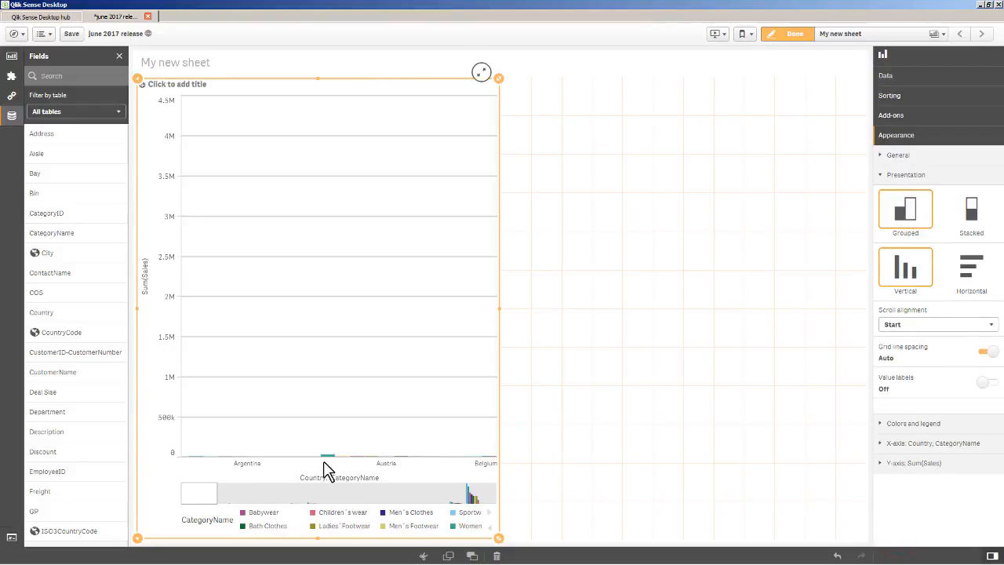
mouse_move(352, 461)
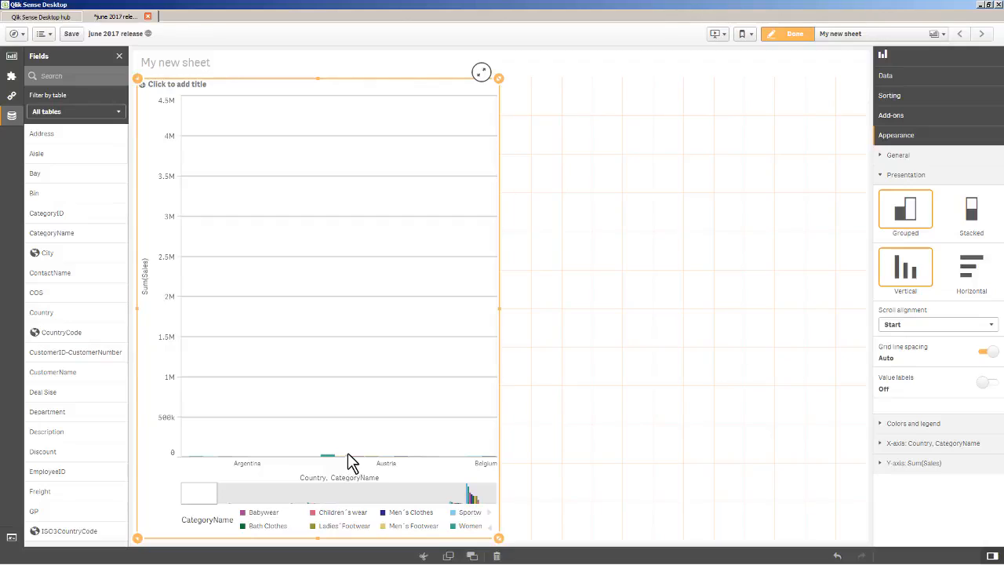
mouse_move(775, 57)
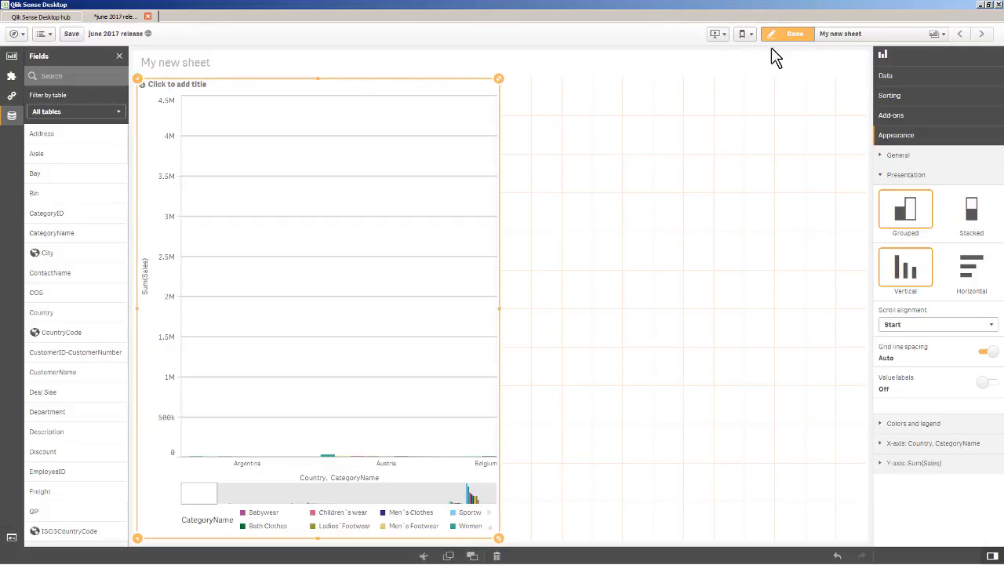
- Preview the grouped bar chart outside edit mode, then return to editing
left_click(794, 34)
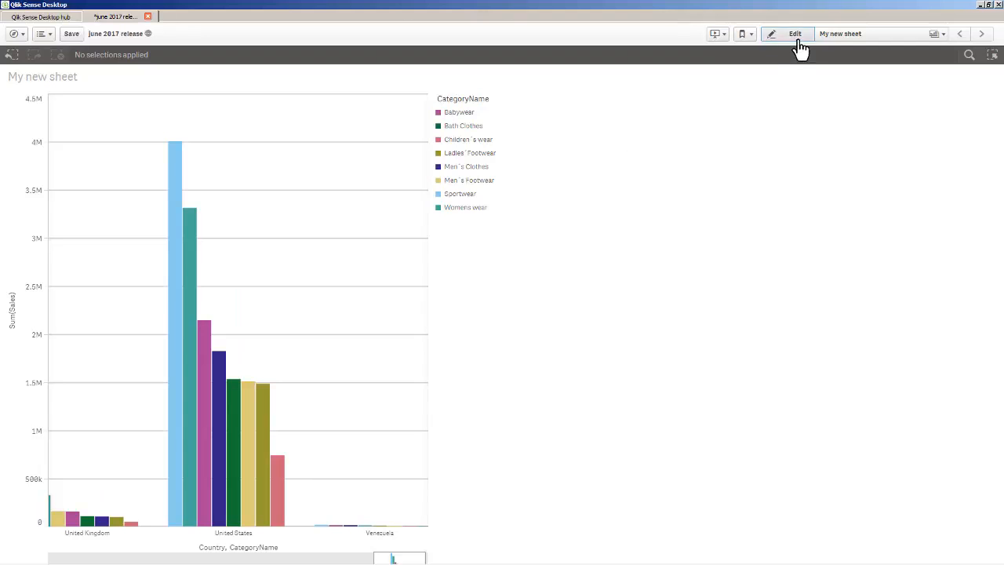
left_click(794, 33)
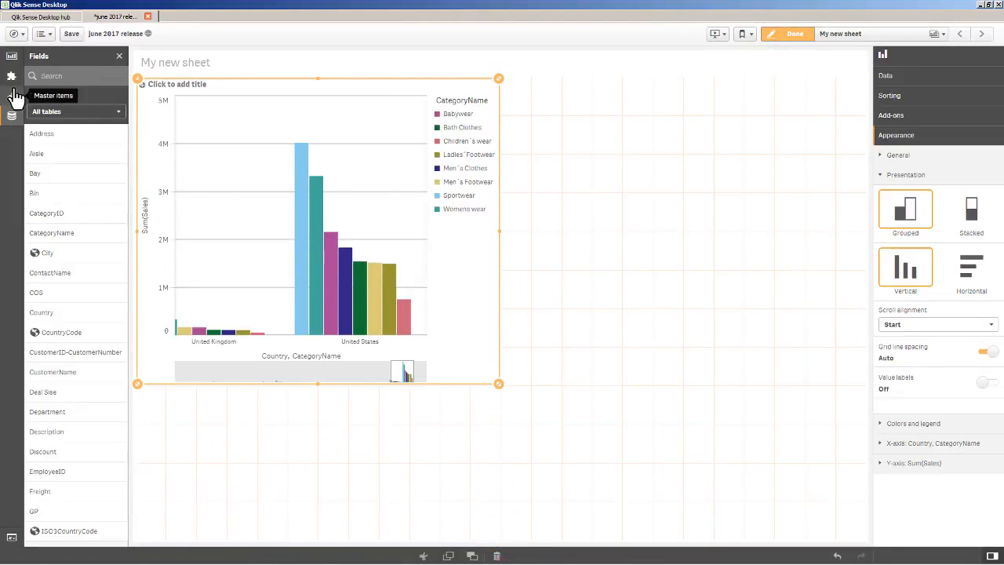
- Add the sales table from Master items and make the chart a horizontal distribution plot
left_click(12, 76)
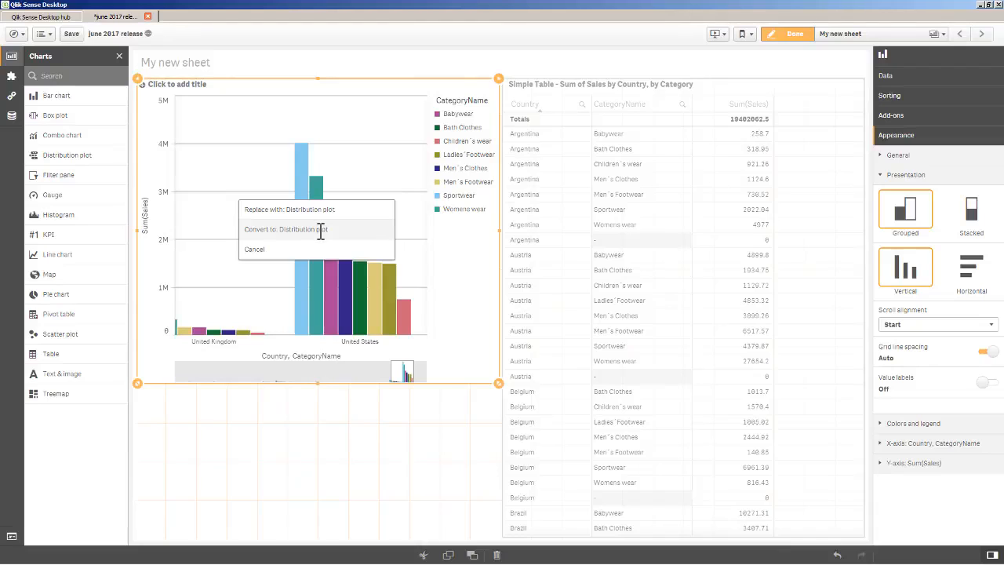
left_click(284, 229)
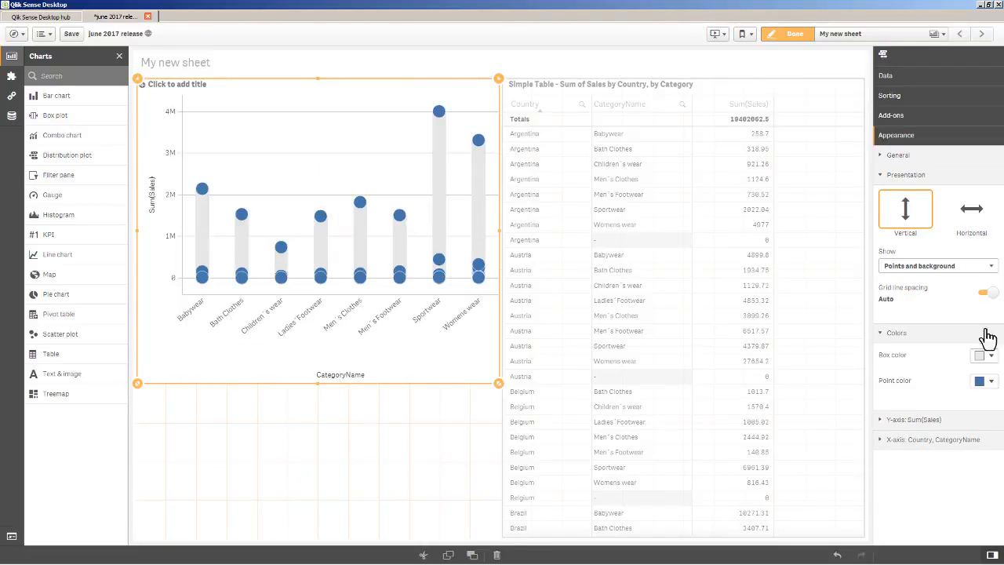
left_click(971, 209)
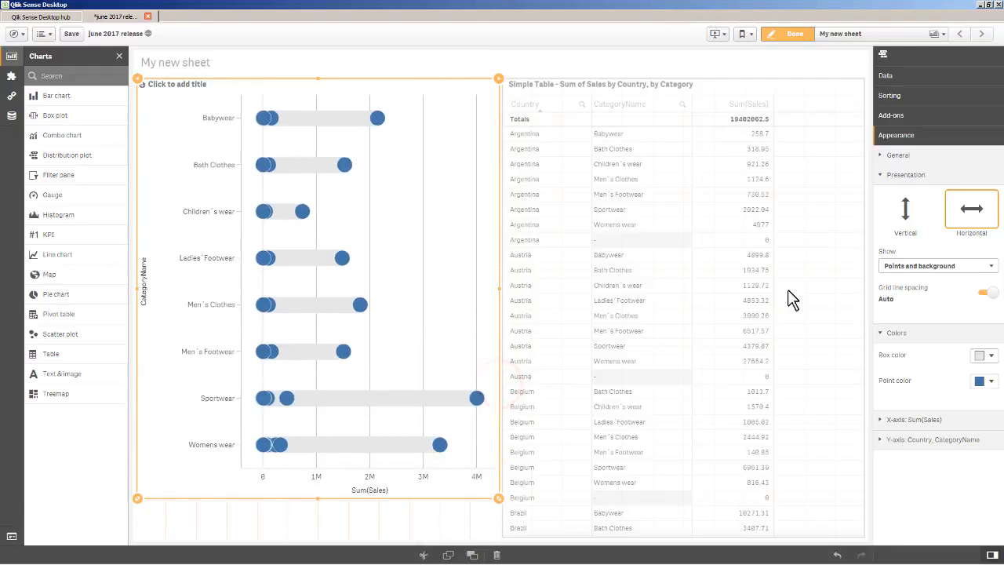
mouse_move(908, 87)
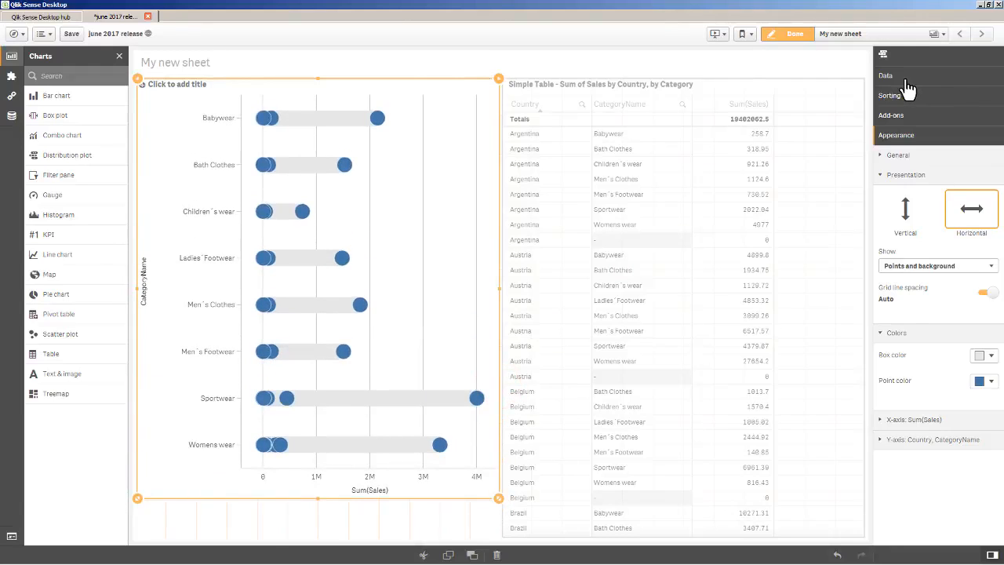
left_click(885, 75)
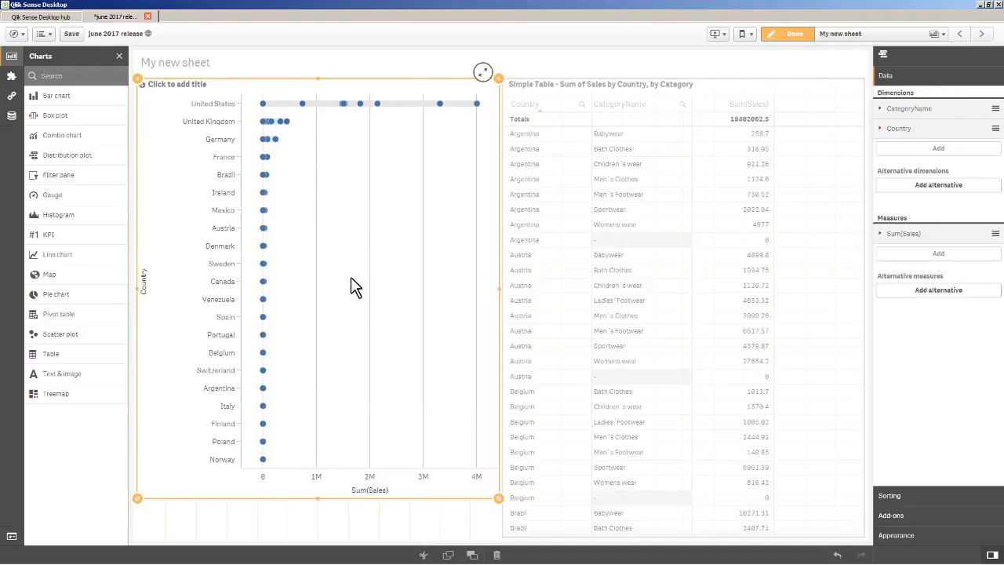
mouse_move(353, 283)
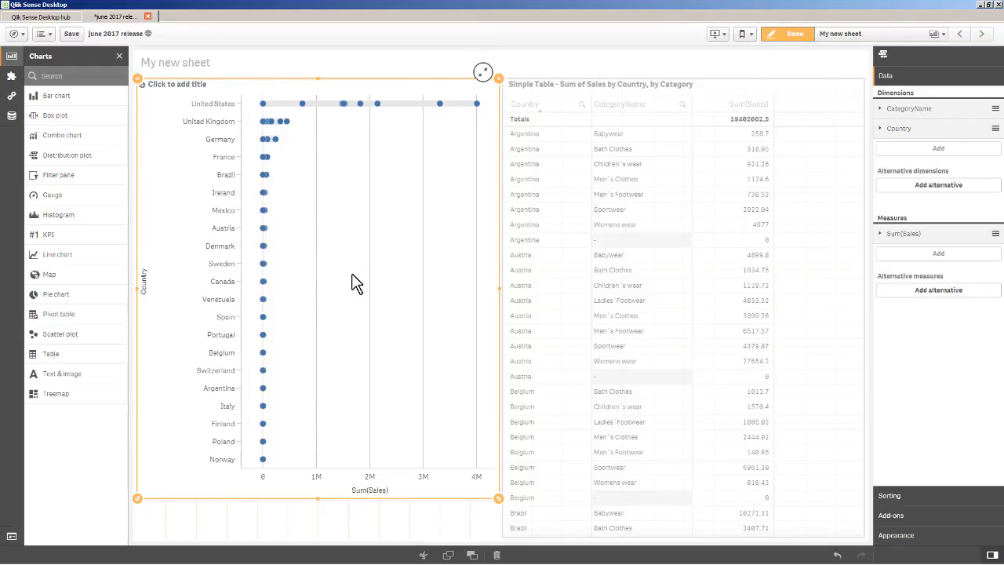
mouse_move(312, 171)
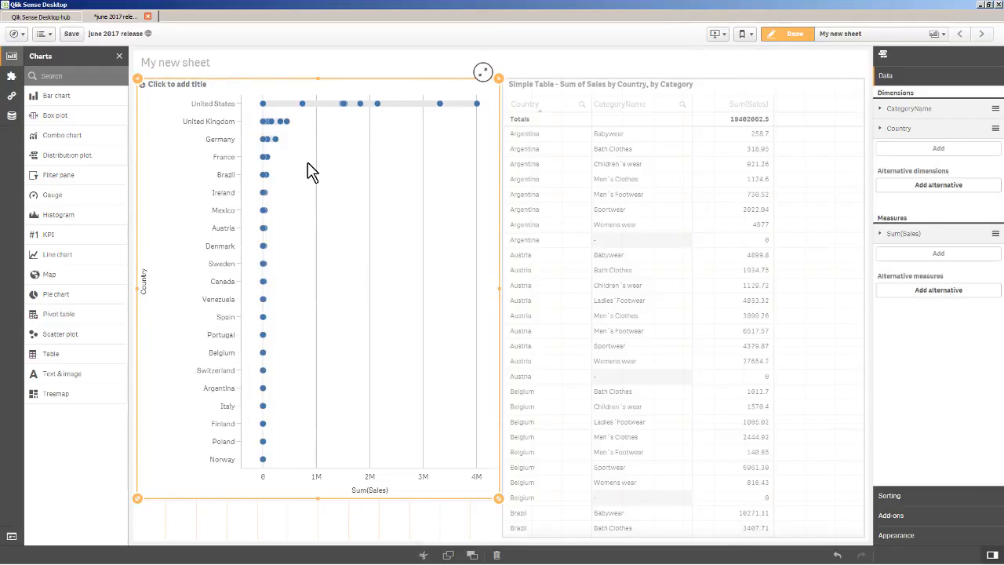
mouse_move(281, 123)
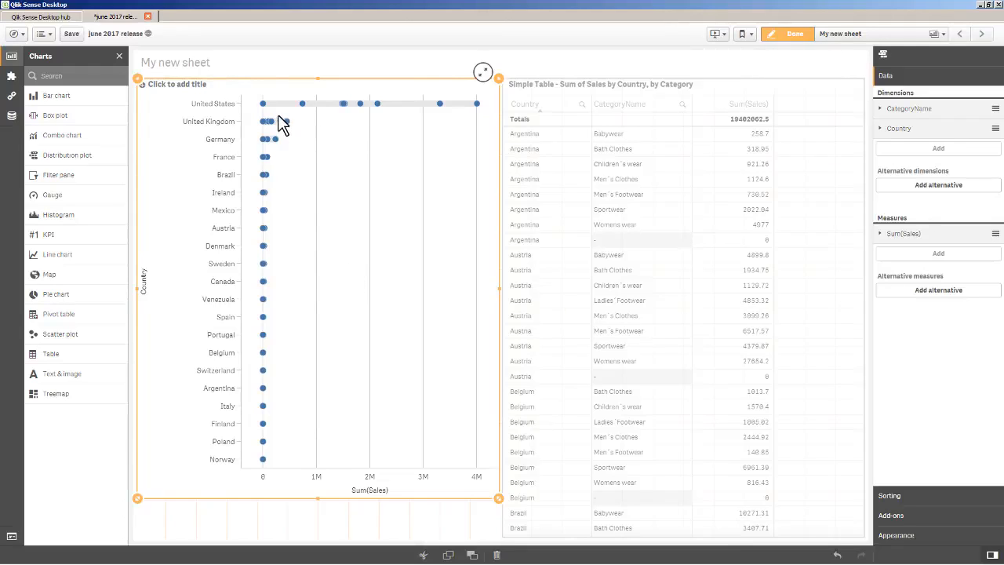
mouse_move(304, 123)
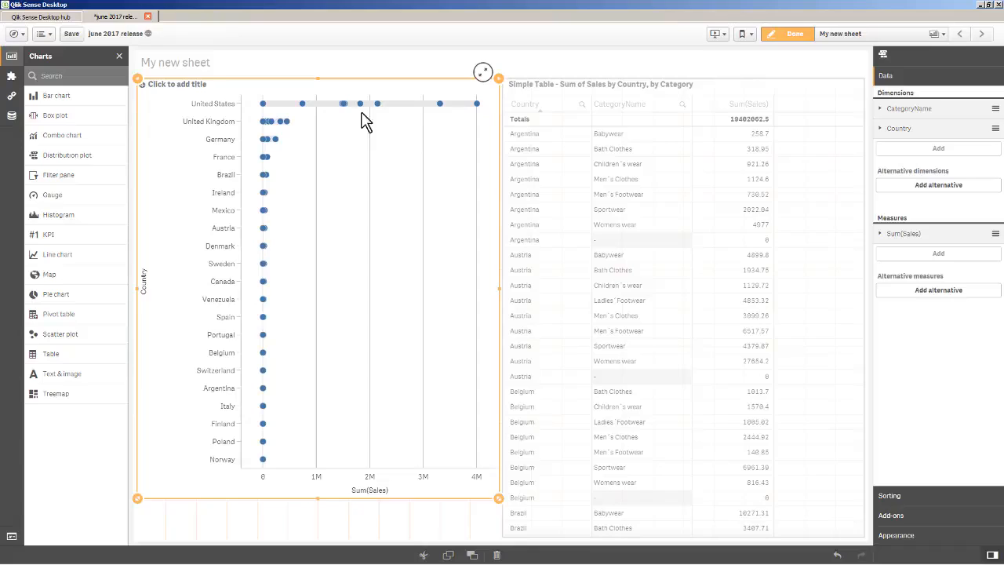
mouse_move(480, 110)
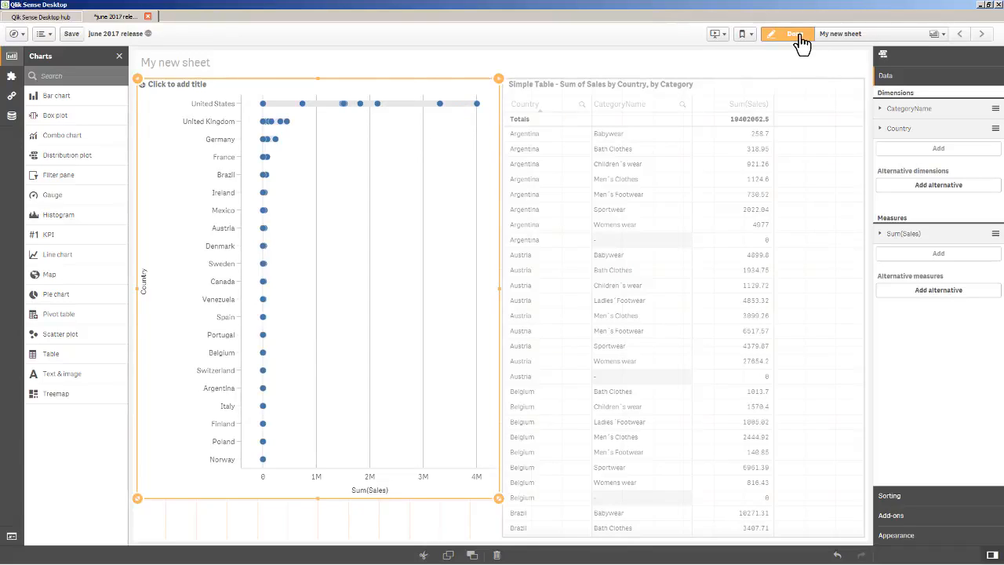
- Sort the sales table by Sum(Sales) descending and enlarge the dot chart
left_click(794, 33)
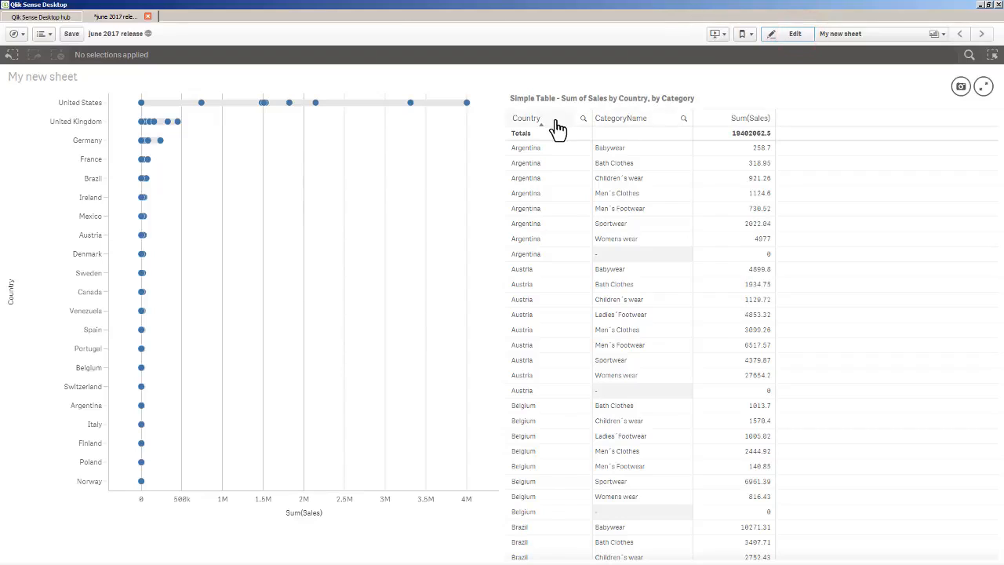
left_click(750, 118)
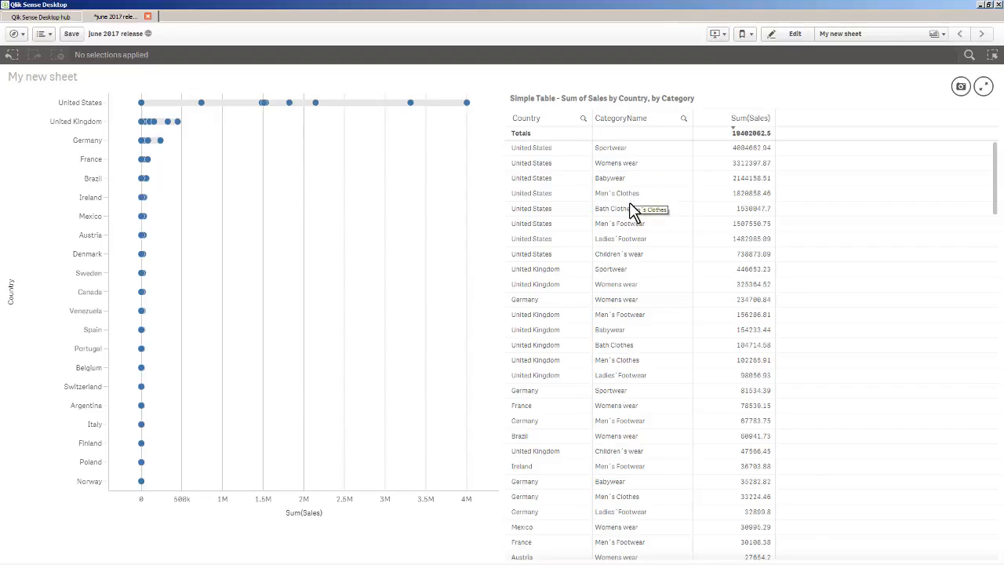
mouse_move(634, 235)
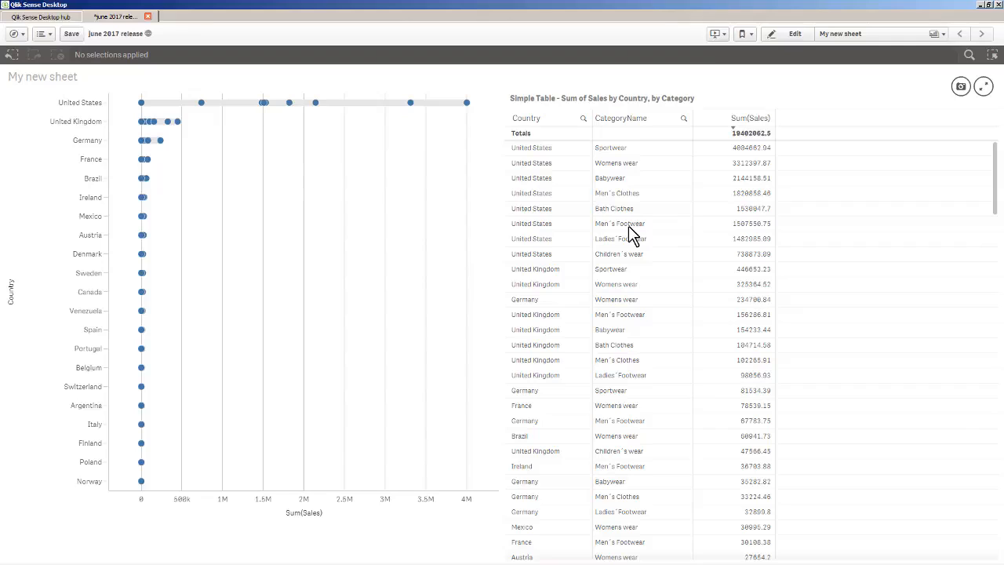
mouse_move(634, 265)
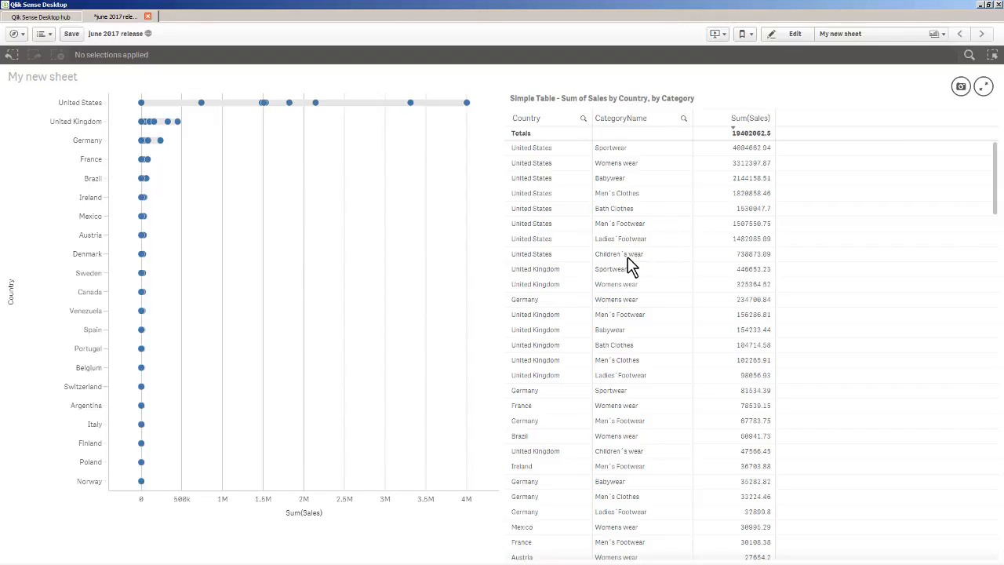
mouse_move(416, 125)
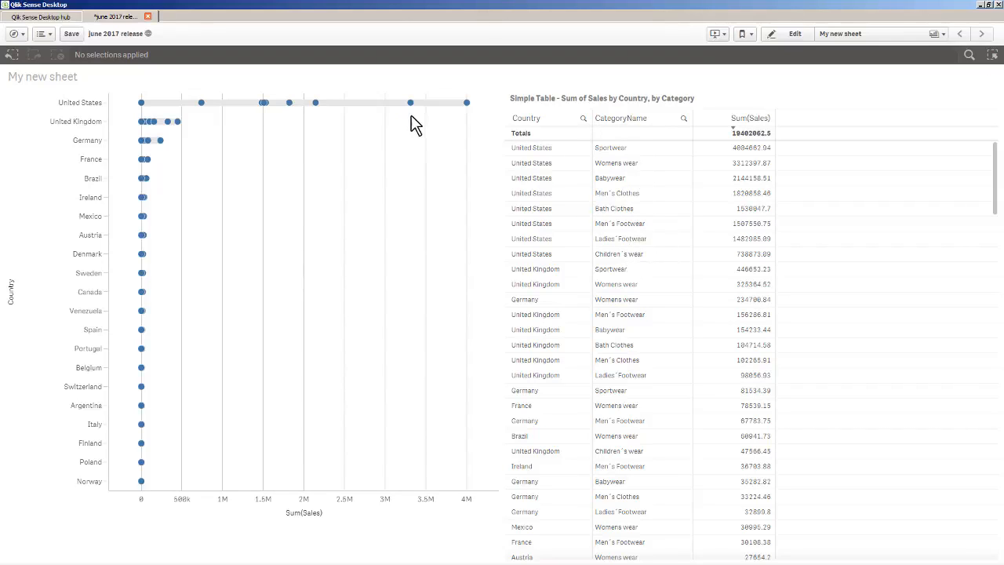
mouse_move(466, 102)
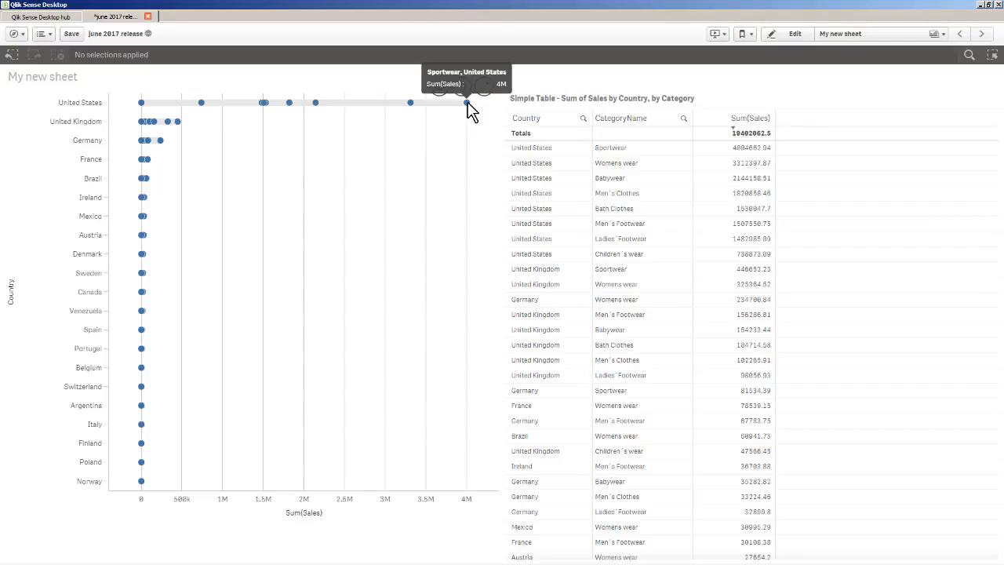
mouse_move(434, 112)
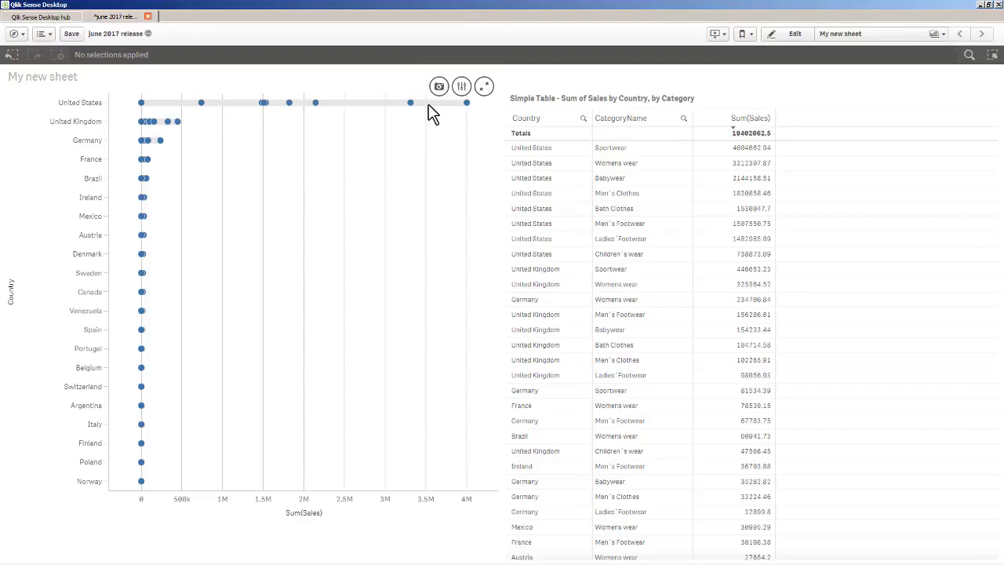
mouse_move(179, 145)
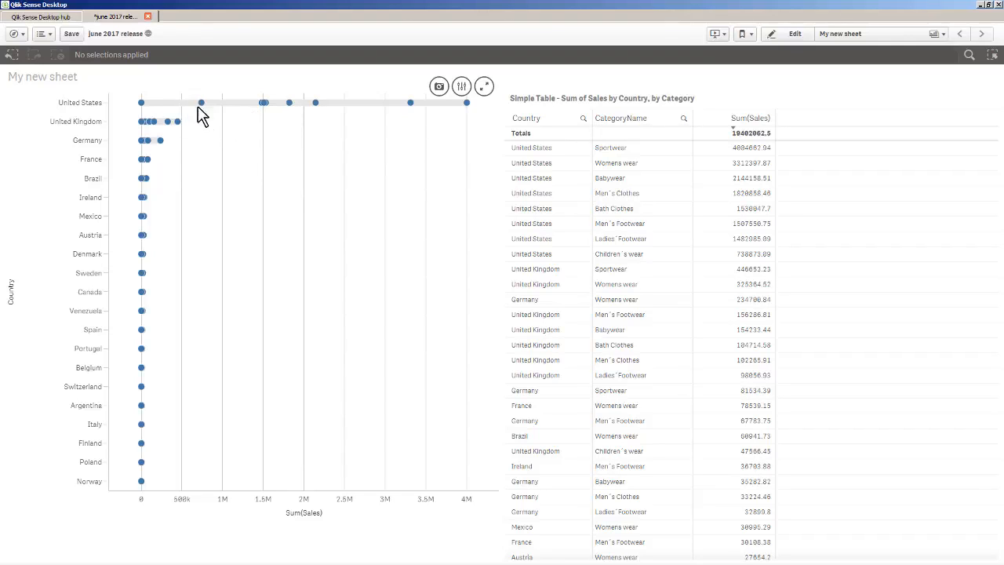
mouse_move(159, 413)
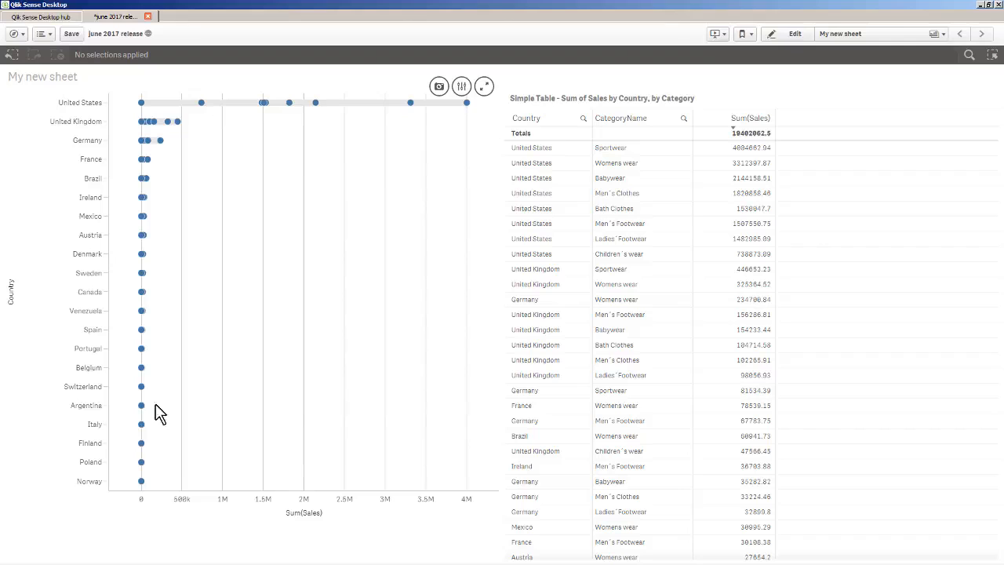
mouse_move(385, 310)
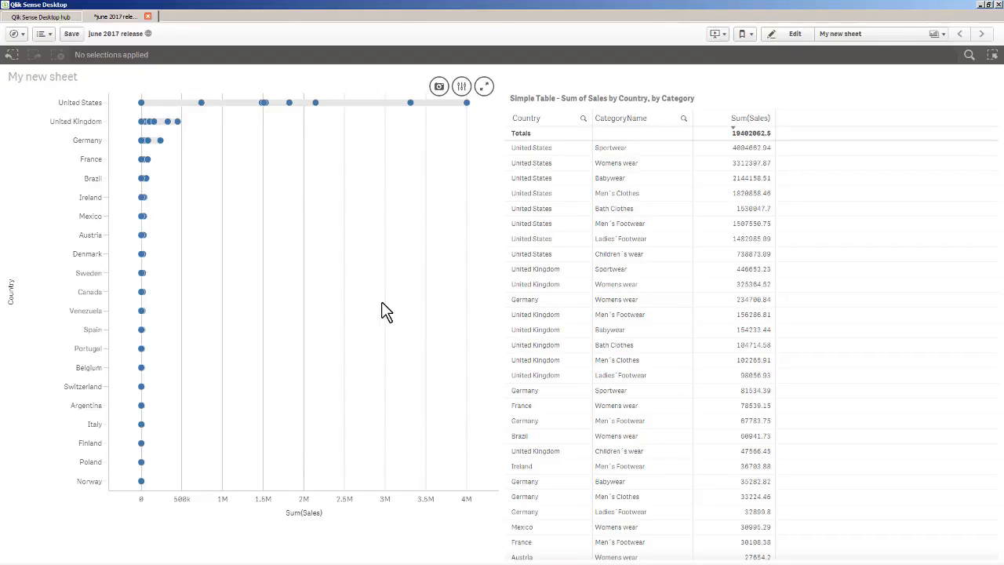
mouse_move(318, 134)
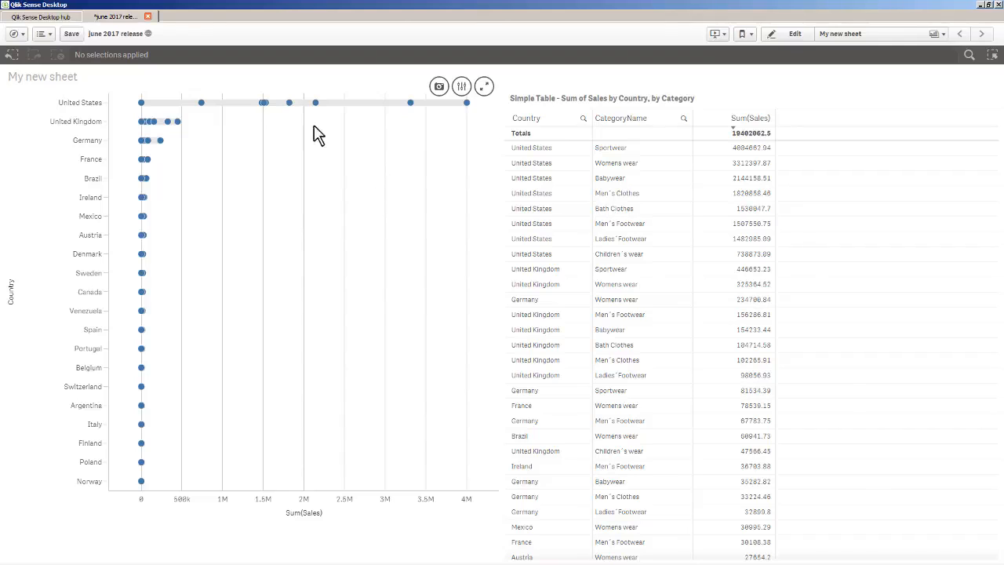
mouse_move(216, 122)
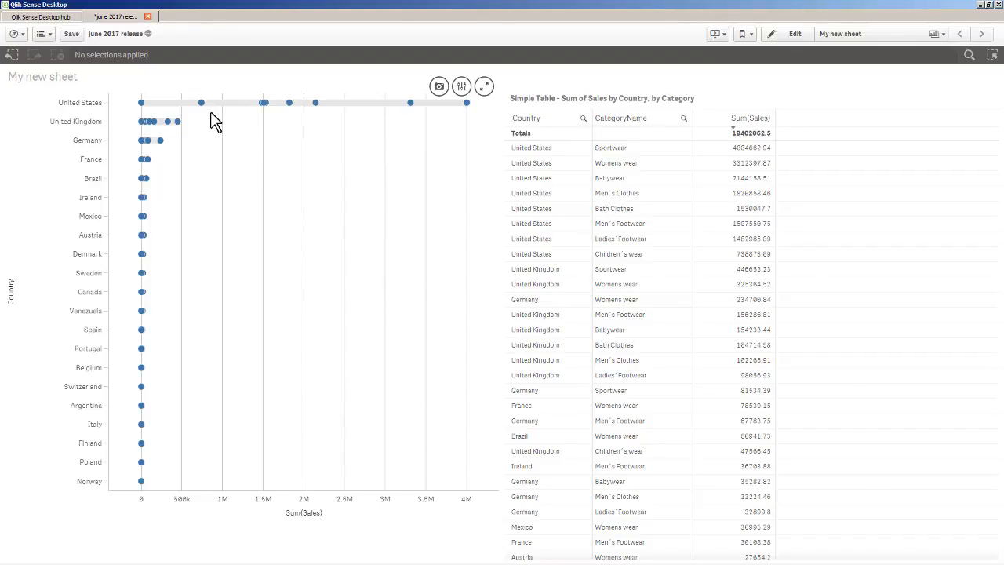
mouse_move(502, 102)
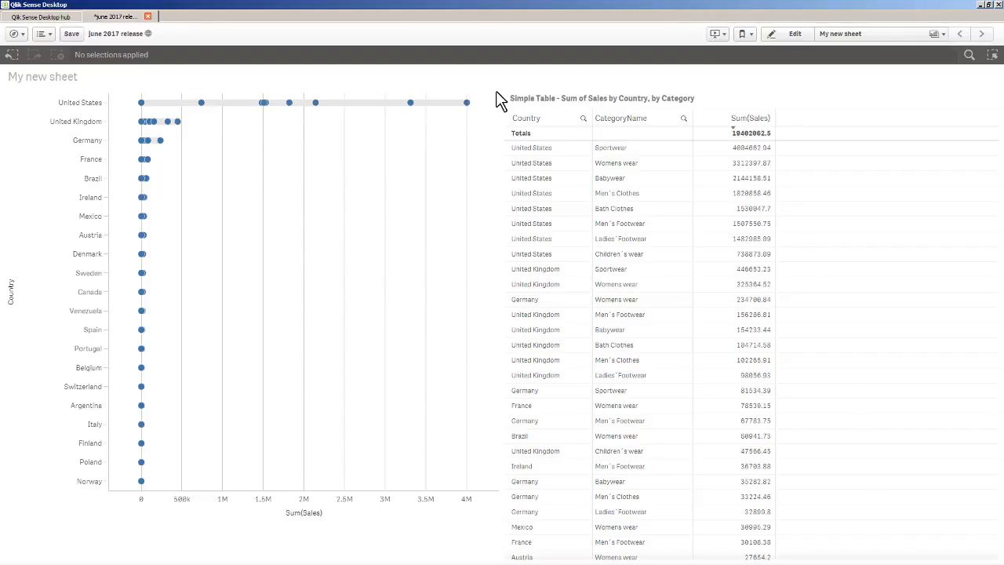
mouse_move(485, 86)
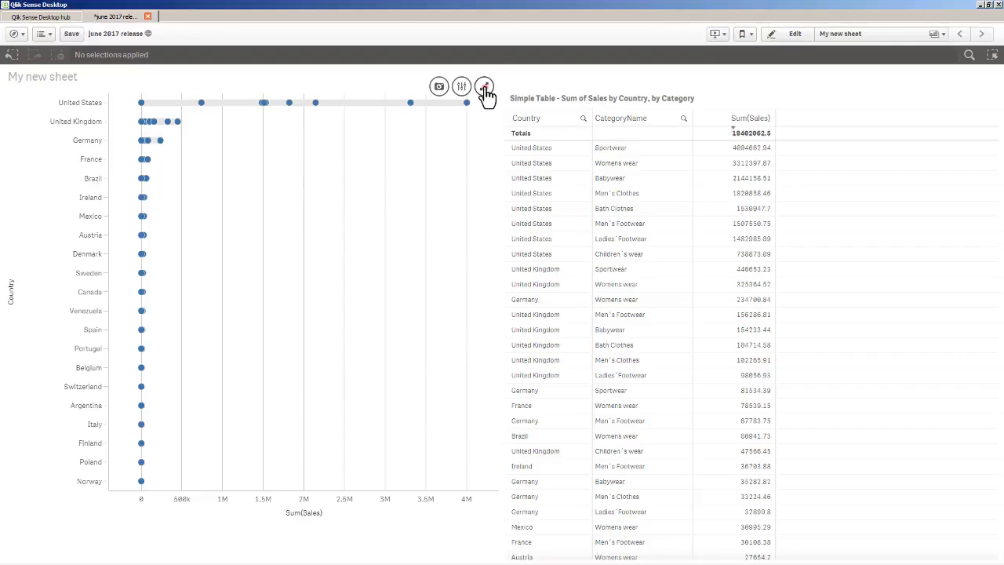
left_click(484, 87)
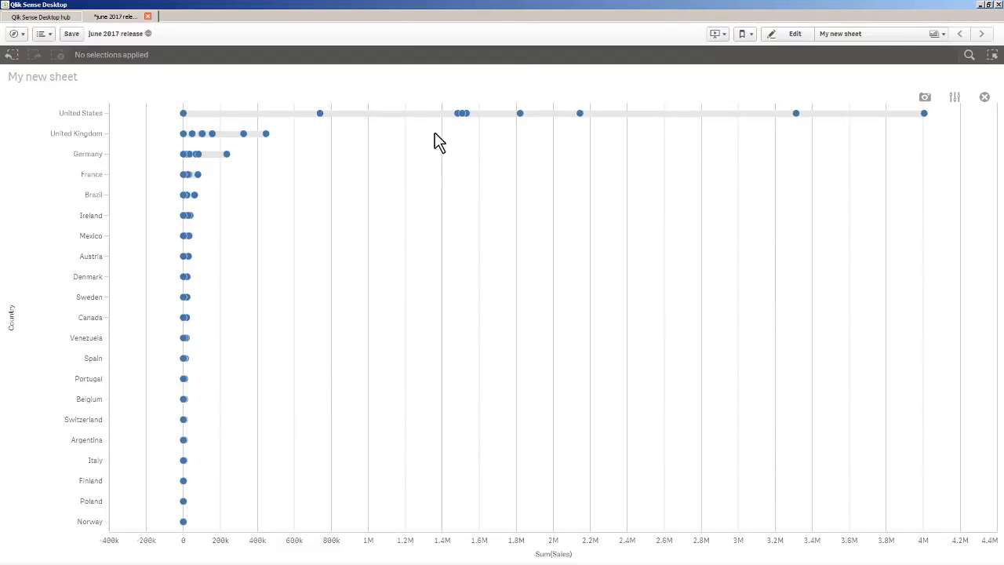
mouse_move(320, 192)
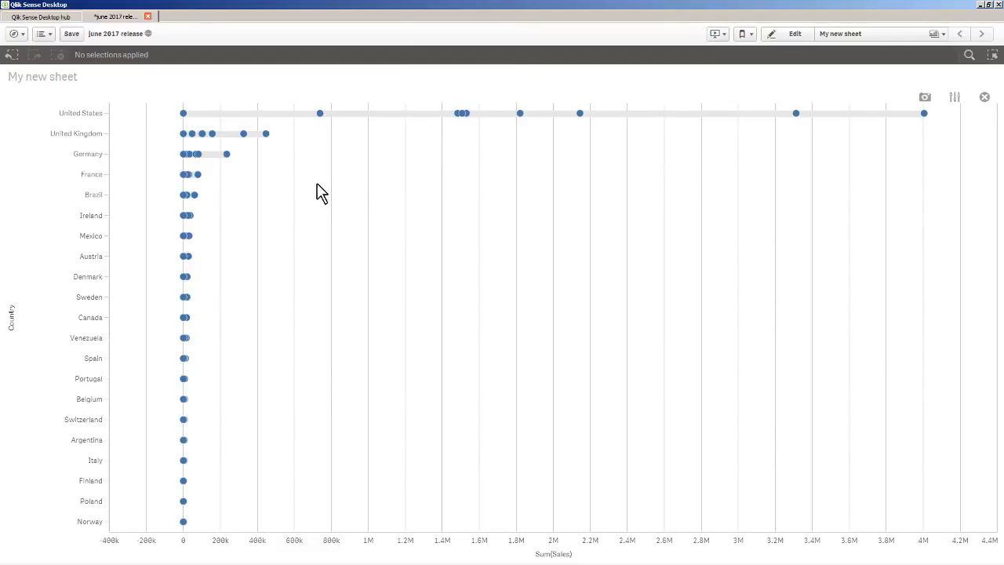
mouse_move(187, 139)
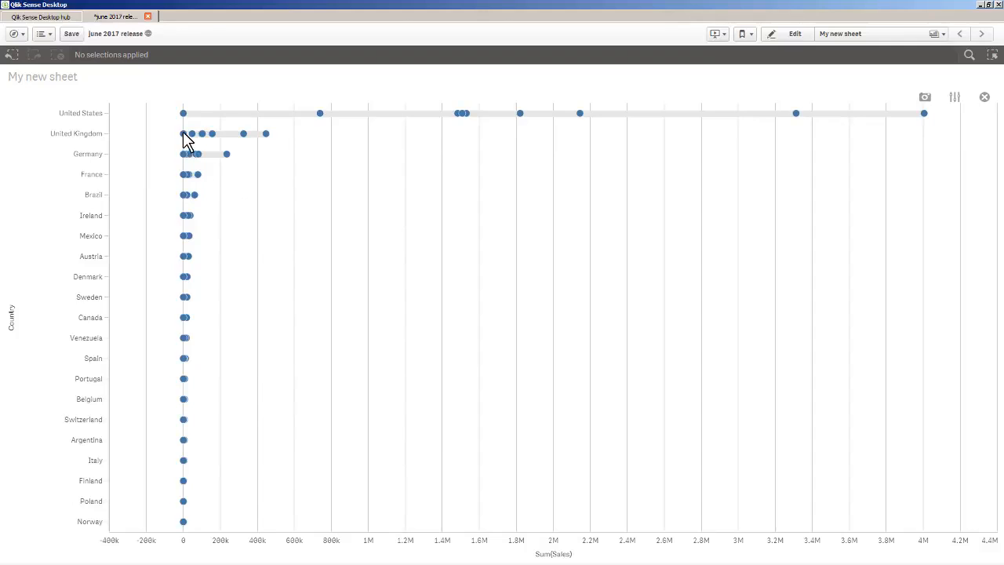
mouse_move(186, 180)
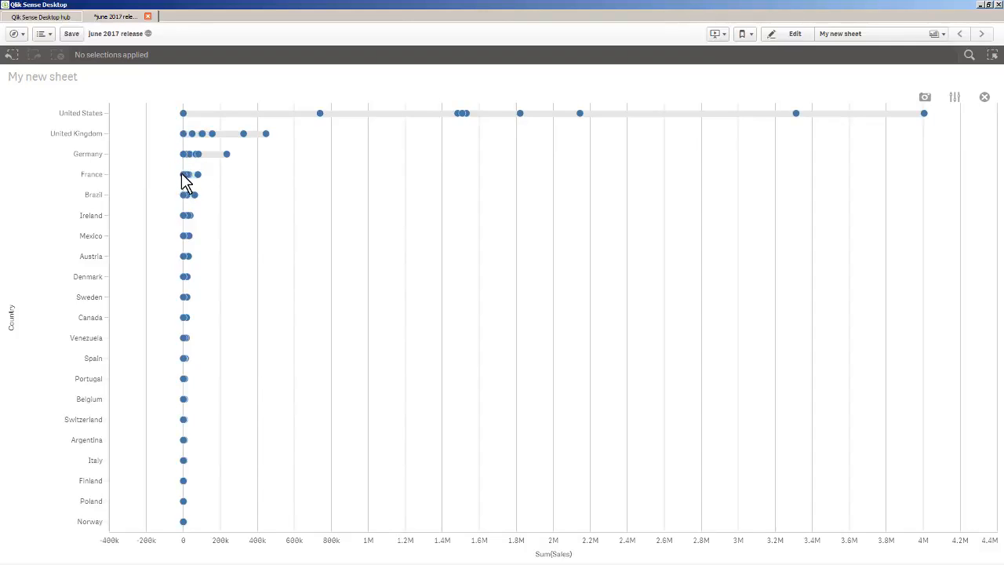
mouse_move(683, 127)
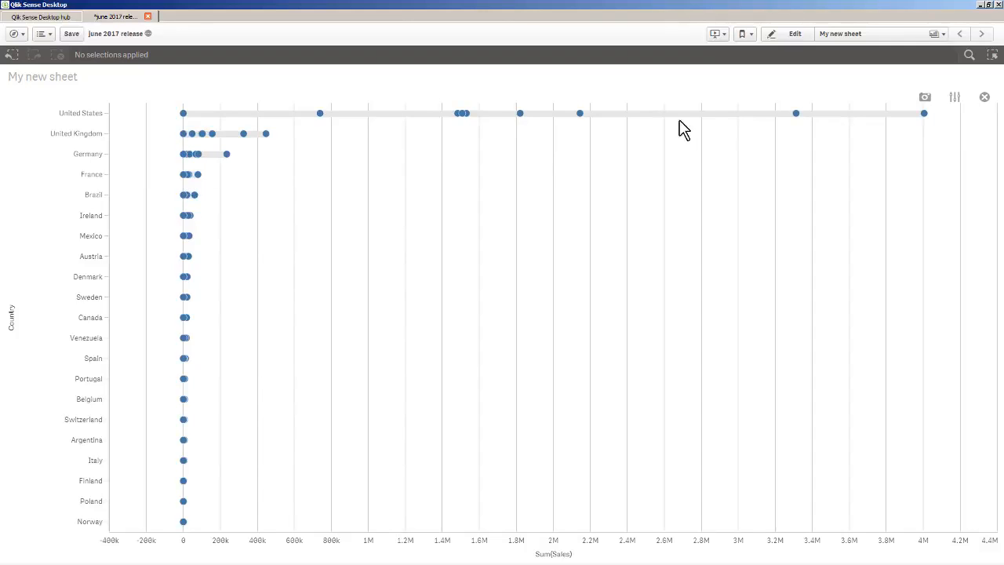
- Leave the enlarged dot chart view and return to editing the sheet
left_click(795, 33)
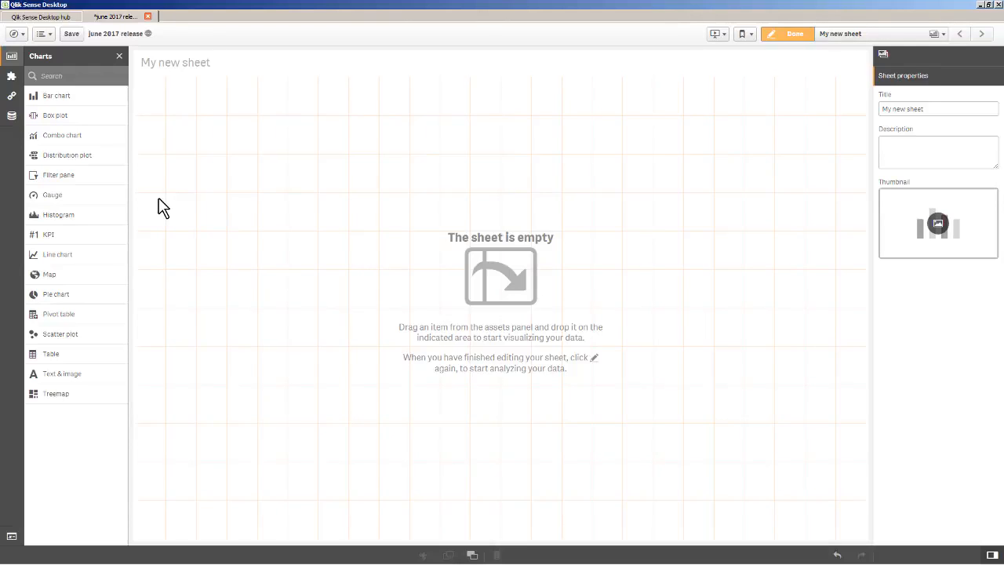
- Add a new bar chart whose dimension is the expression class(Sales,1000)
left_click_drag(57, 95, 349, 176)
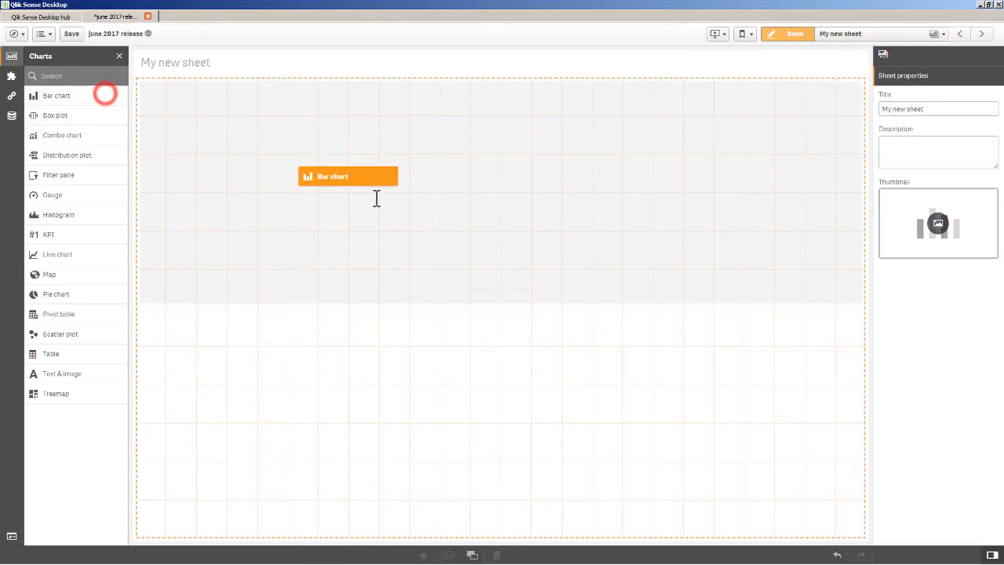
left_click(347, 176)
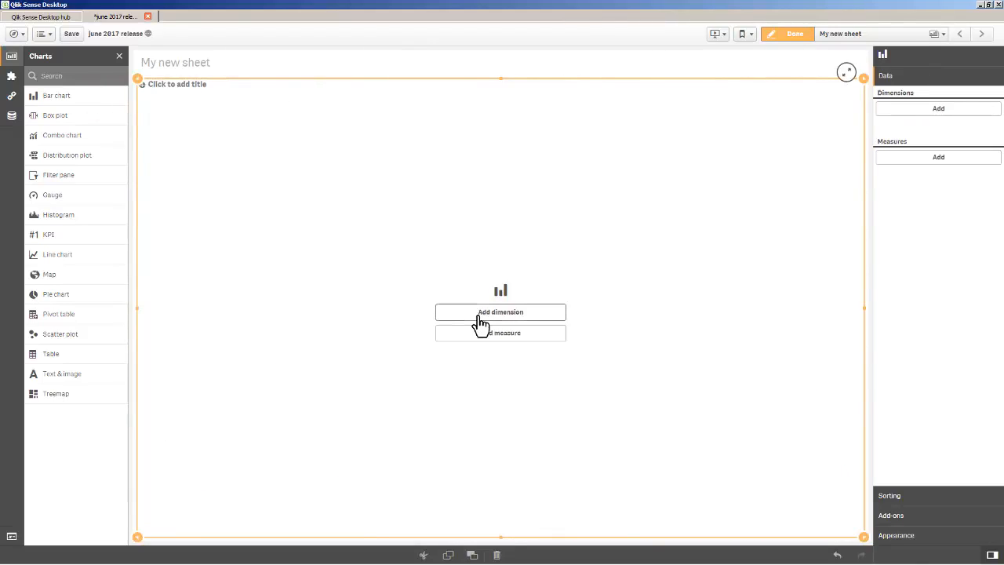
mouse_move(490, 320)
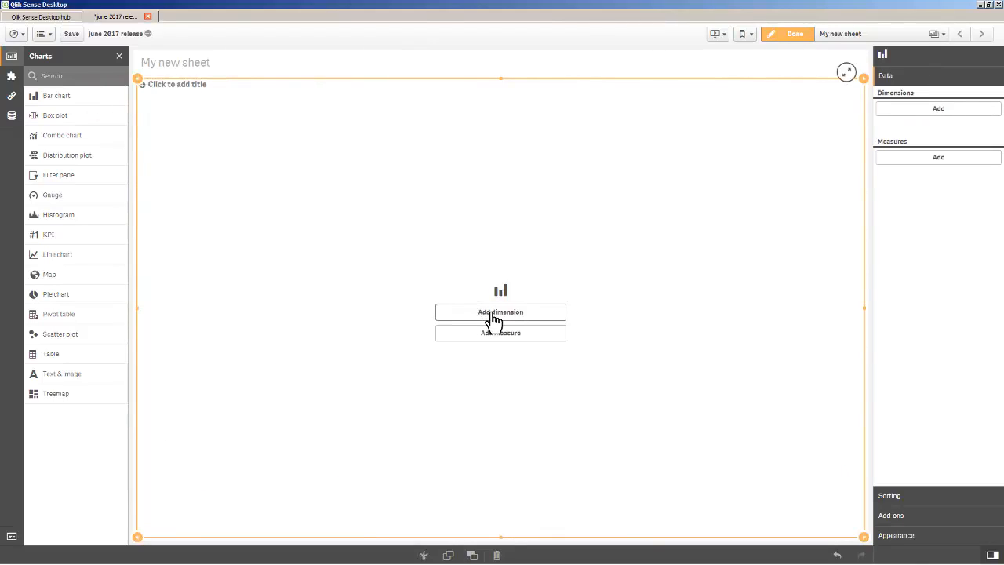
left_click(501, 312)
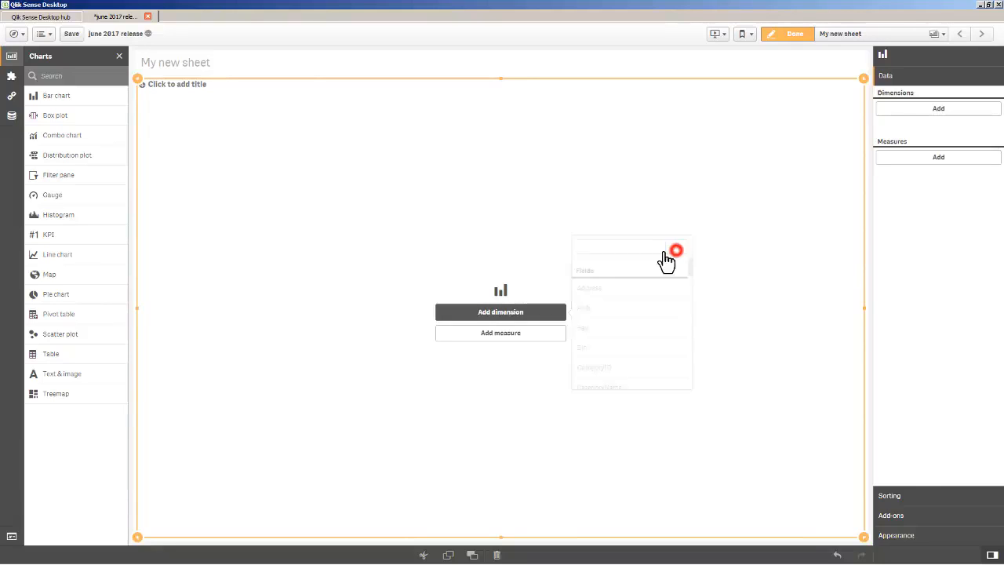
left_click(667, 250)
type("class(")
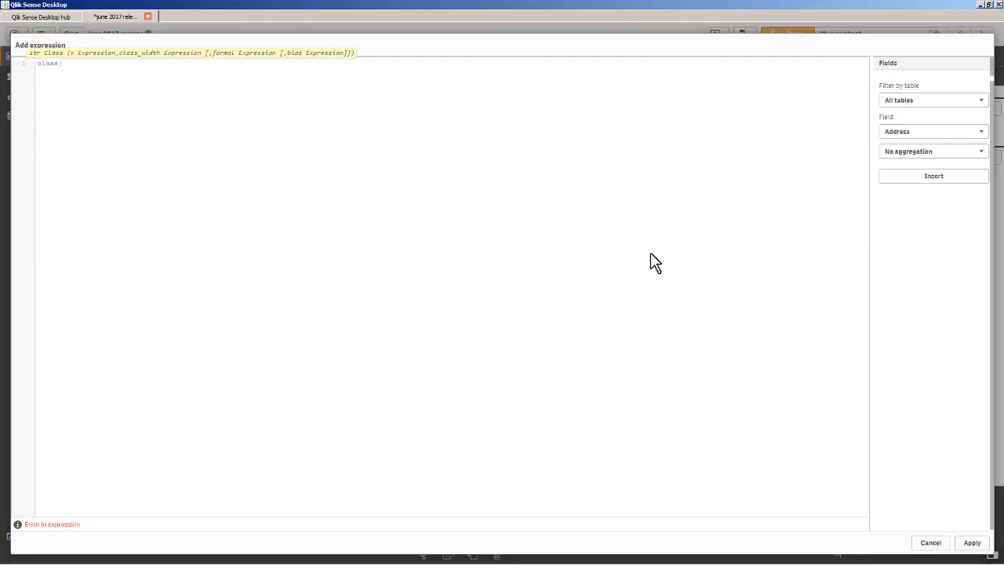
type("Sales")
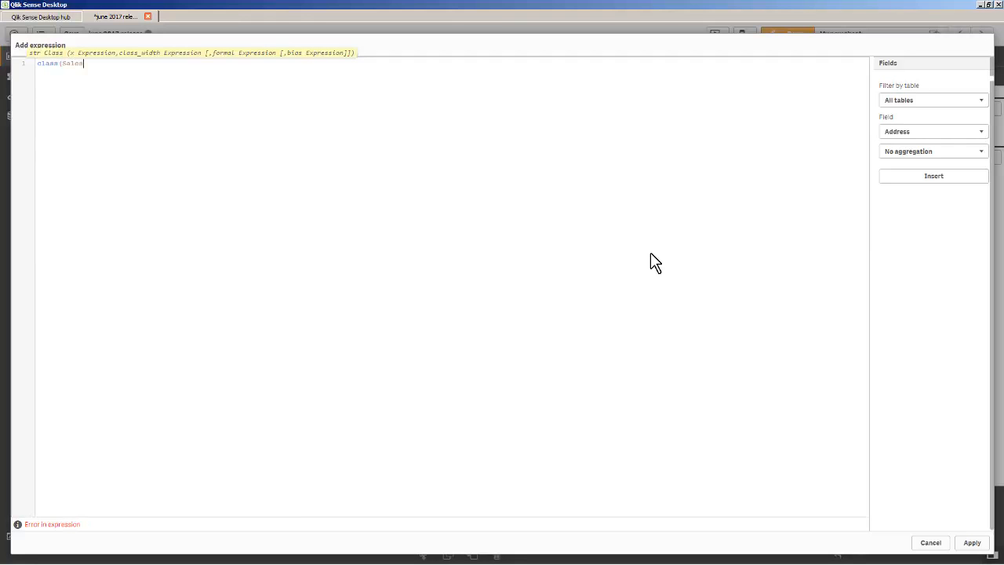
type(",")
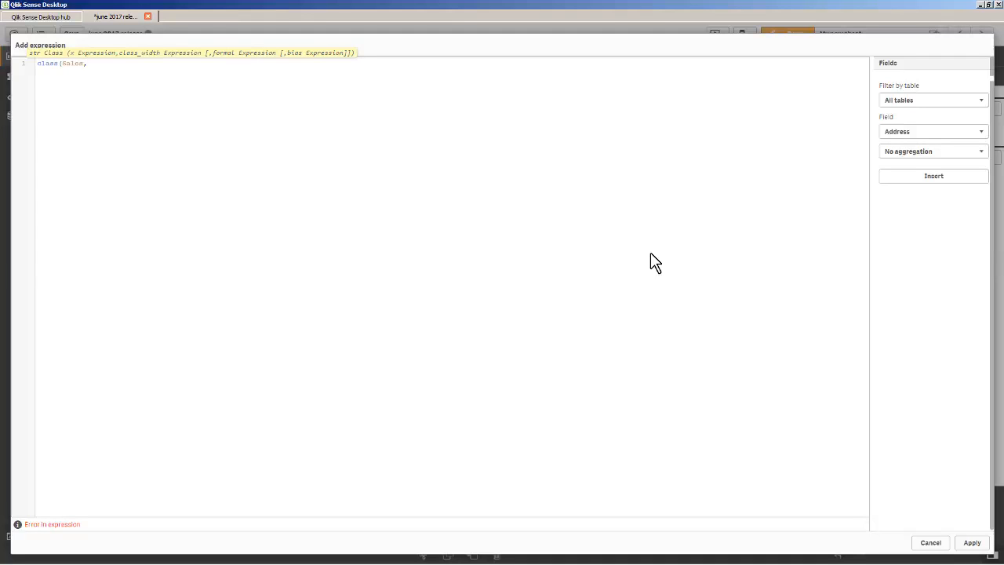
type("1000)")
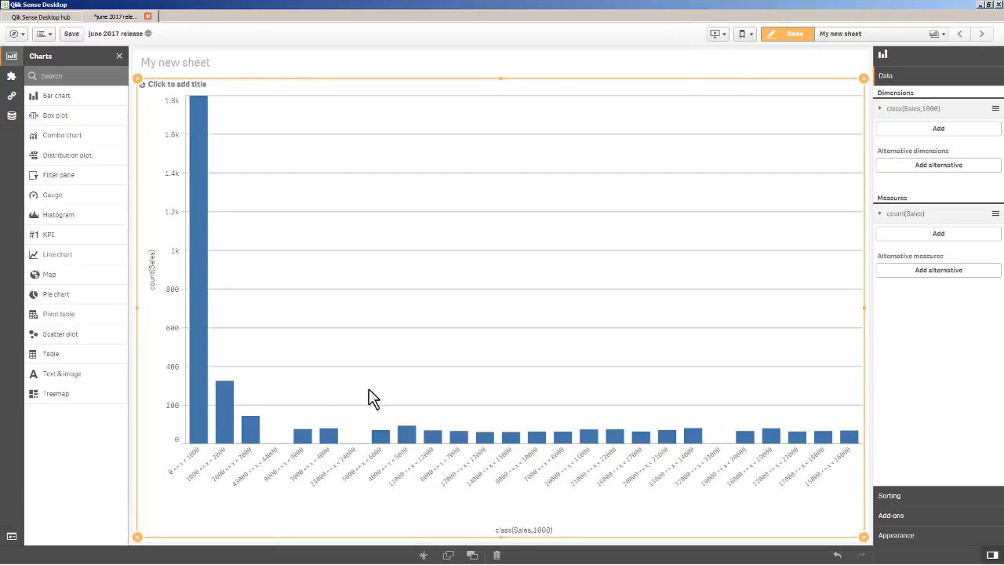
mouse_move(182, 473)
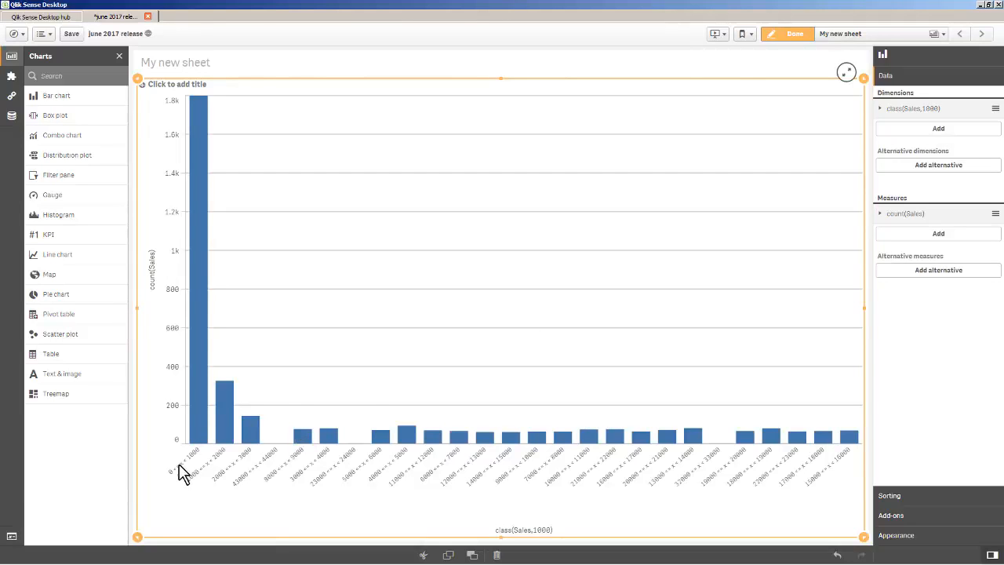
mouse_move(208, 122)
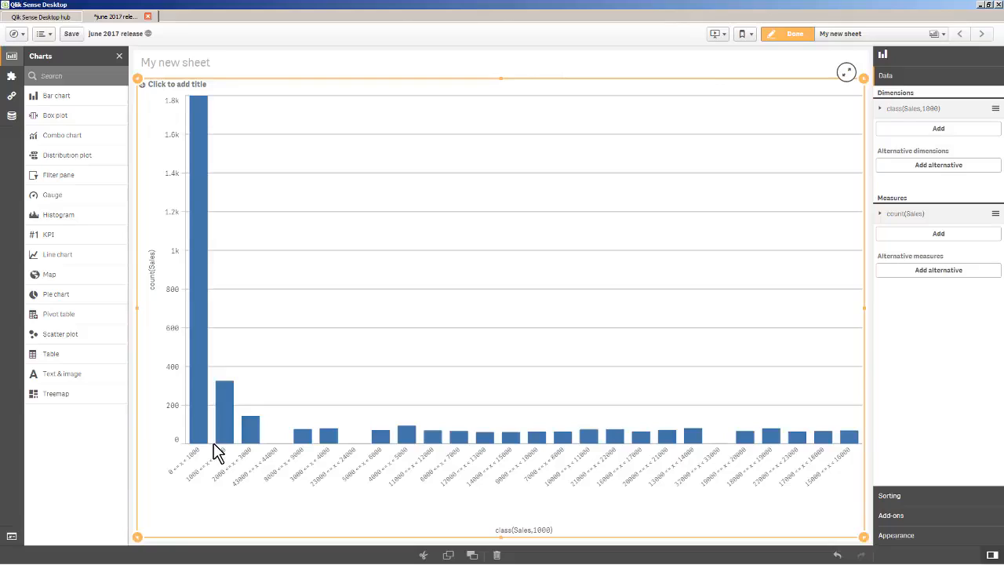
mouse_move(251, 459)
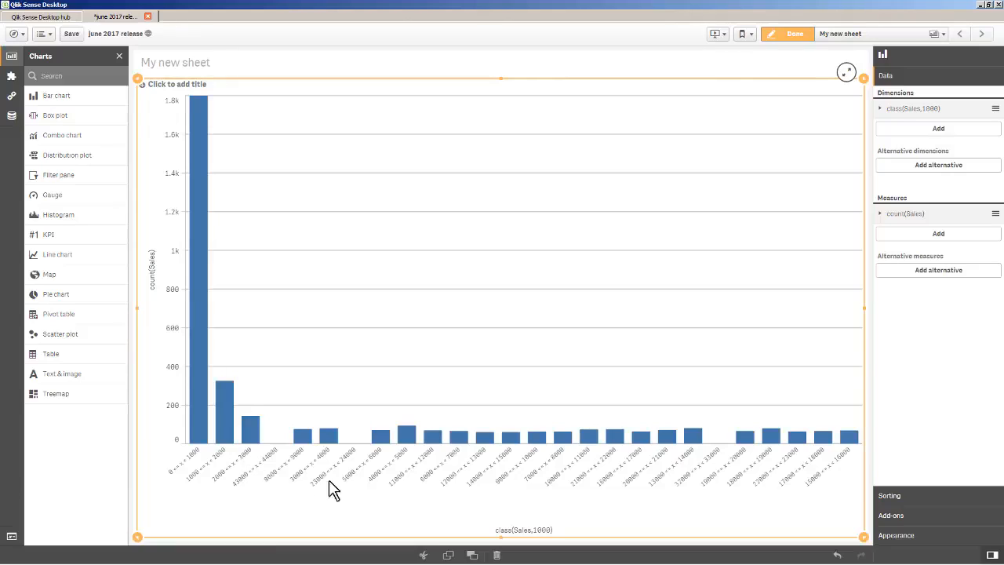
mouse_move(428, 480)
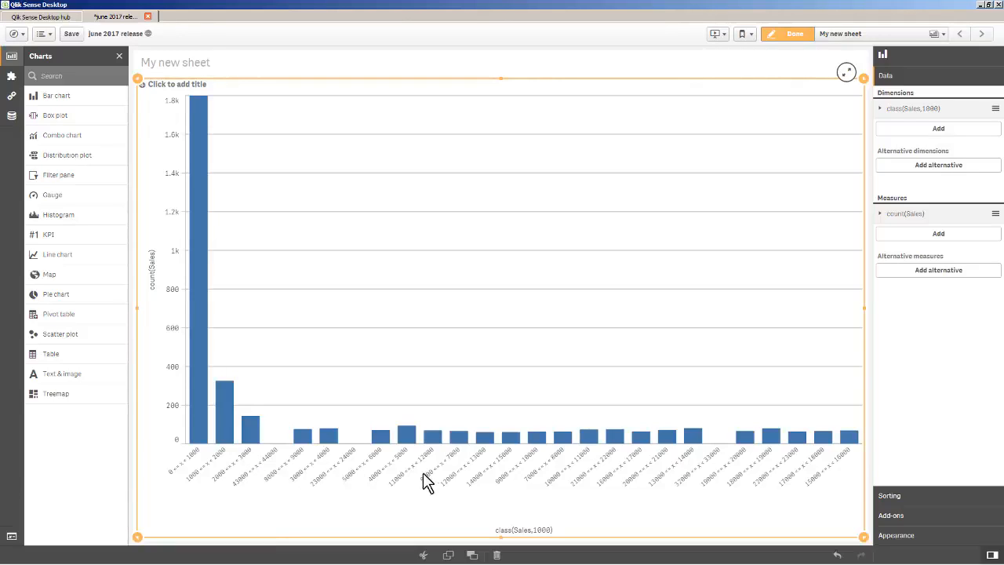
mouse_move(502, 451)
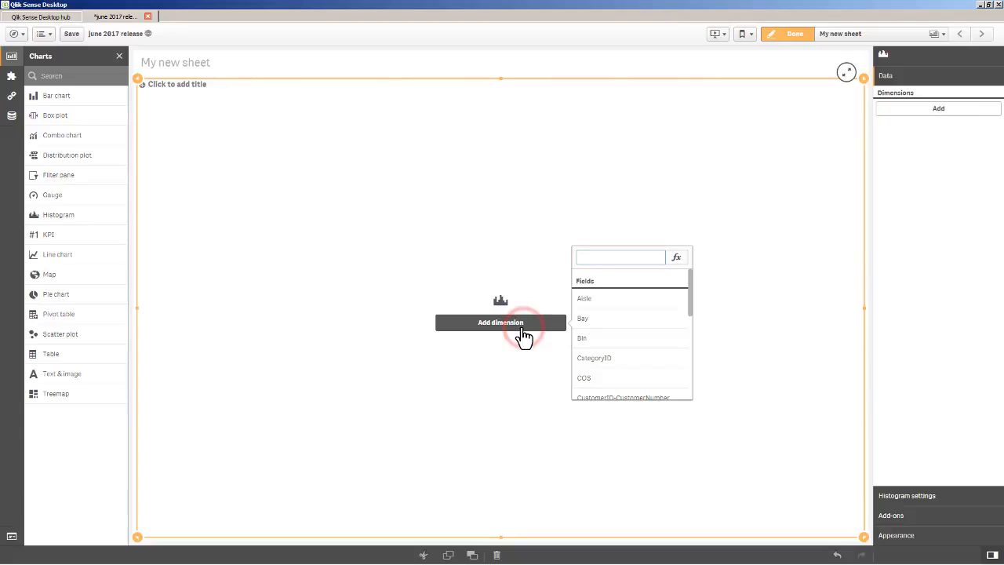
- Search 'sa' and set Sales as the histogram's dimension
type("sa")
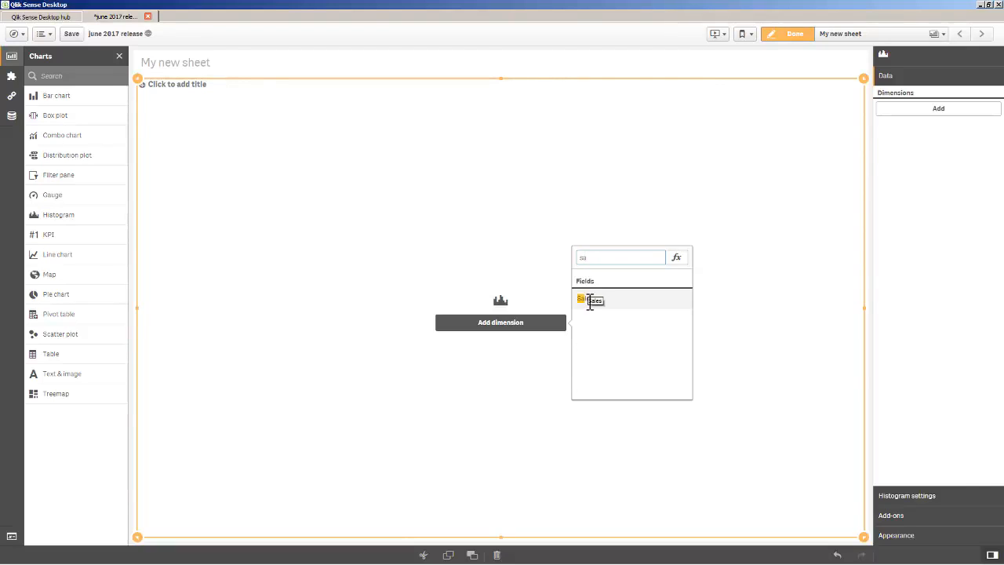
left_click(594, 300)
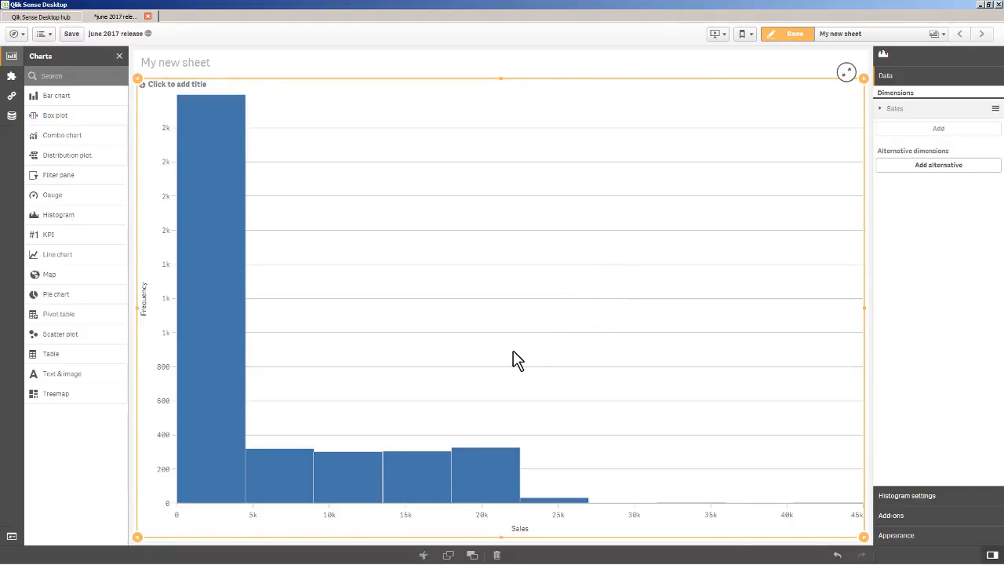
mouse_move(197, 516)
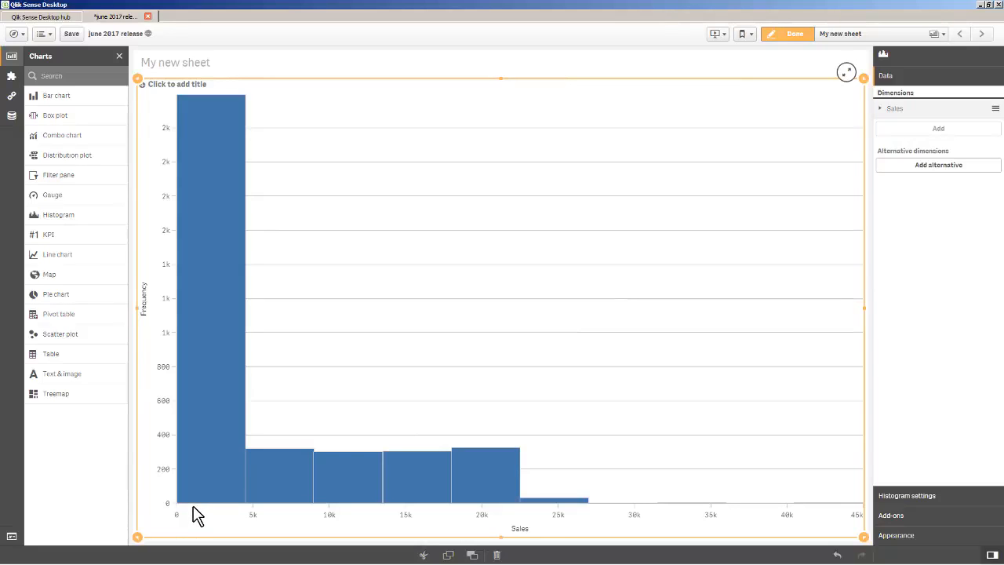
mouse_move(239, 501)
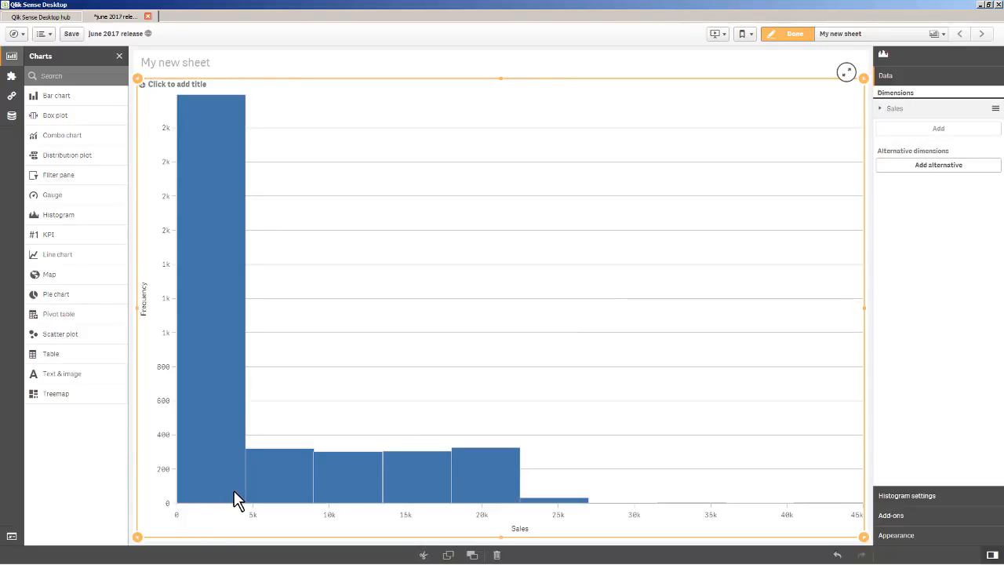
mouse_move(280, 420)
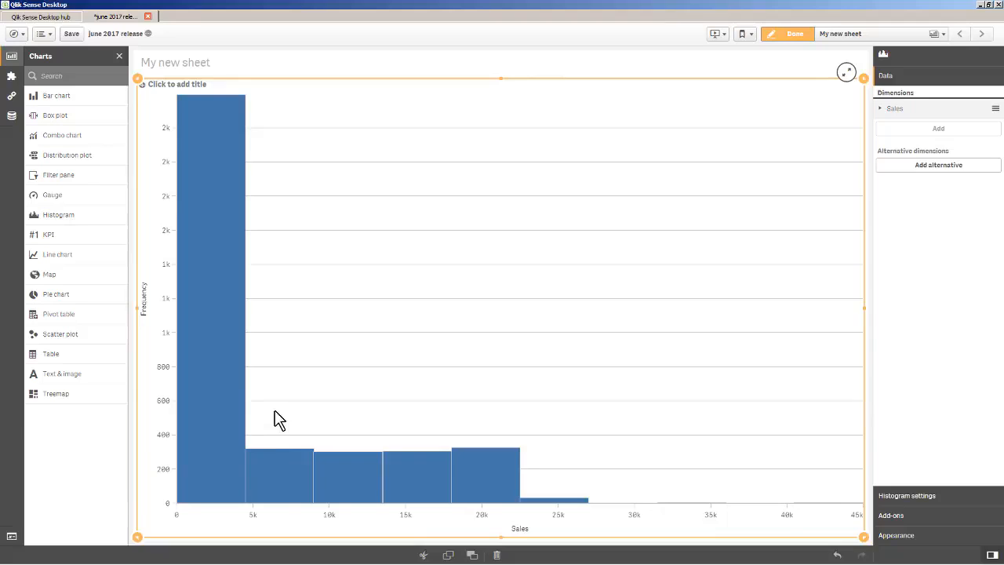
mouse_move(305, 495)
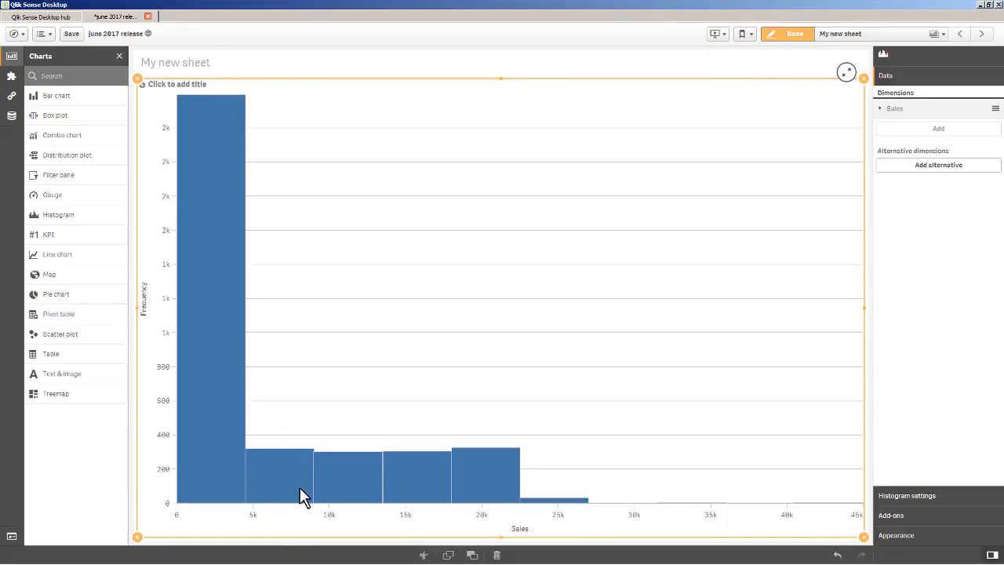
mouse_move(789, 522)
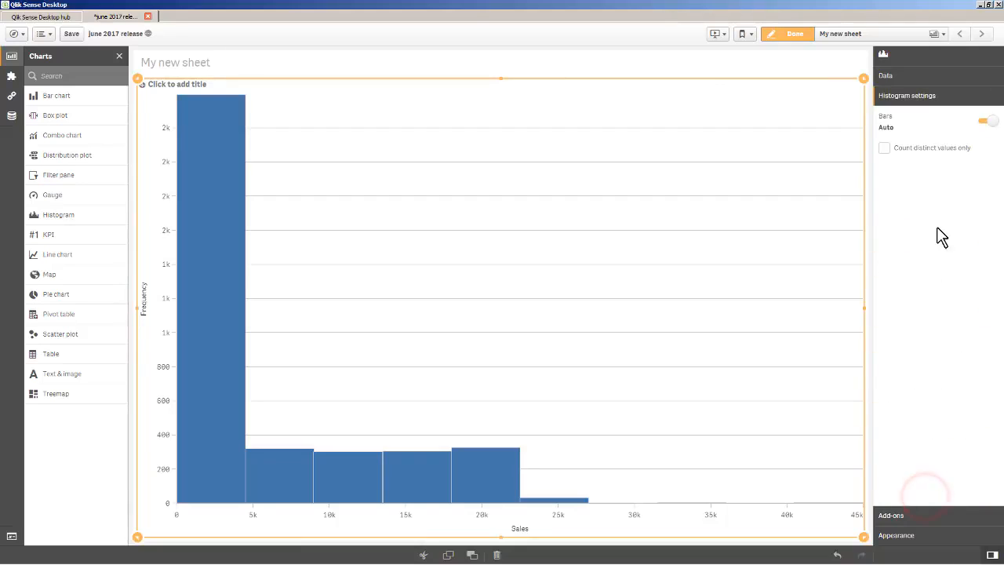
- Switch the histogram bars to Custom with bar width 1000
left_click(987, 120)
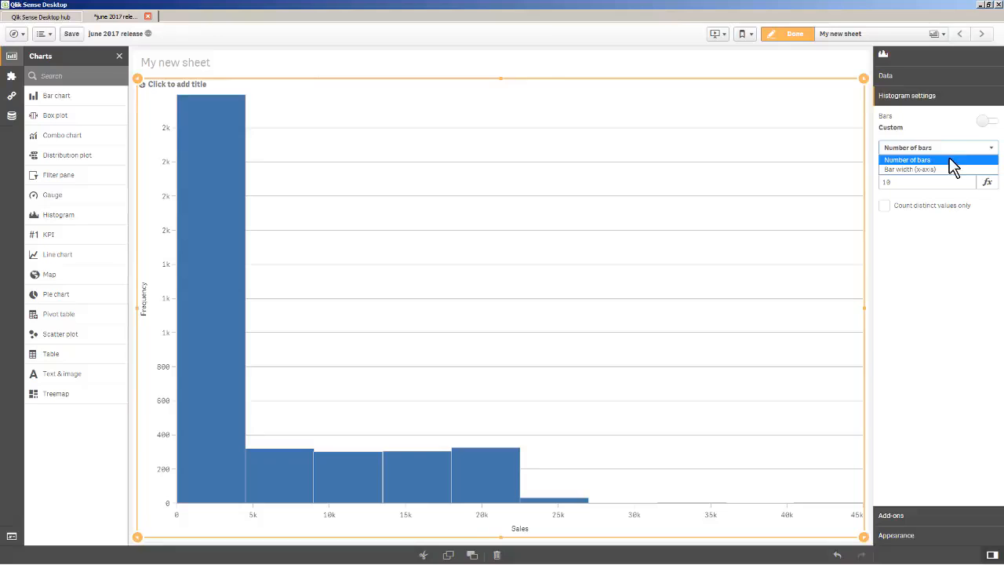
left_click(909, 169)
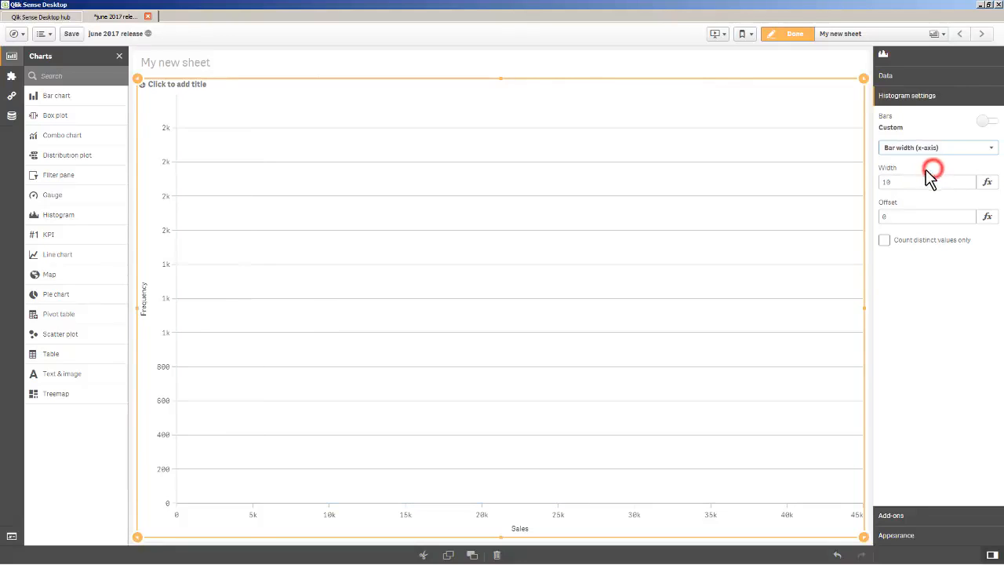
type("1000")
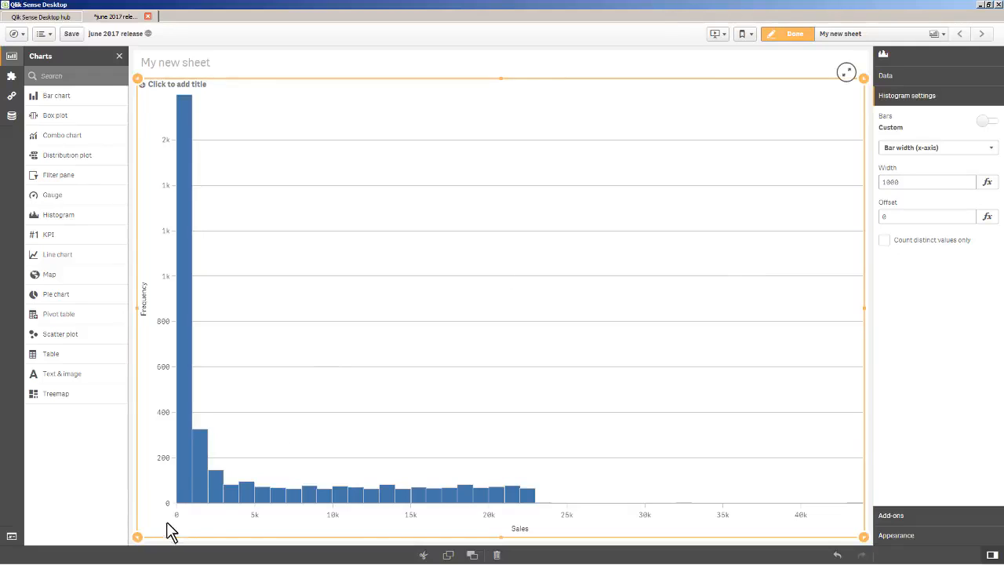
mouse_move(191, 512)
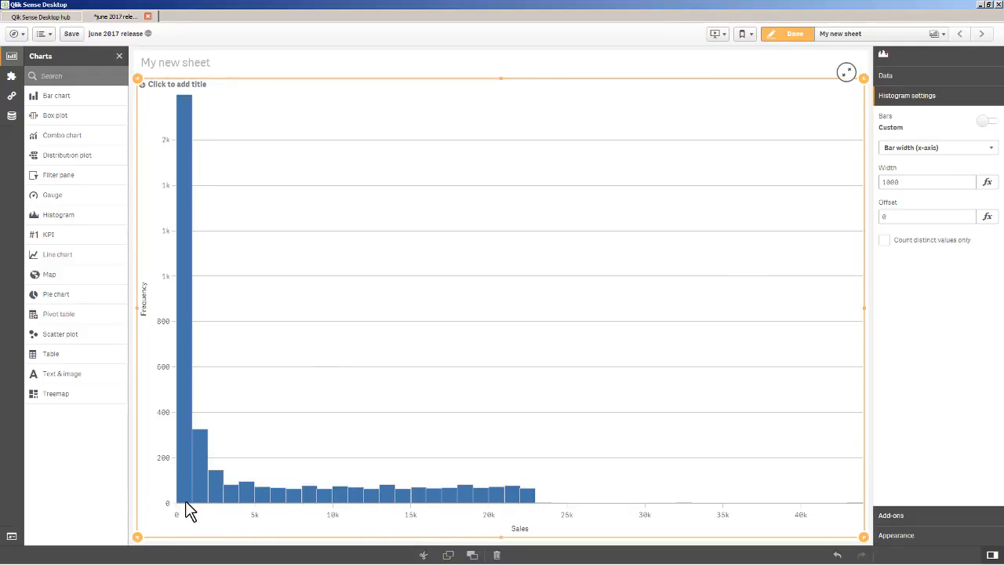
mouse_move(208, 510)
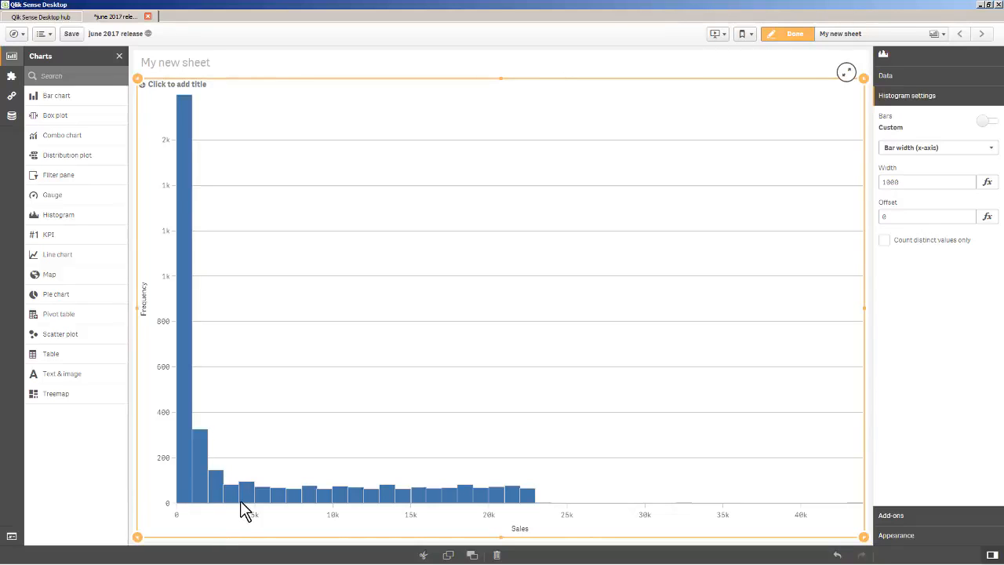
mouse_move(252, 508)
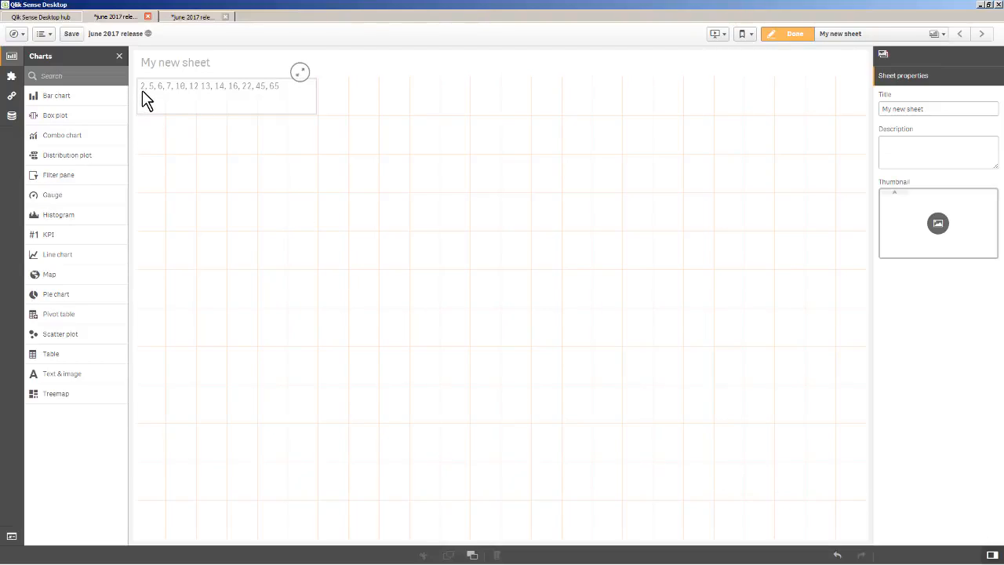
mouse_move(186, 102)
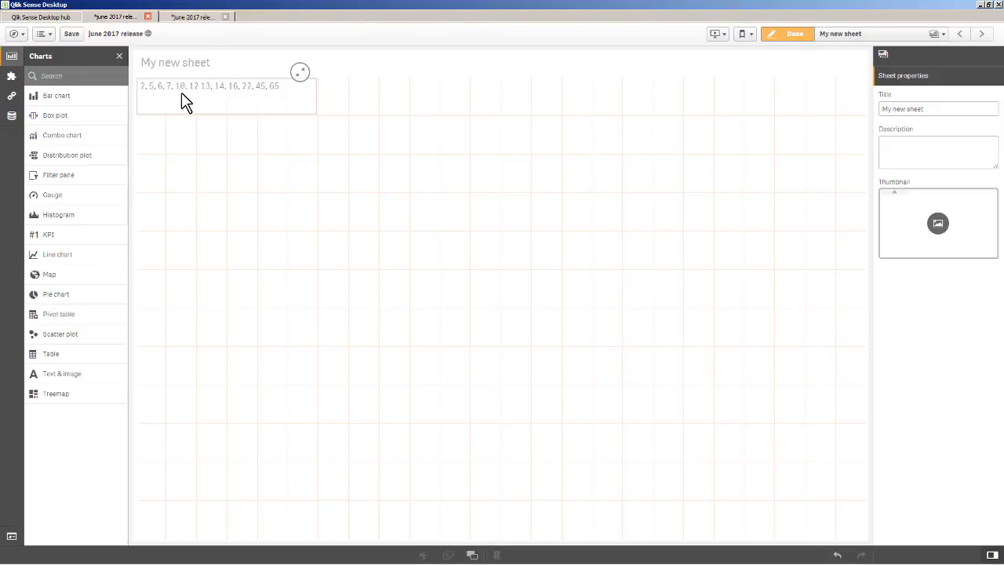
mouse_move(282, 102)
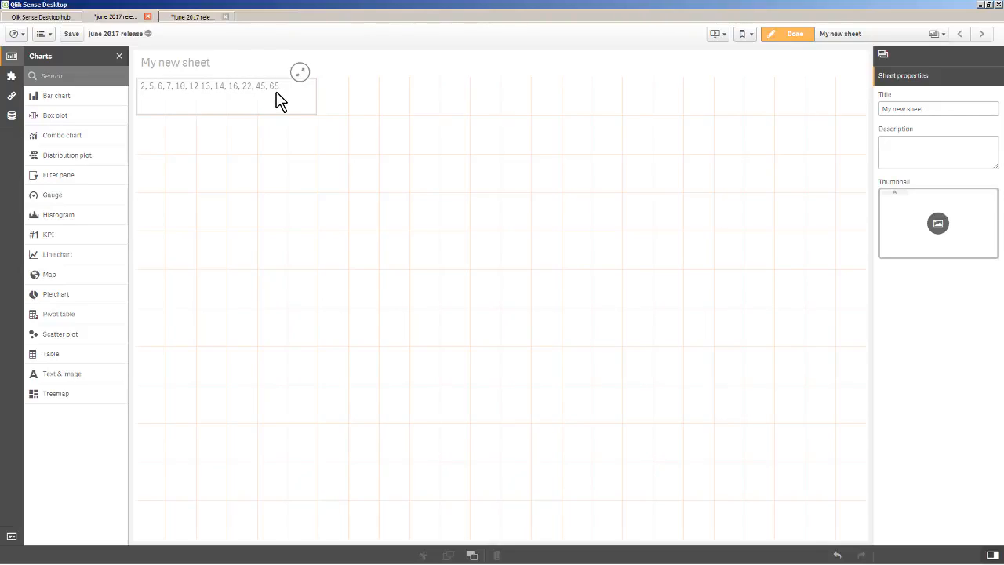
mouse_move(238, 106)
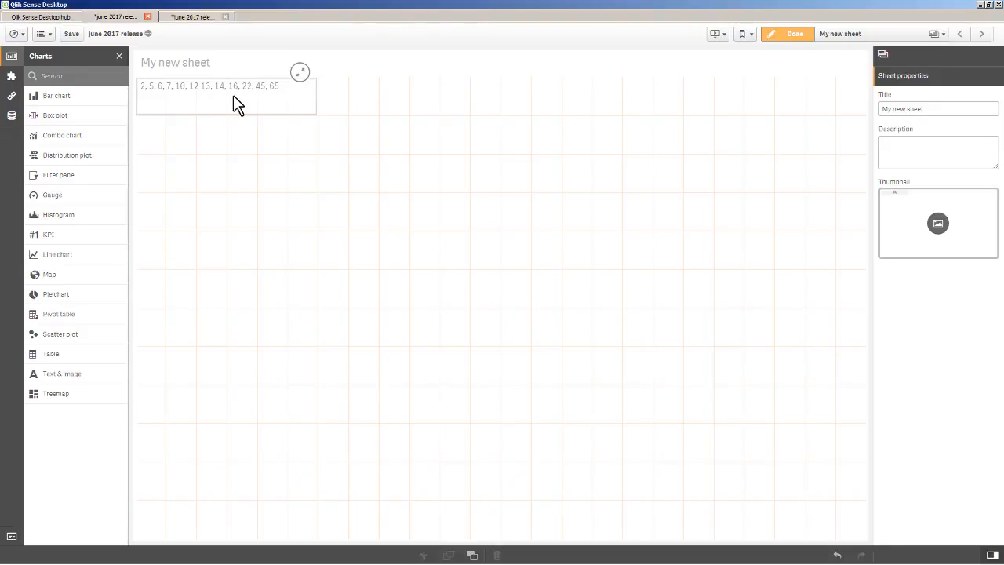
mouse_move(255, 108)
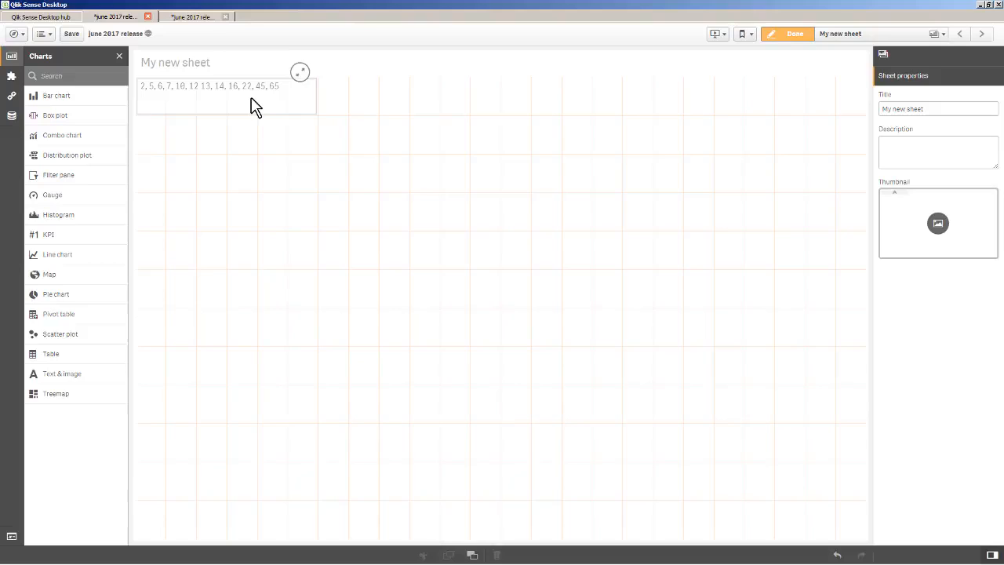
mouse_move(204, 139)
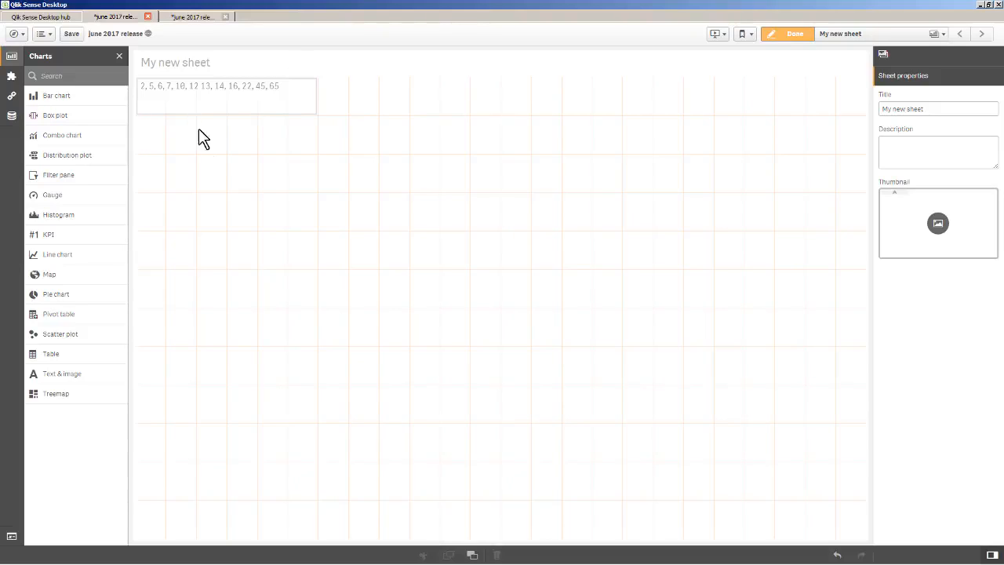
mouse_move(219, 197)
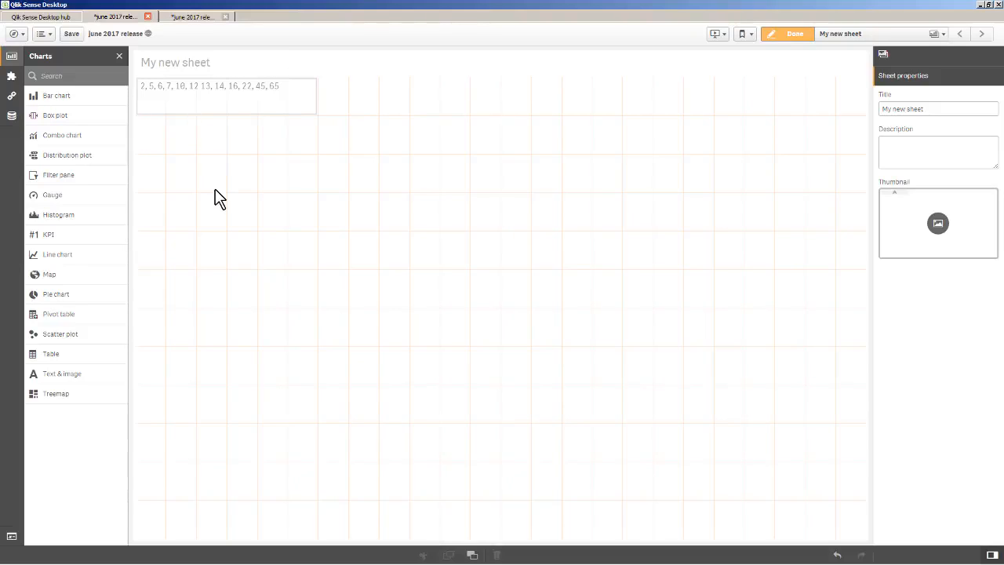
mouse_move(73, 126)
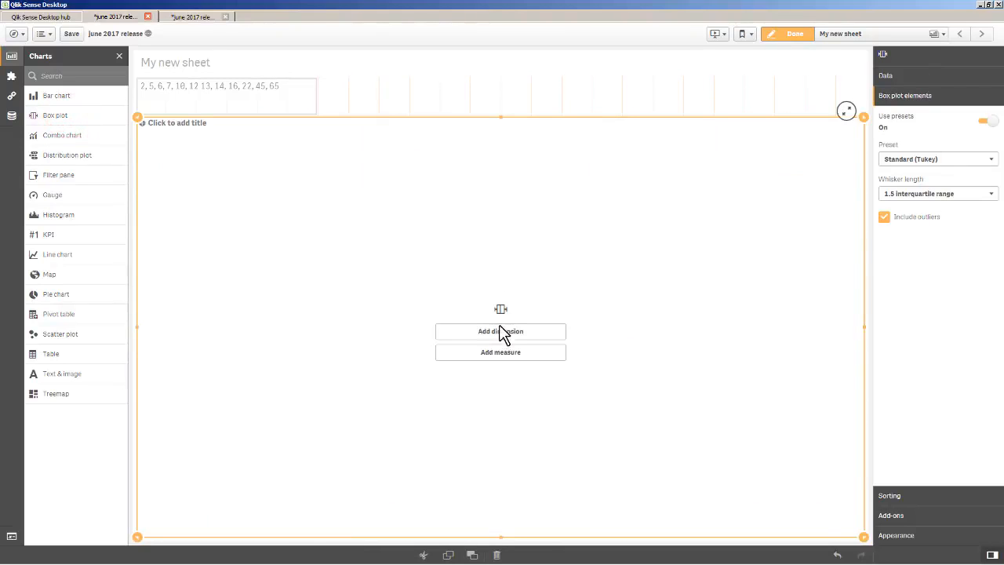
- Give the box plot ID as its dimension and Sum(Number) as its measure
left_click(500, 331)
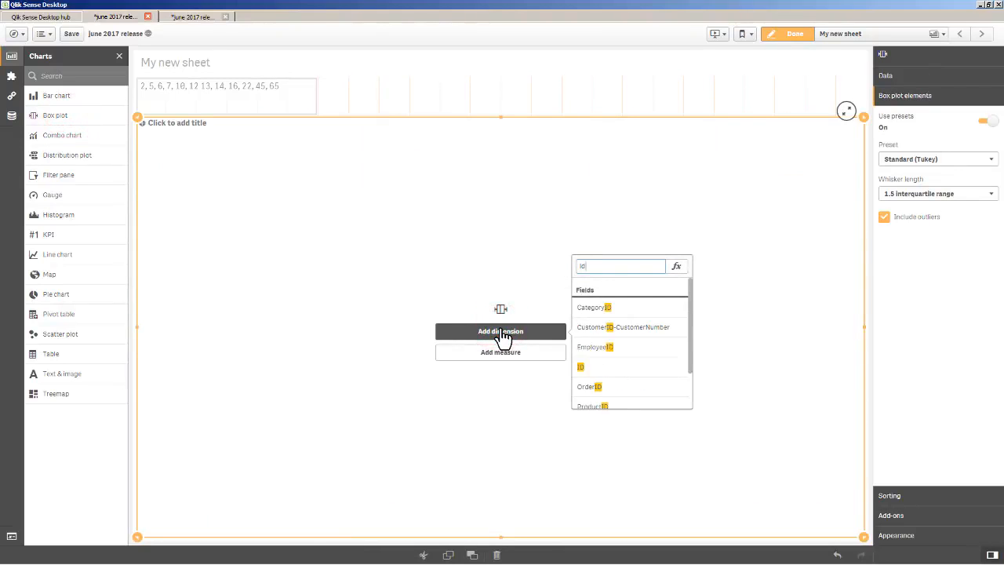
left_click(581, 366)
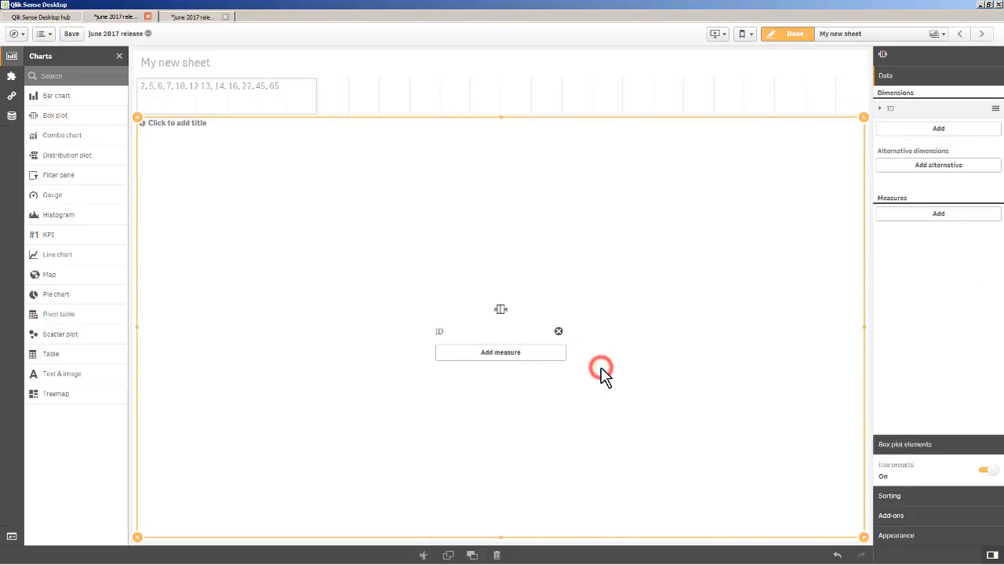
left_click(500, 352)
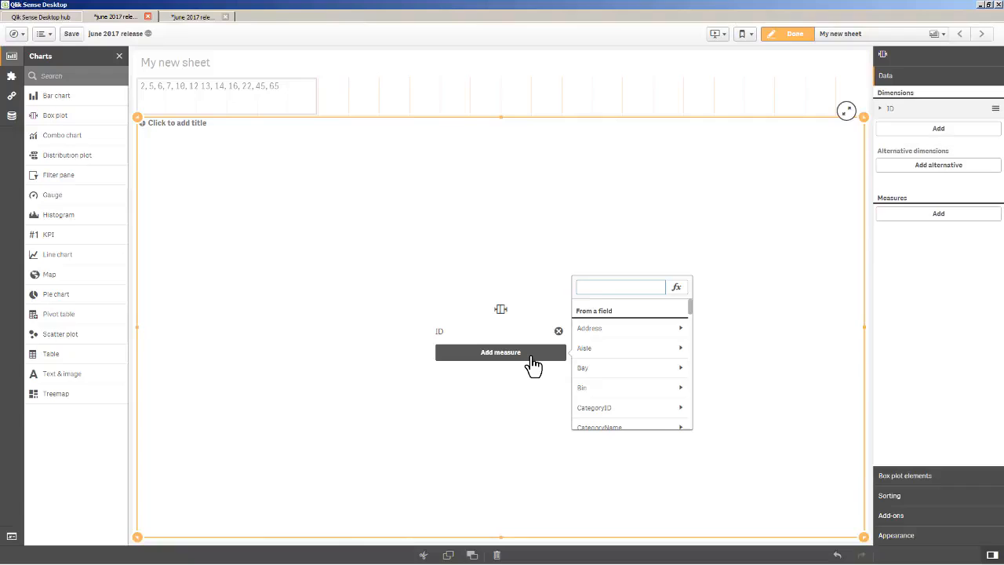
type("num")
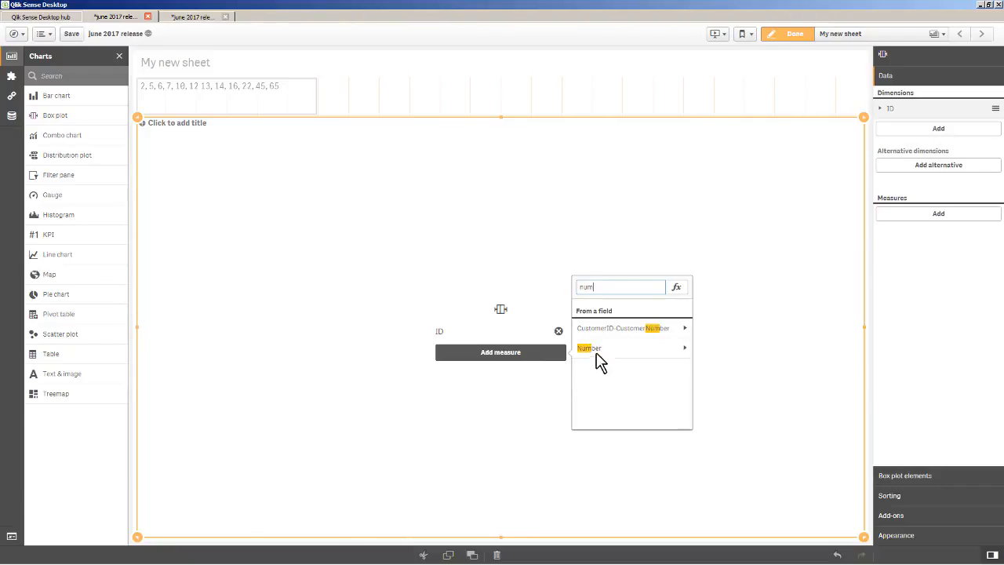
left_click(589, 348)
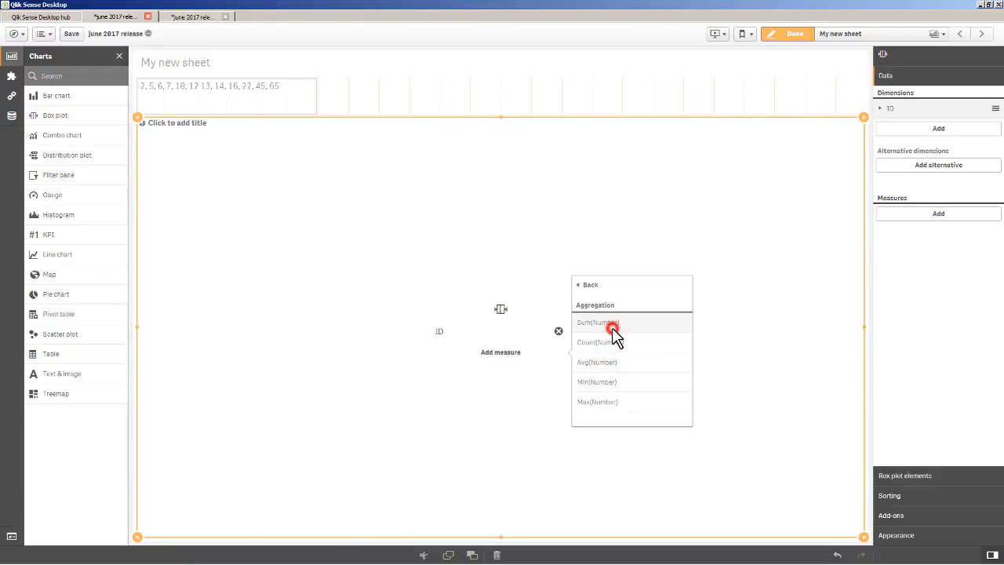
left_click(597, 322)
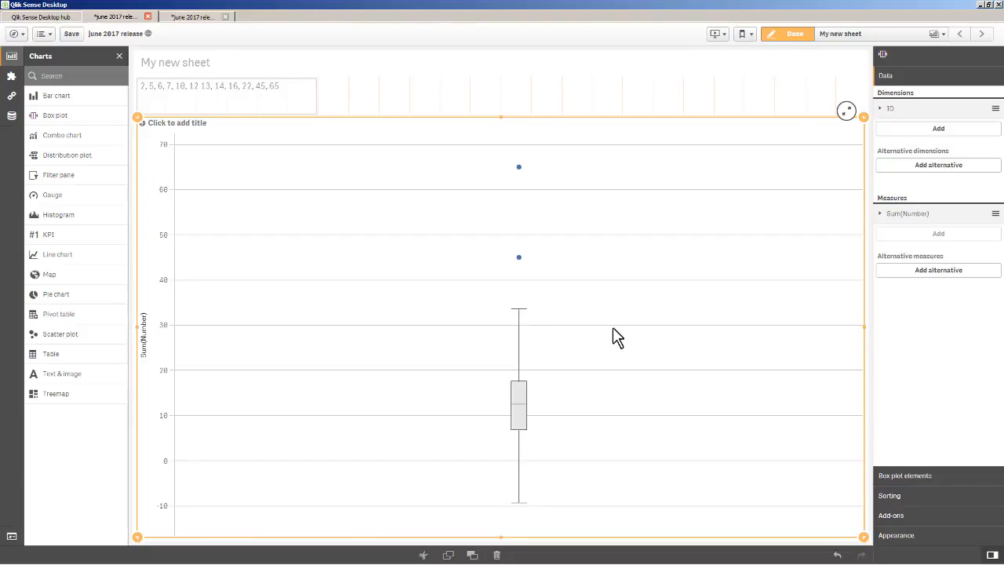
mouse_move(398, 199)
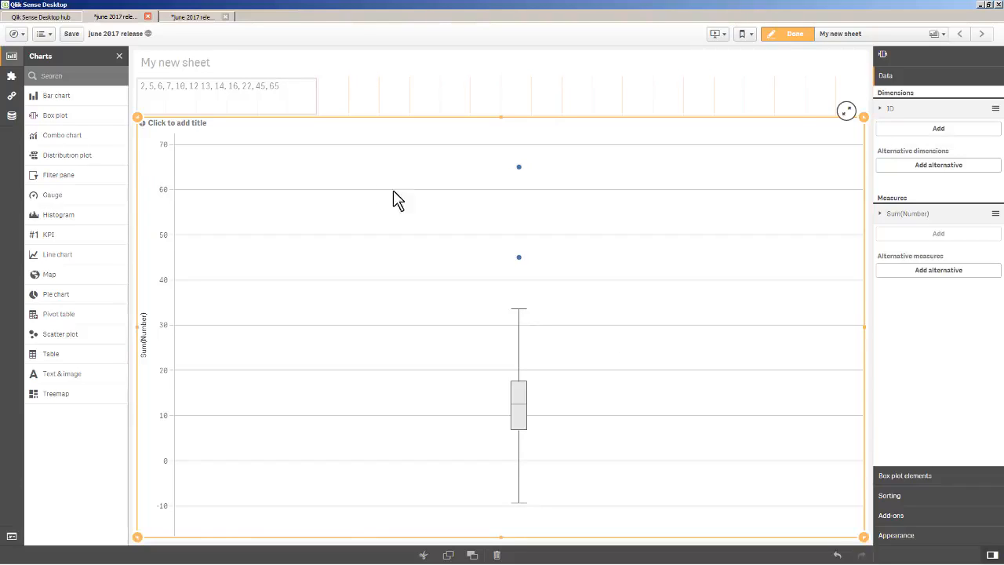
mouse_move(686, 193)
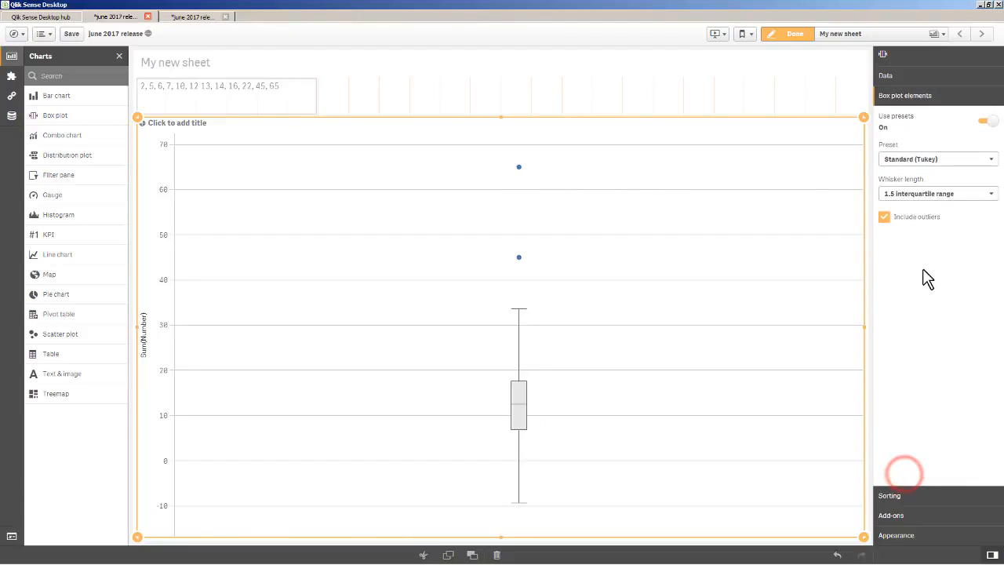
- Use percentile-based whiskers at min/max and exit edit mode
left_click(937, 159)
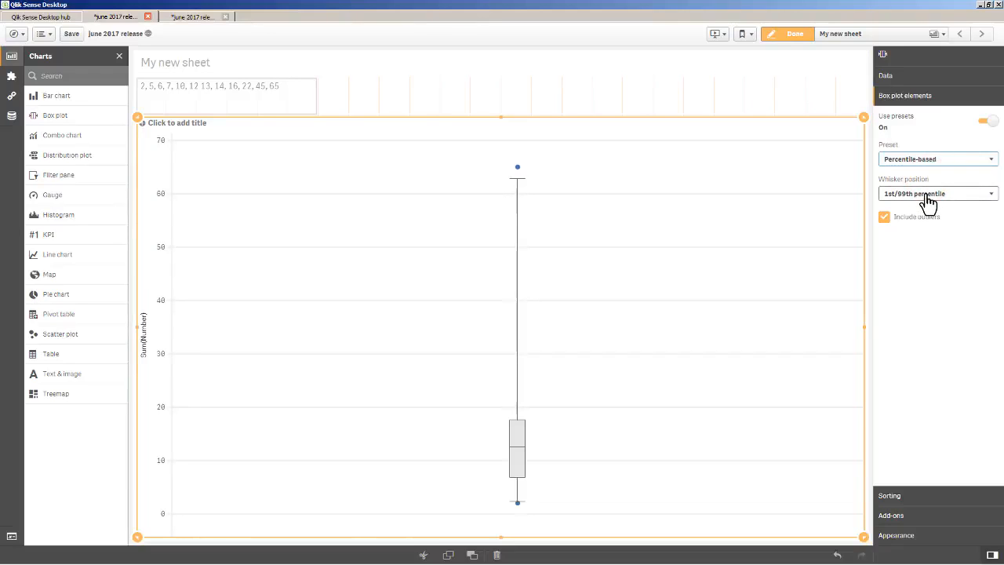
left_click(937, 193)
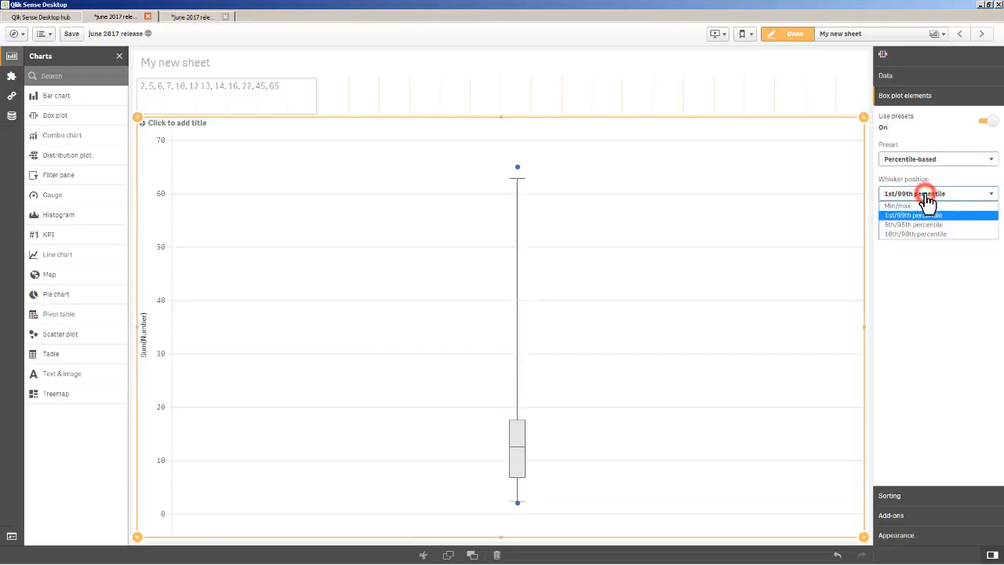
mouse_move(934, 224)
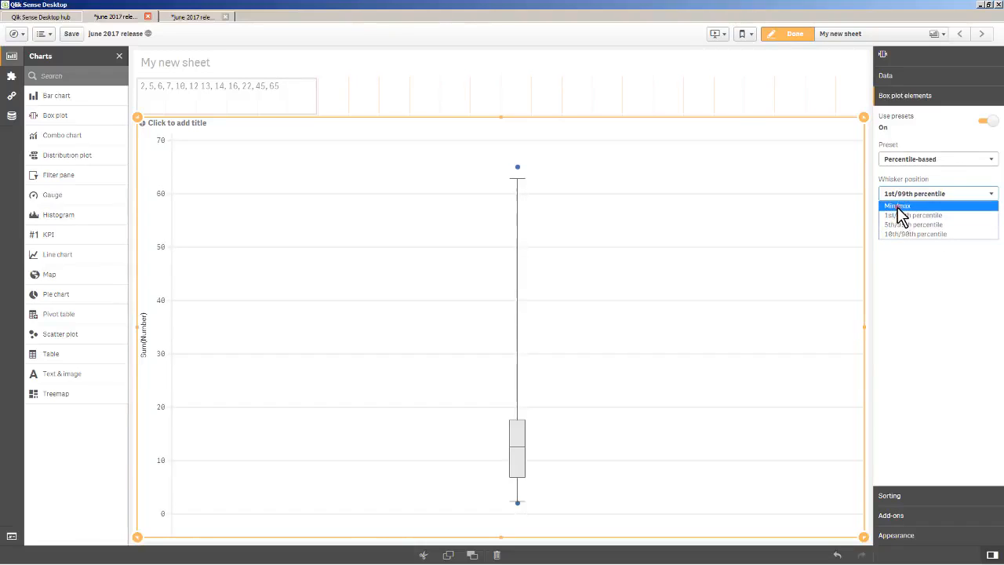
left_click(897, 206)
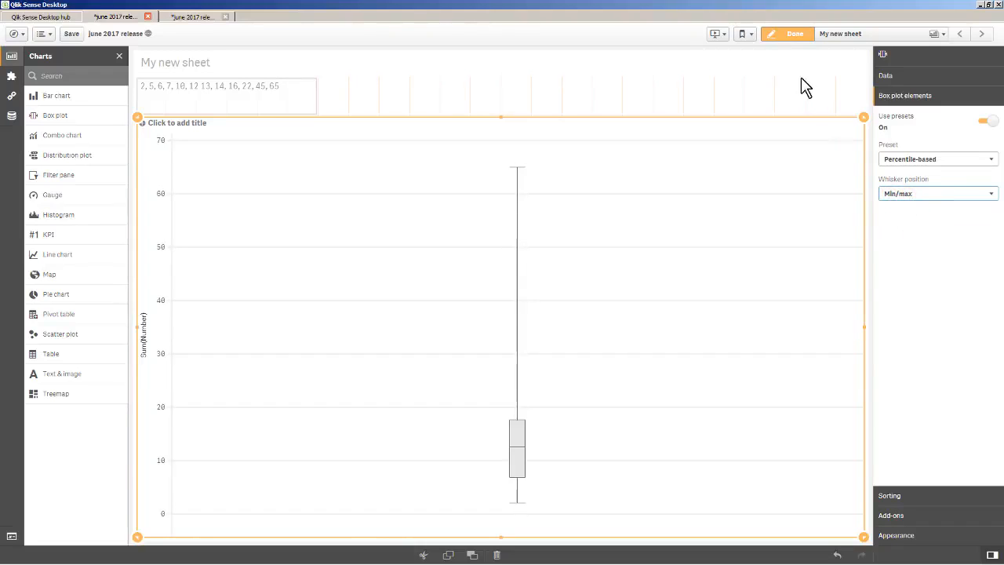
left_click(795, 33)
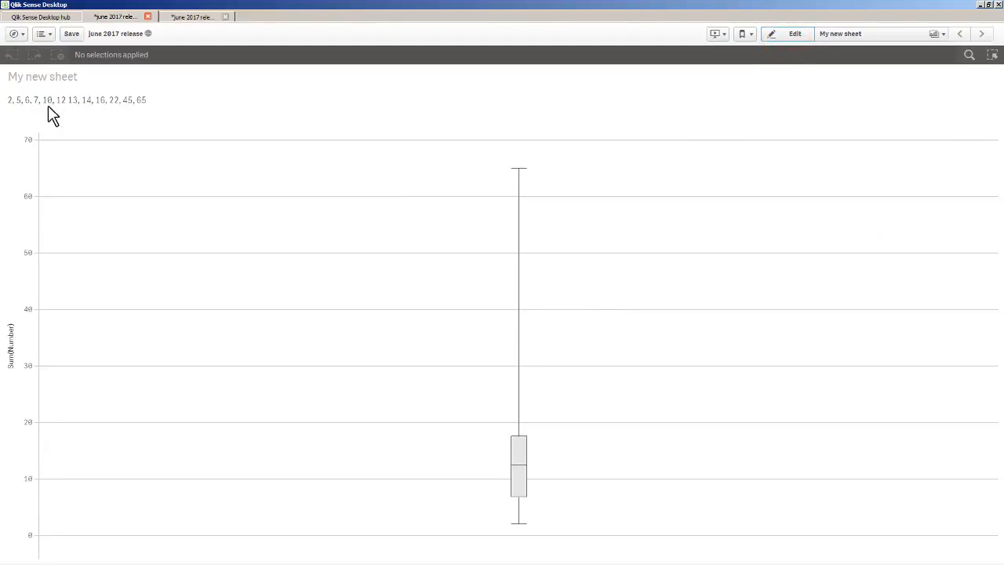
mouse_move(543, 513)
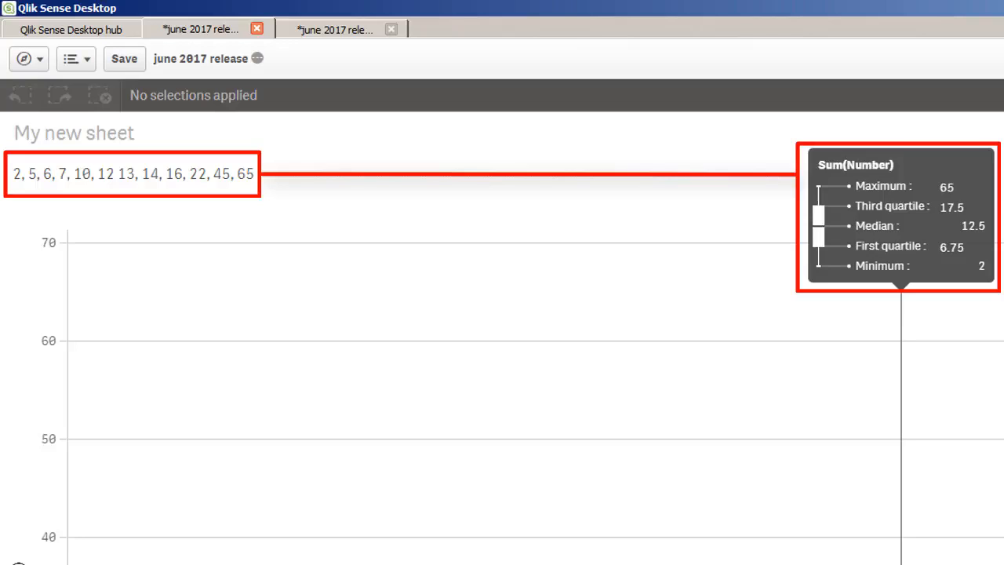
mouse_move(194, 138)
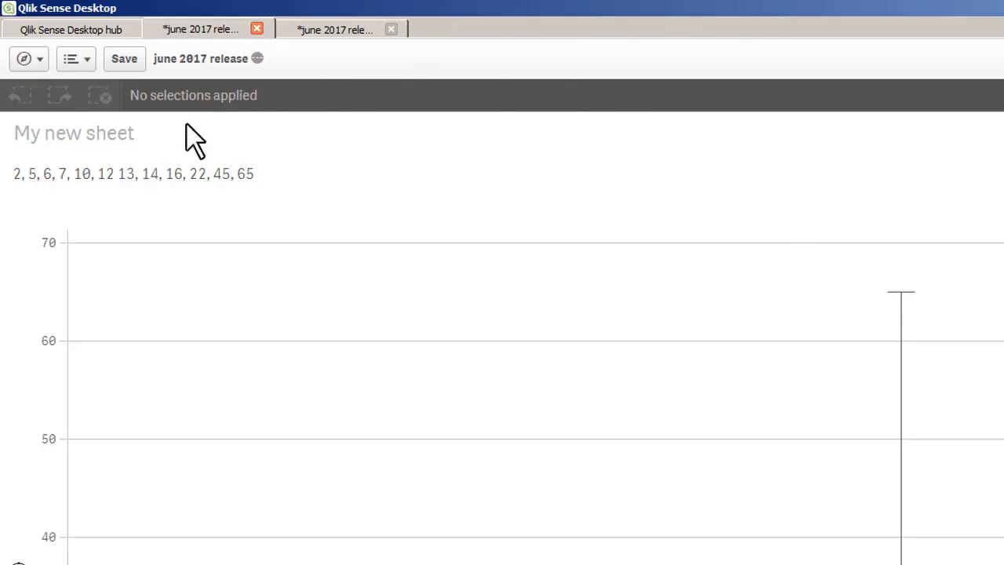
mouse_move(524, 168)
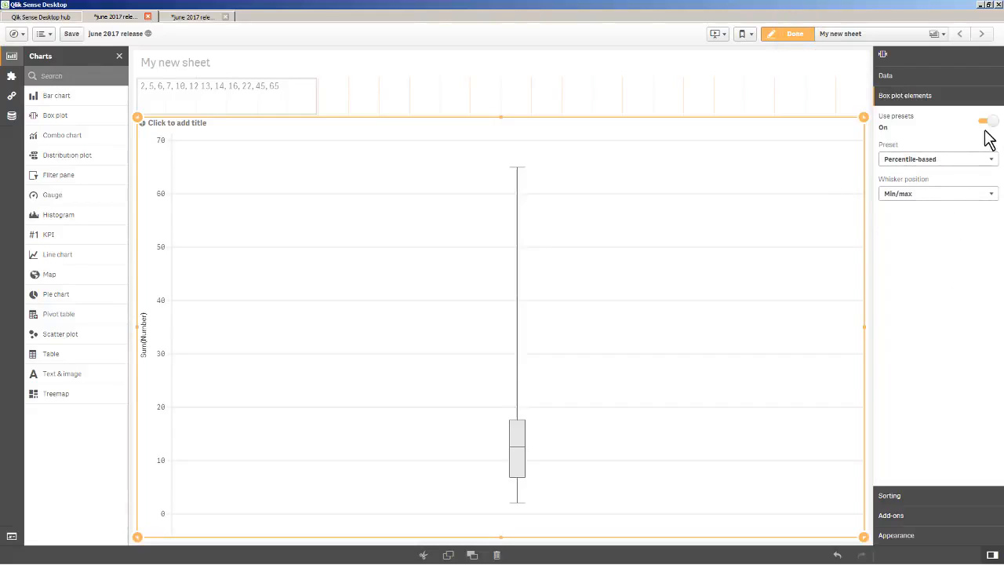
- Turn off Use presets and expand the Box start settings
left_click(986, 120)
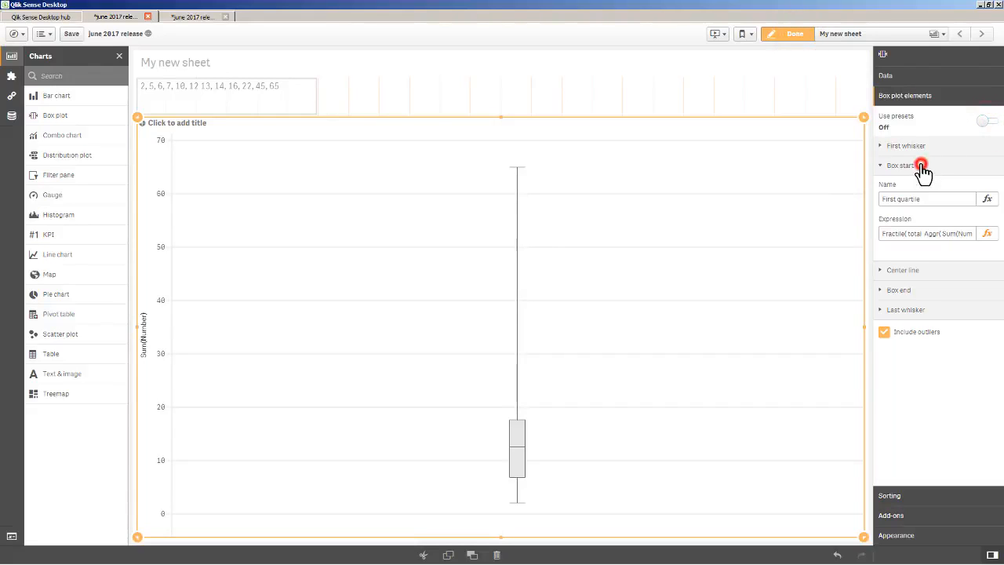
left_click(900, 164)
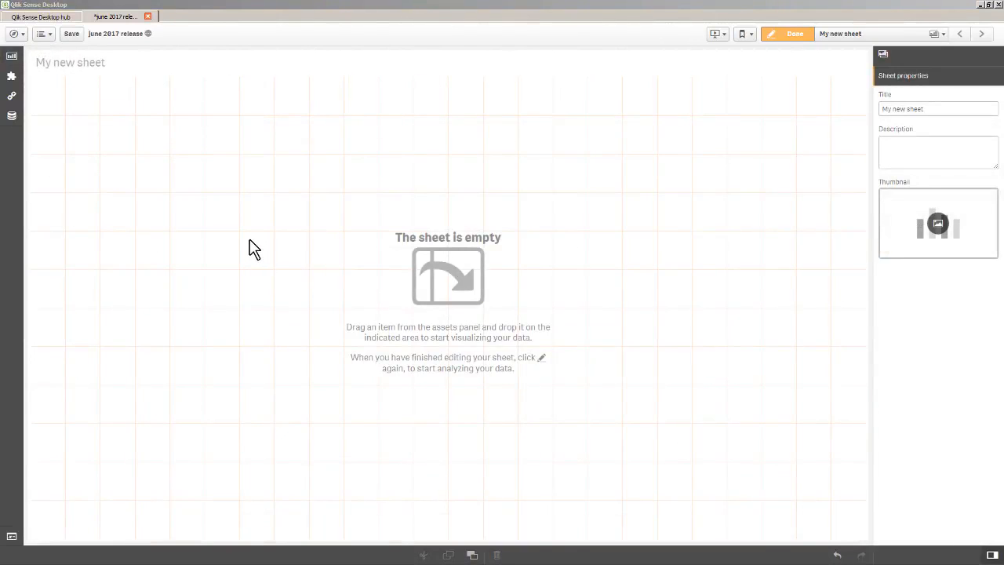
- Place a box plot on the sheet with Sum(Sales) as its measure
left_click(12, 56)
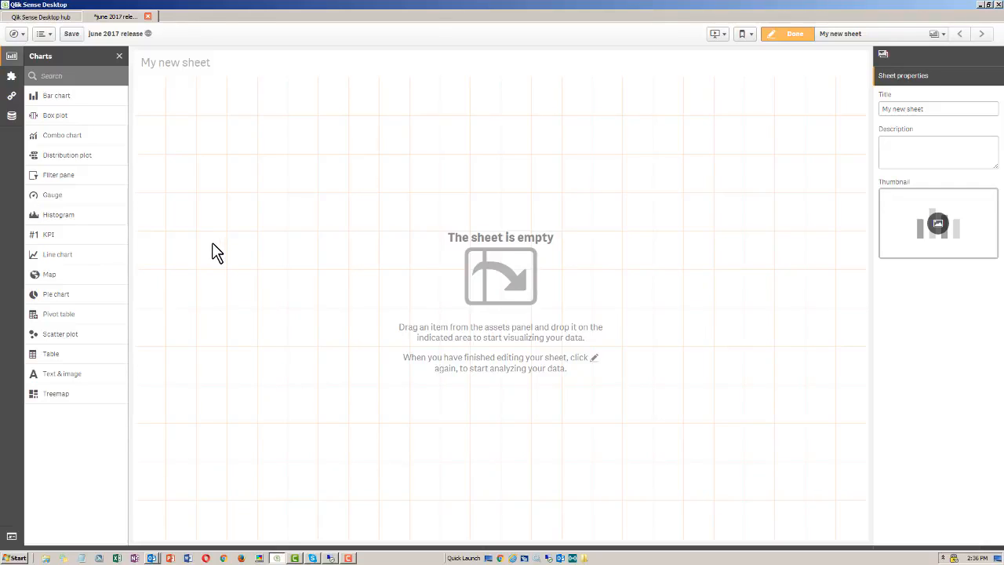
left_click_drag(55, 116, 395, 221)
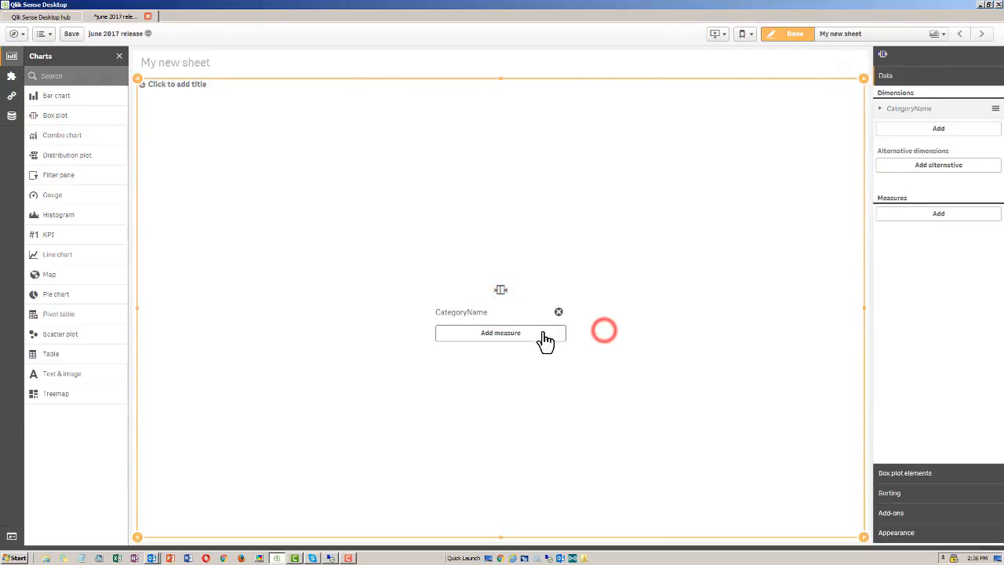
left_click(501, 333)
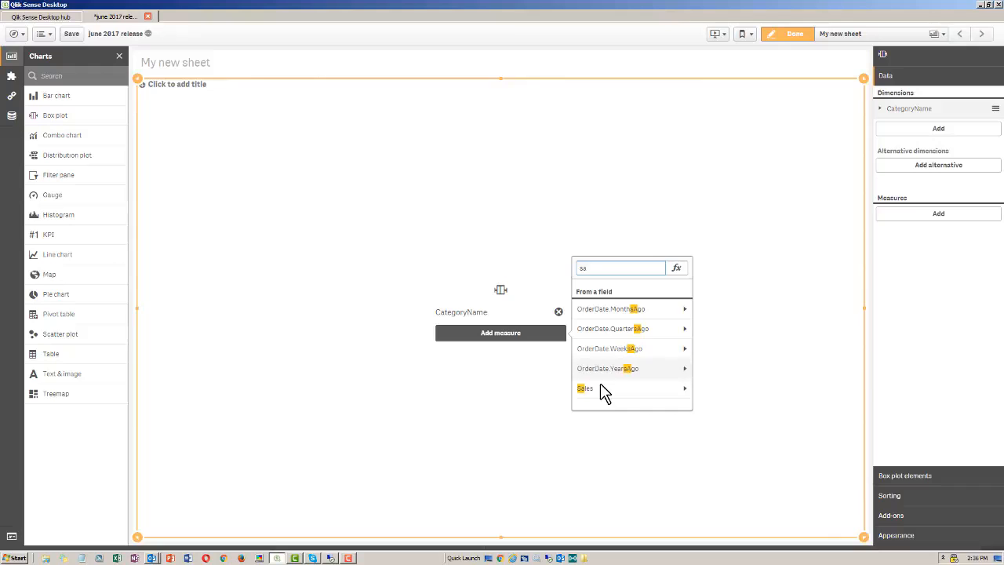
left_click(586, 388)
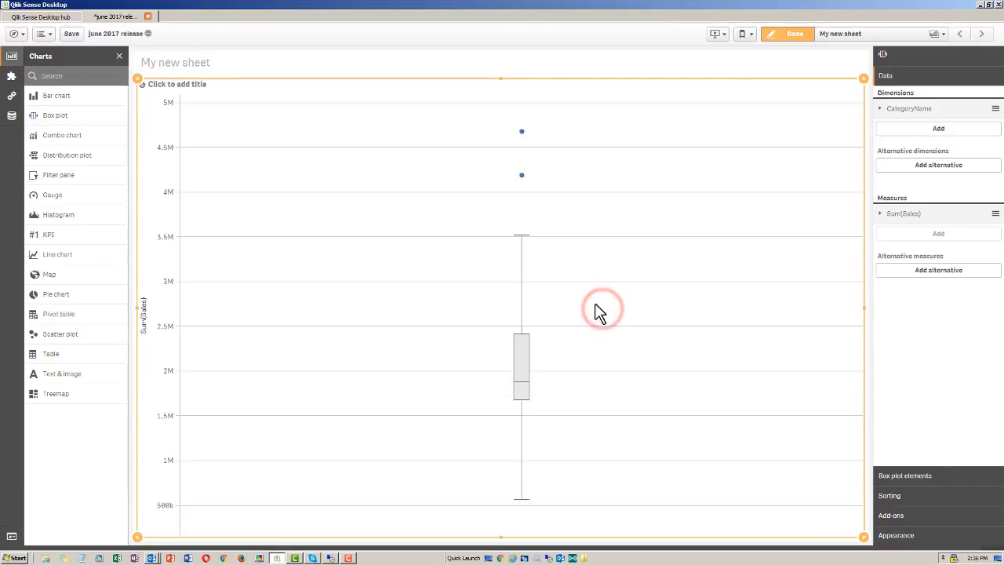
- Add ProductName as an extra dimension and lay the box plot out horizontally
left_click(11, 115)
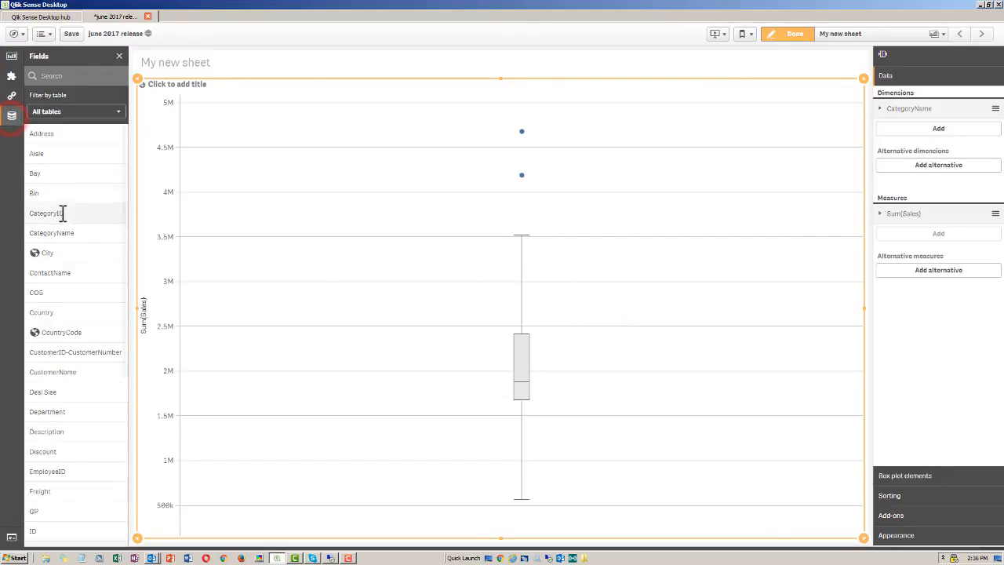
scroll("down", 3)
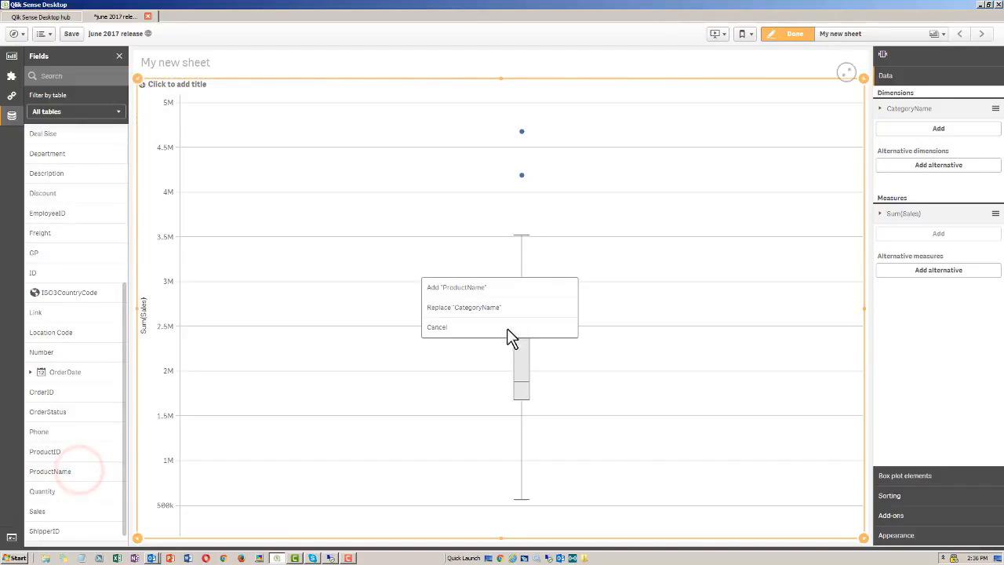
left_click(456, 287)
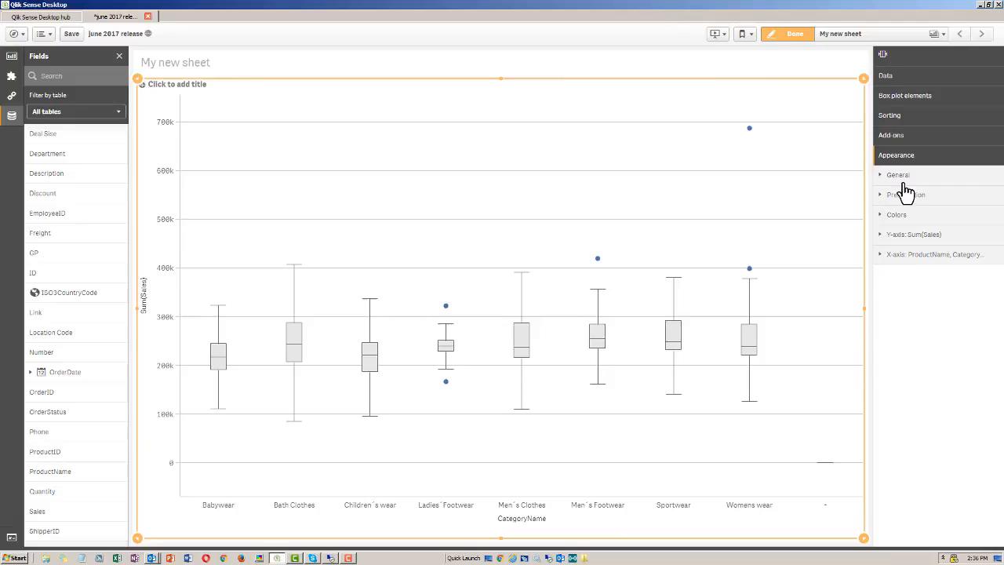
left_click(971, 231)
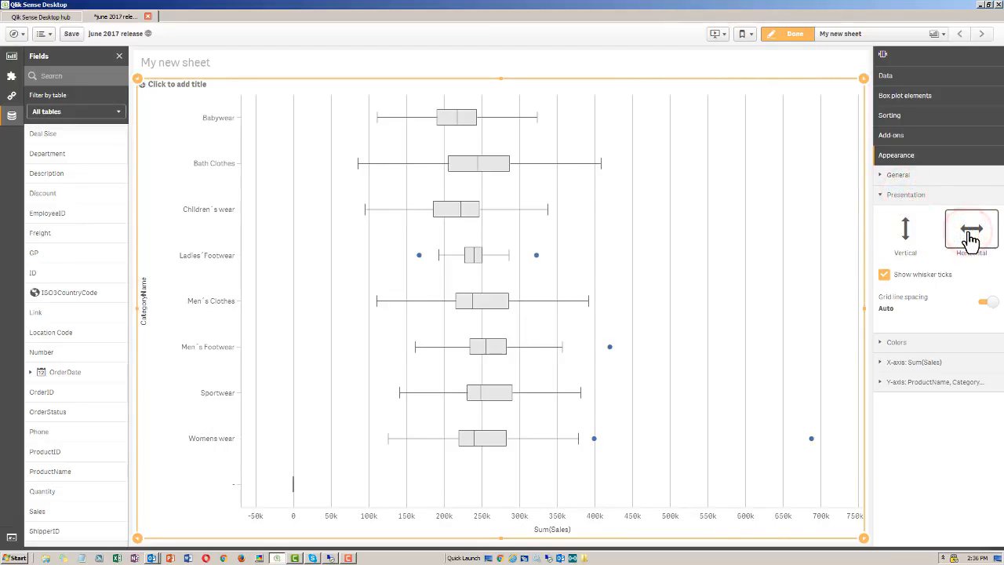
left_click(795, 33)
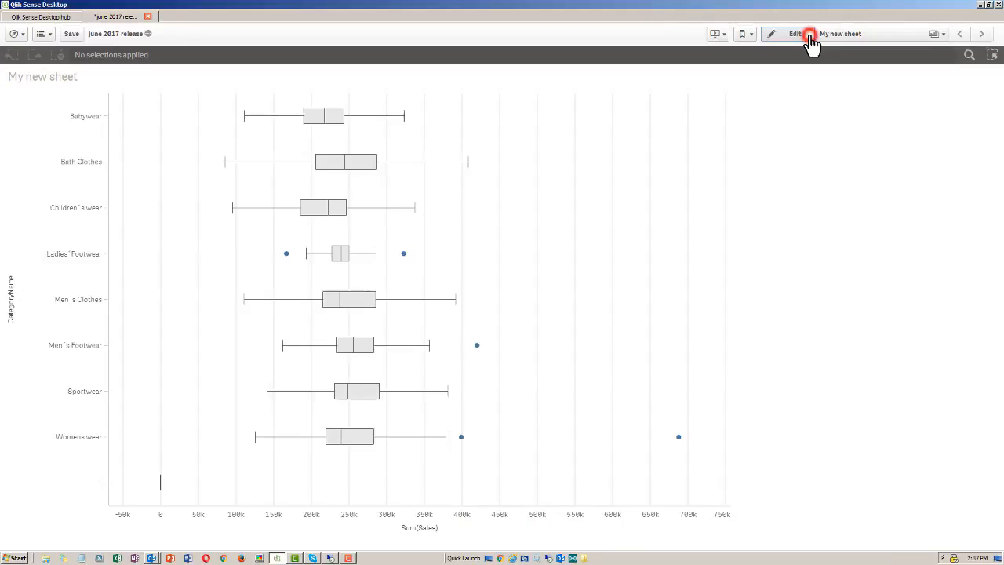
- View the horizontal Sales box plot outside edit mode, then resume editing the sheet
left_click(809, 36)
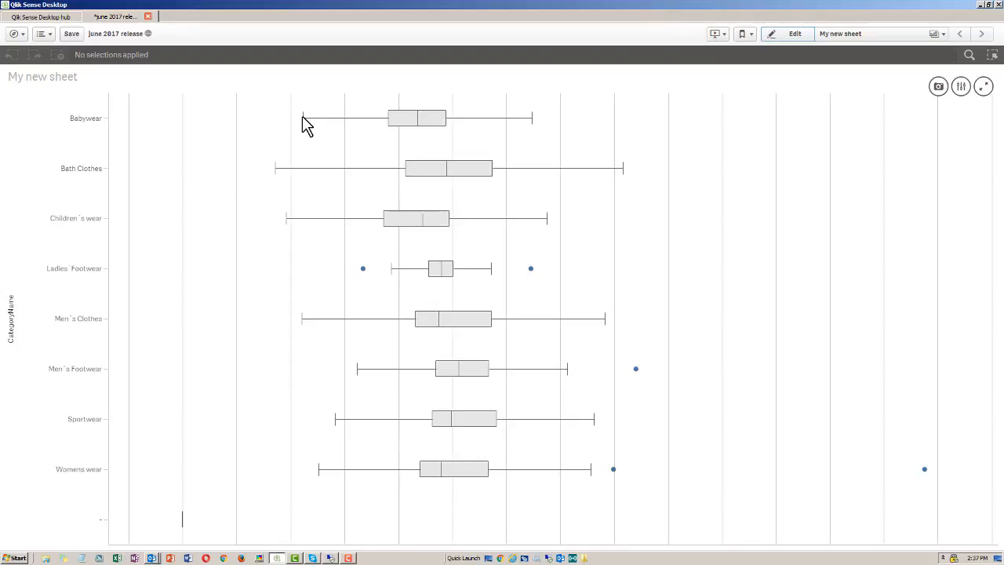
mouse_move(317, 133)
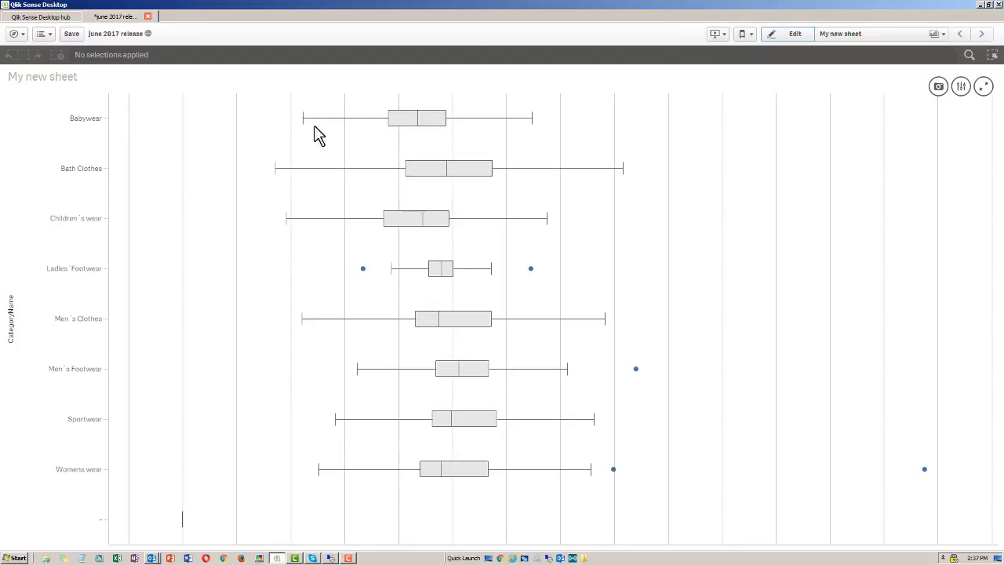
mouse_move(416, 118)
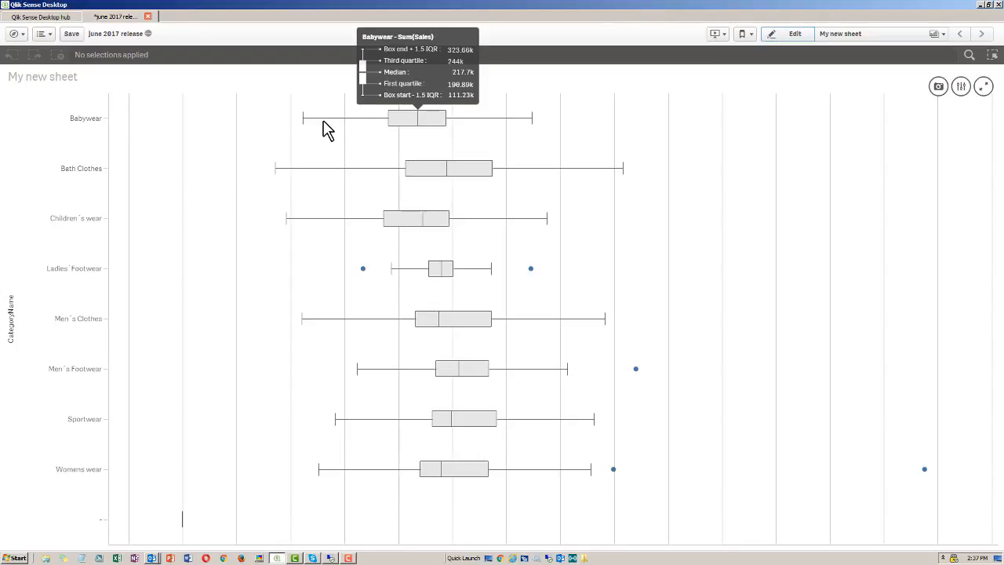
mouse_move(513, 132)
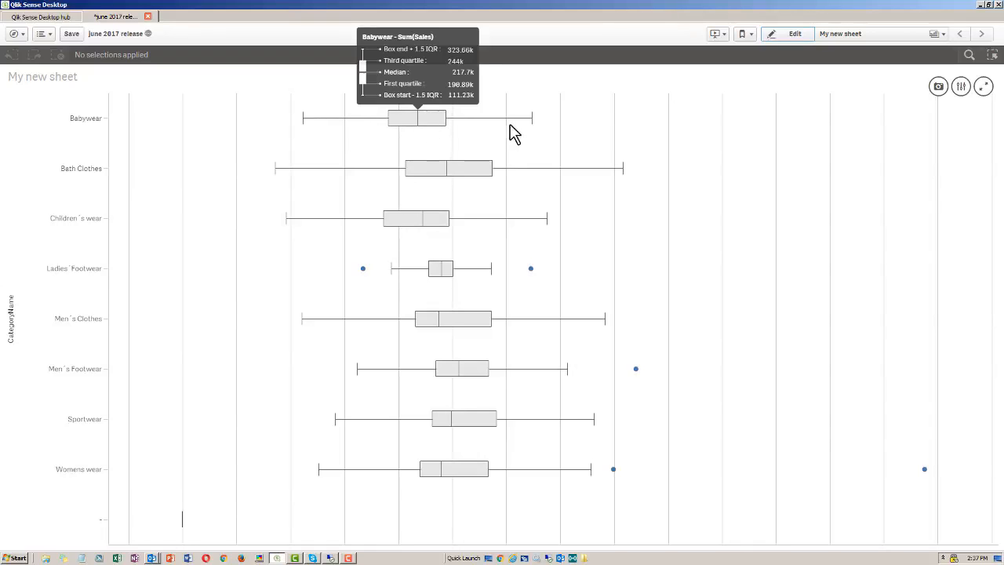
mouse_move(320, 129)
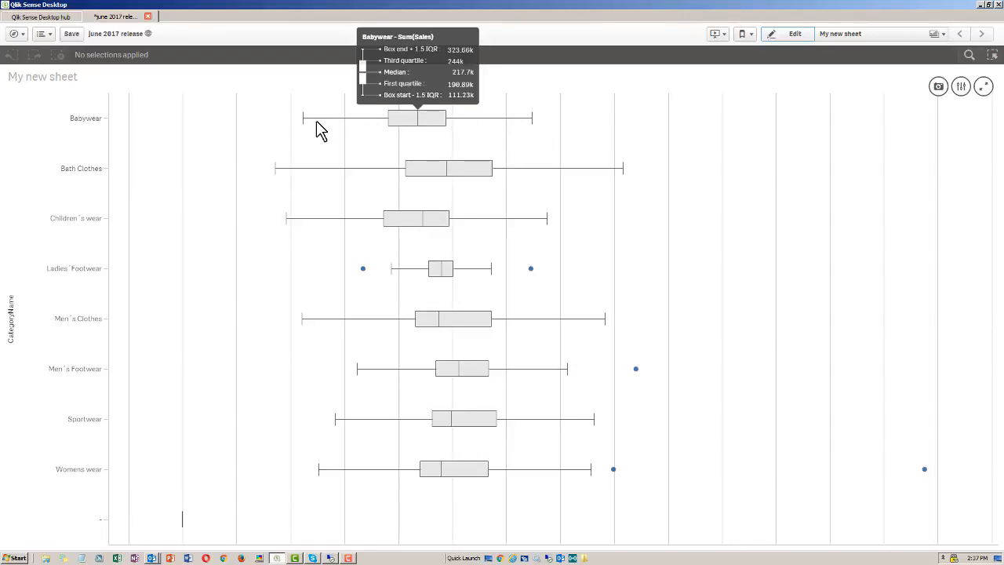
mouse_move(352, 128)
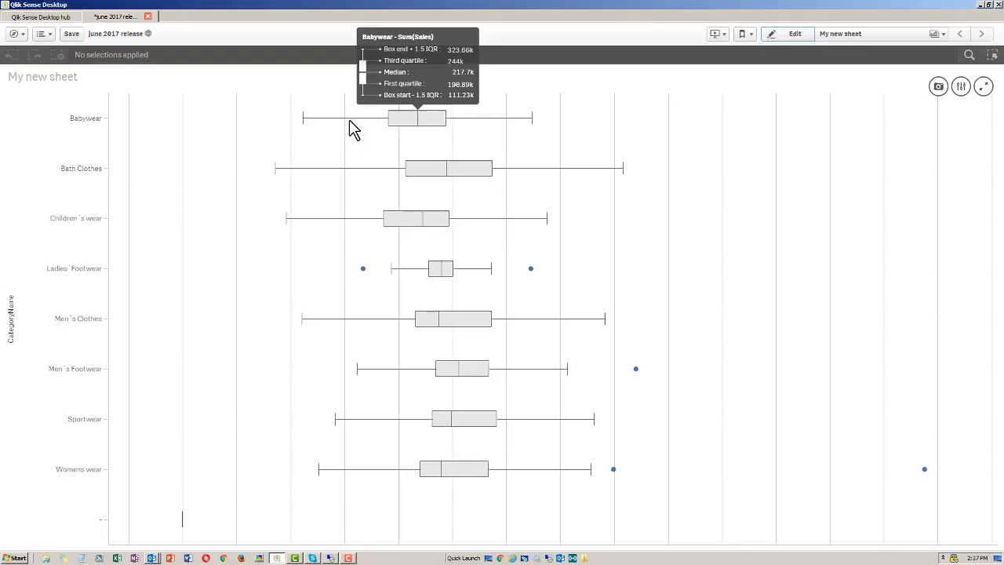
mouse_move(308, 125)
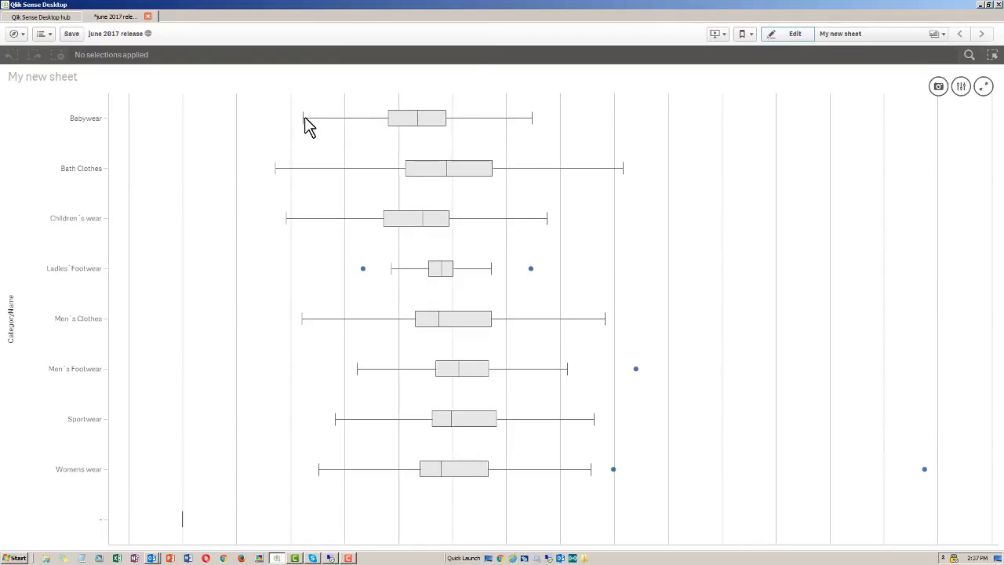
mouse_move(416, 118)
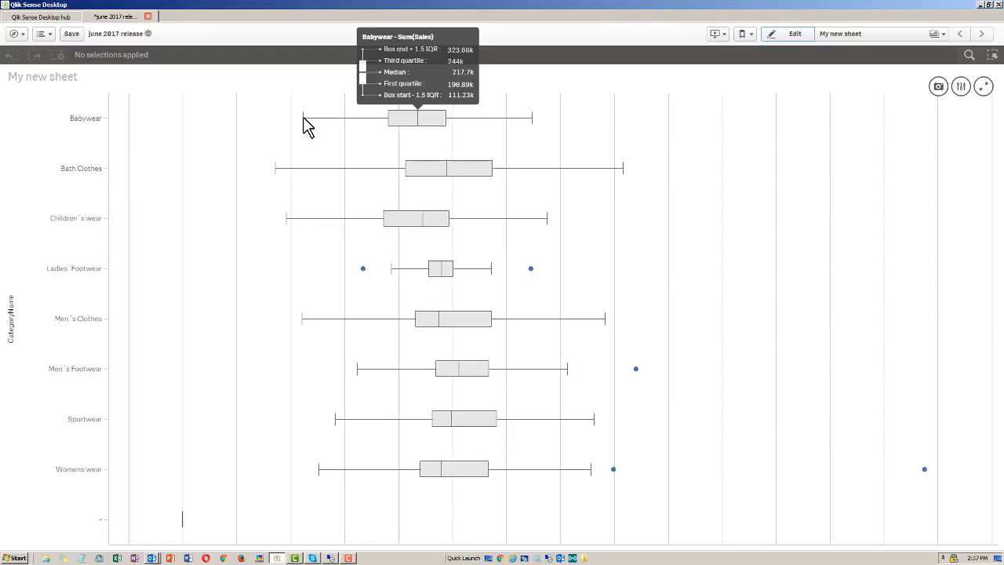
left_click(792, 33)
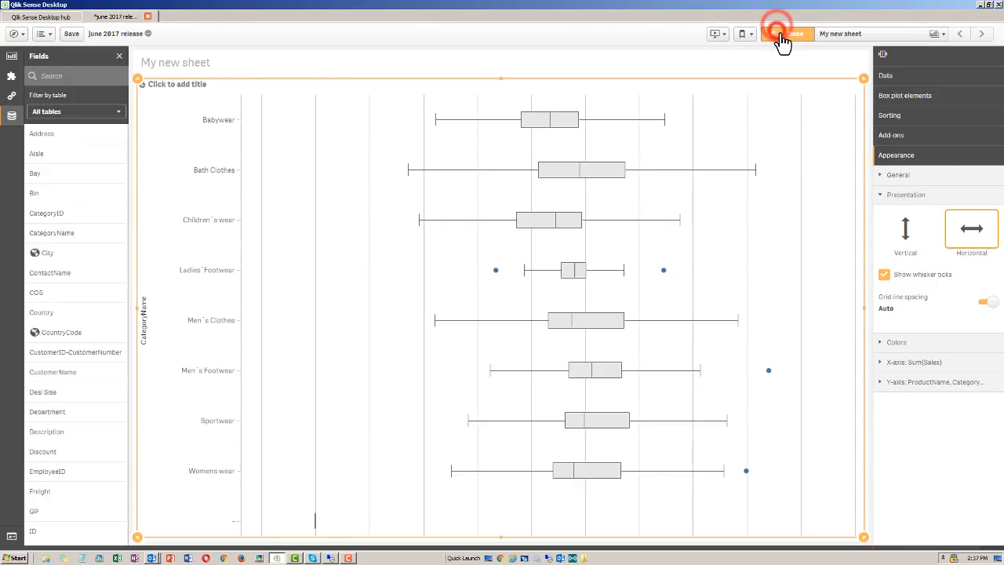
- Set the box plot to the Percentile-based preset with Min/max whiskers, then view and re-edit
left_click(905, 95)
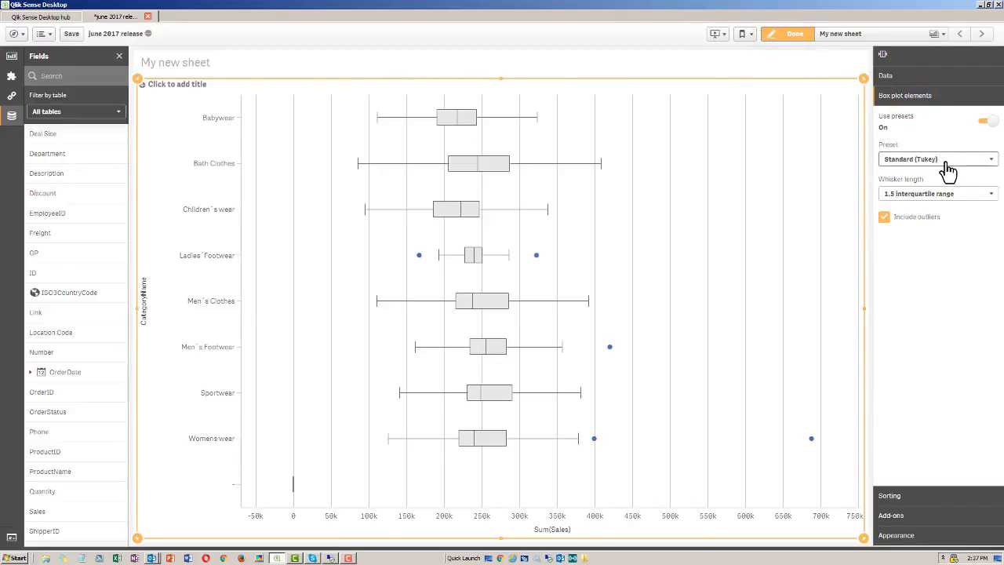
left_click(937, 159)
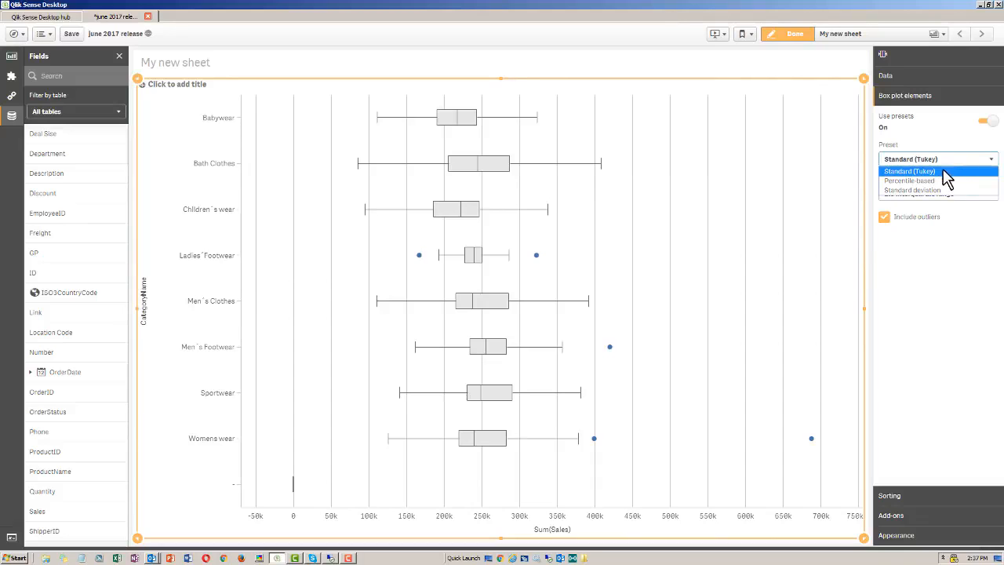
left_click(908, 180)
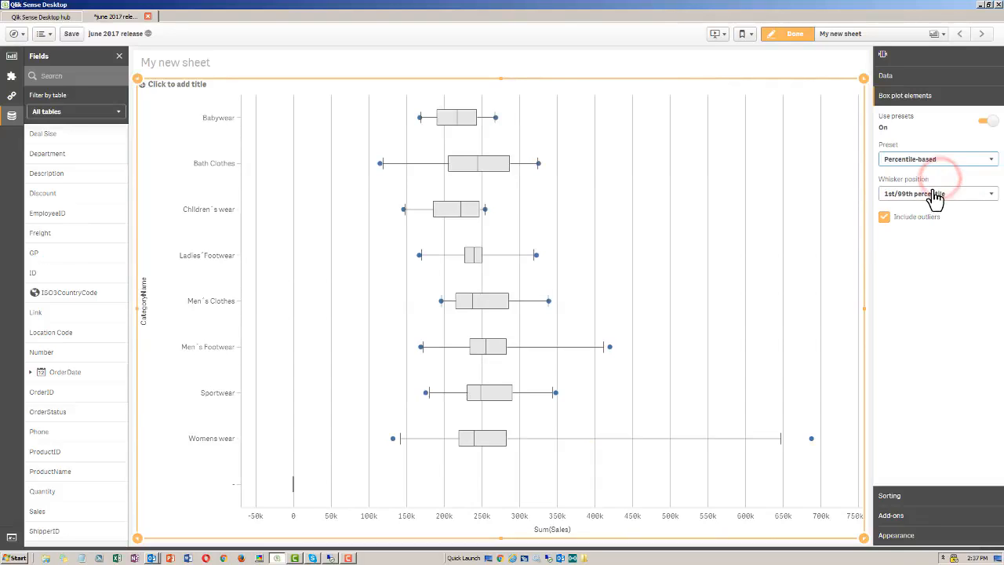
left_click(936, 194)
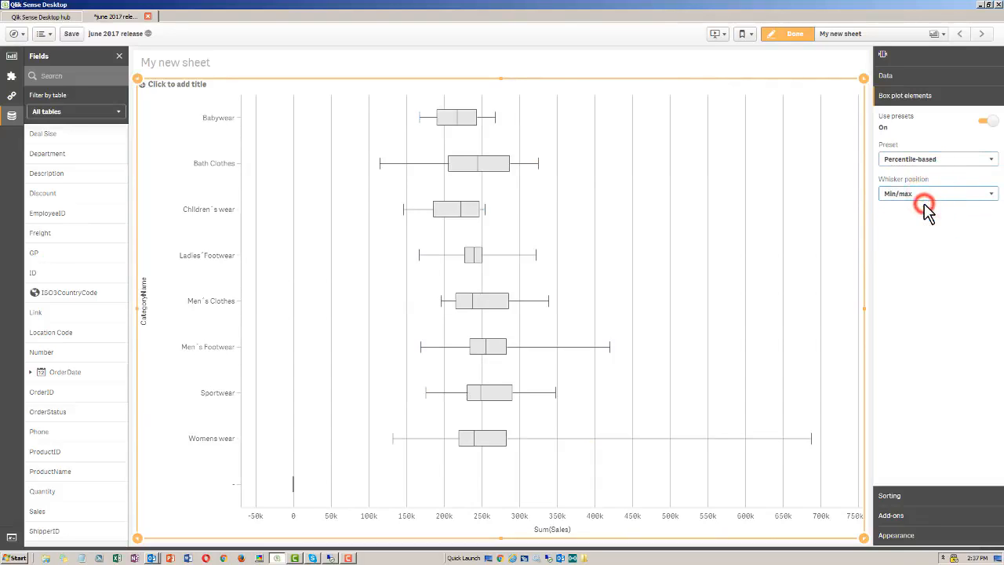
left_click(794, 33)
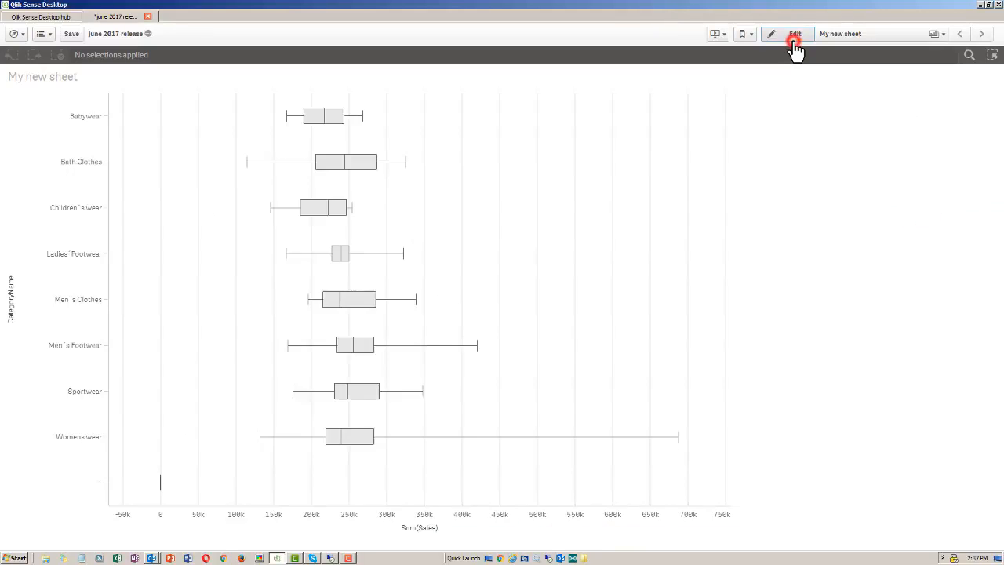
left_click(795, 33)
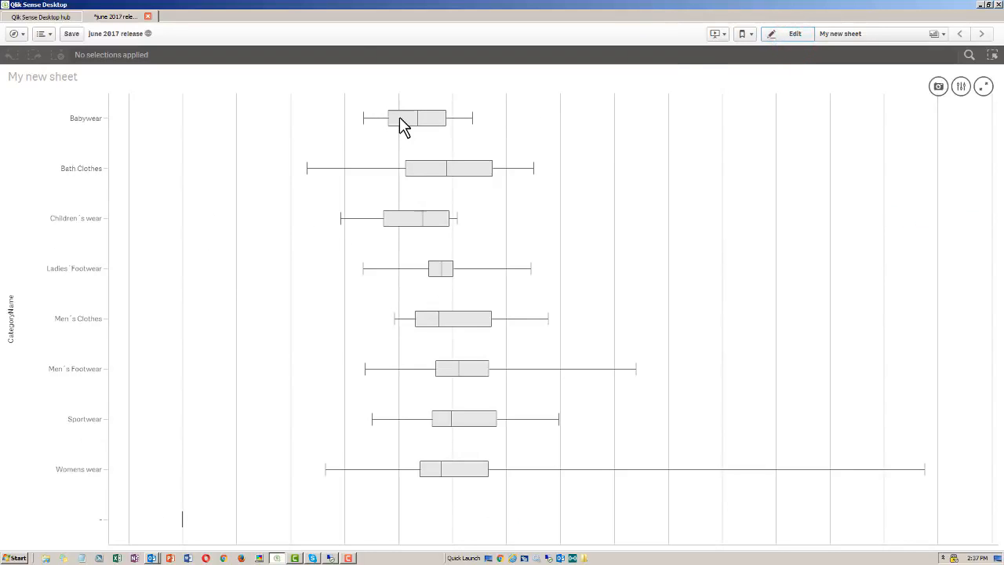
mouse_move(404, 117)
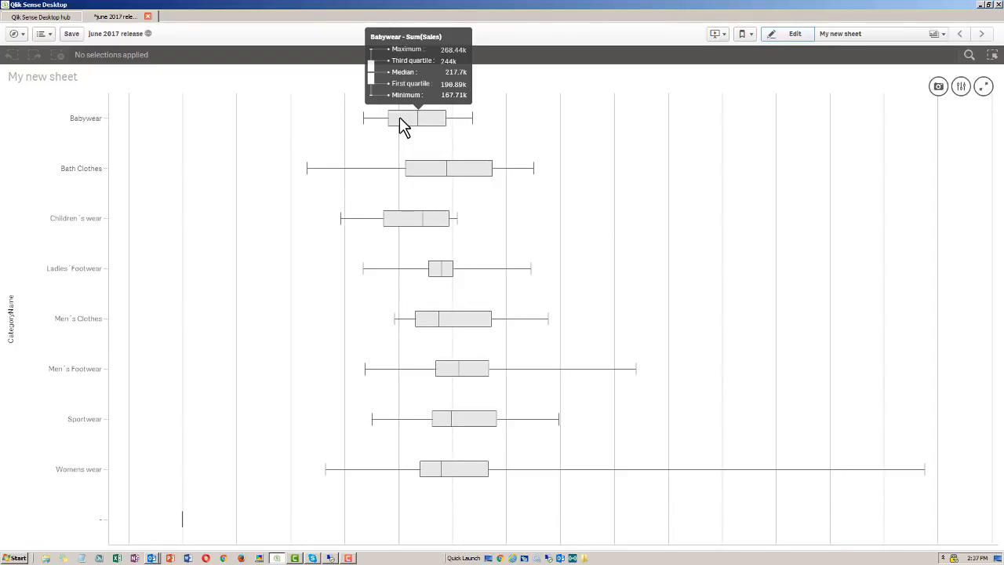
left_click(794, 33)
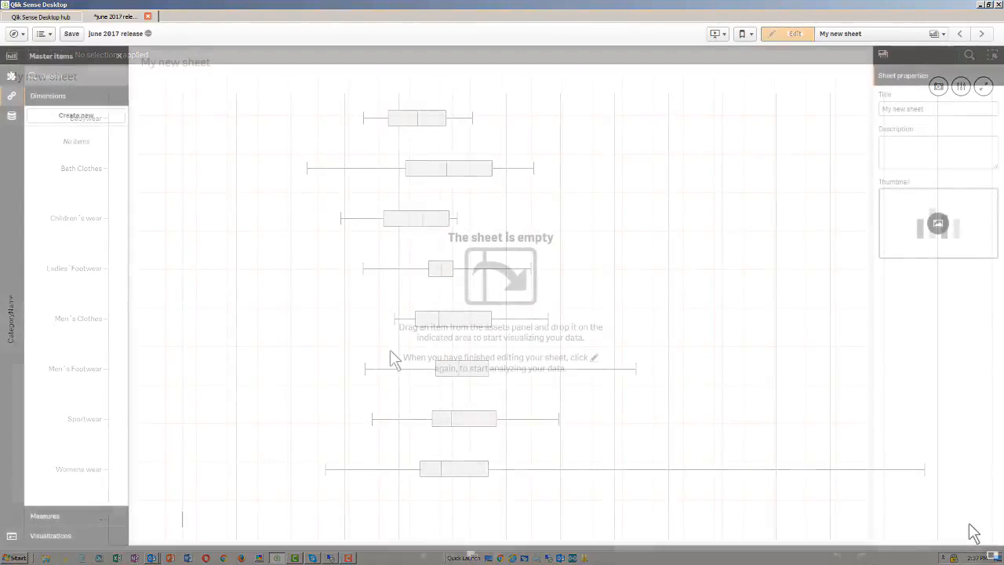
- Create a CategoryName master dimension with a red-orange dimension colour
left_click(795, 33)
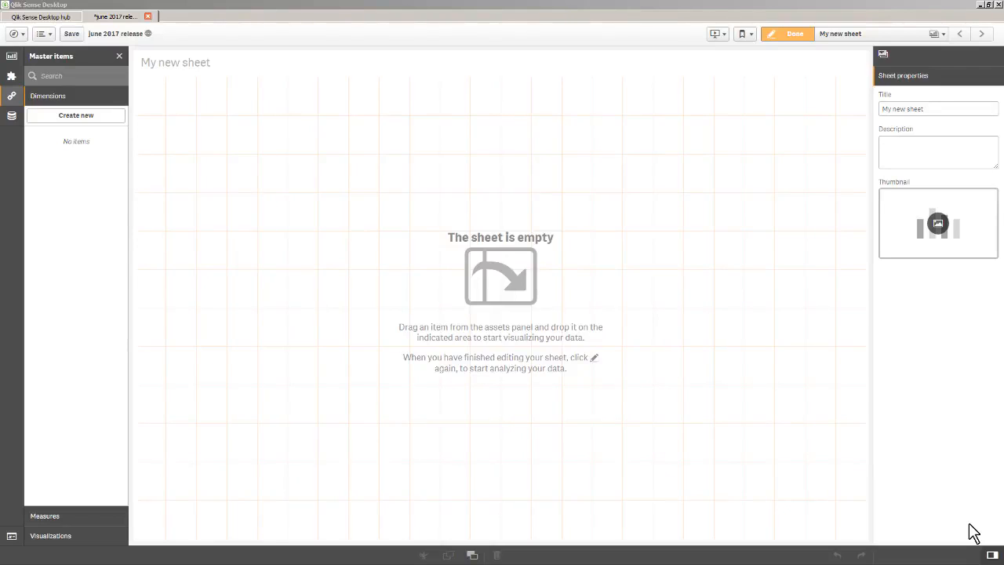
mouse_move(524, 294)
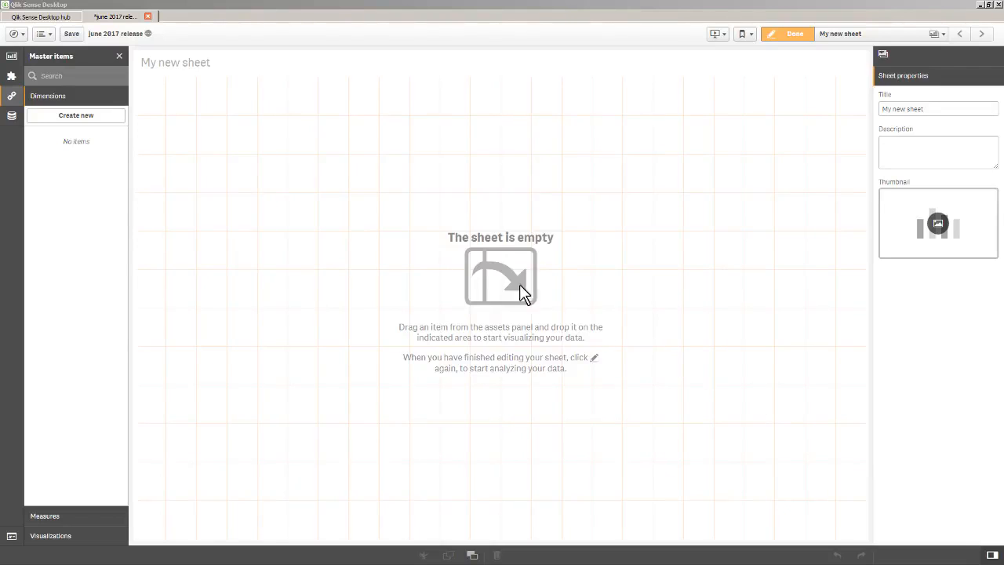
mouse_move(32, 114)
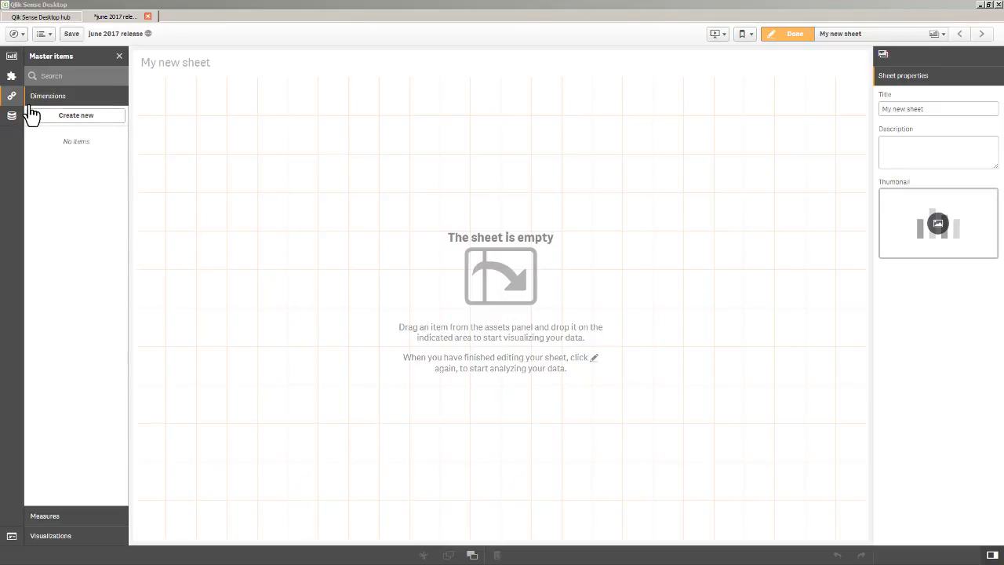
left_click(76, 116)
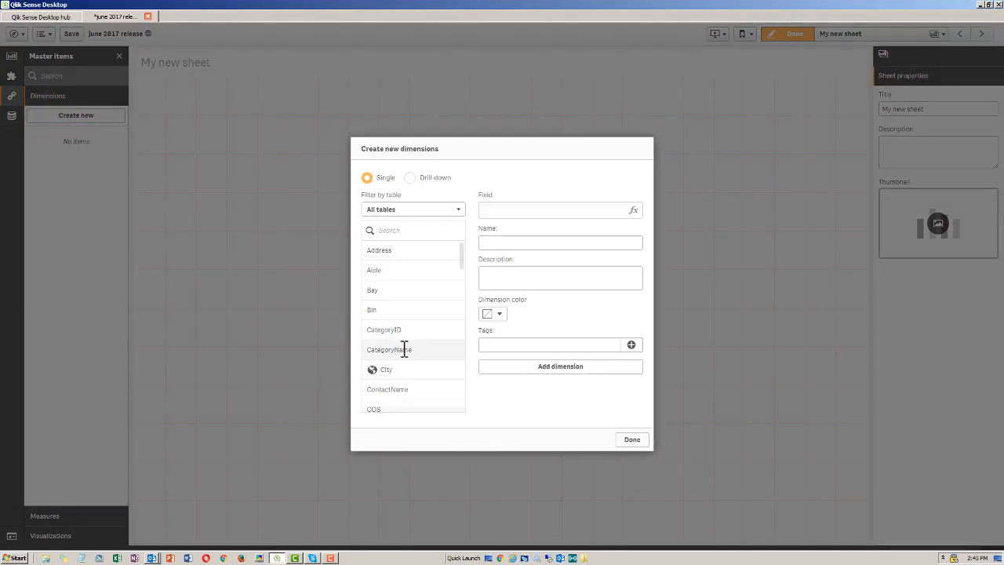
left_click(388, 349)
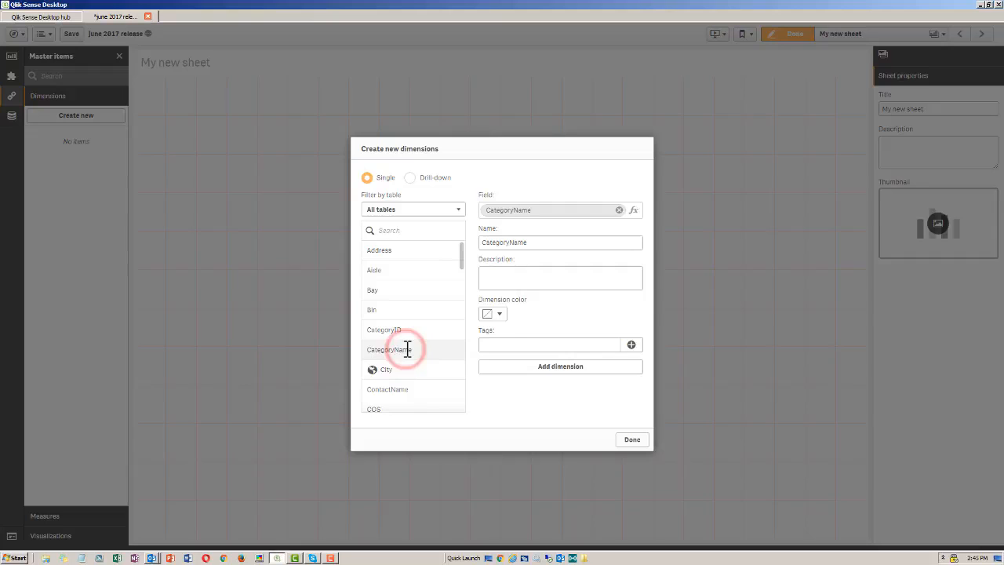
left_click(493, 313)
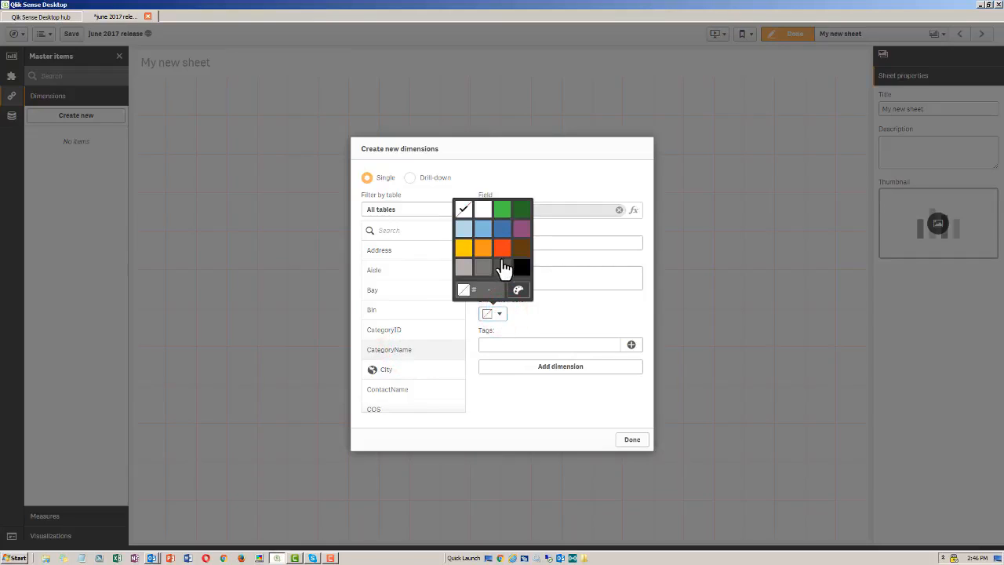
left_click(502, 249)
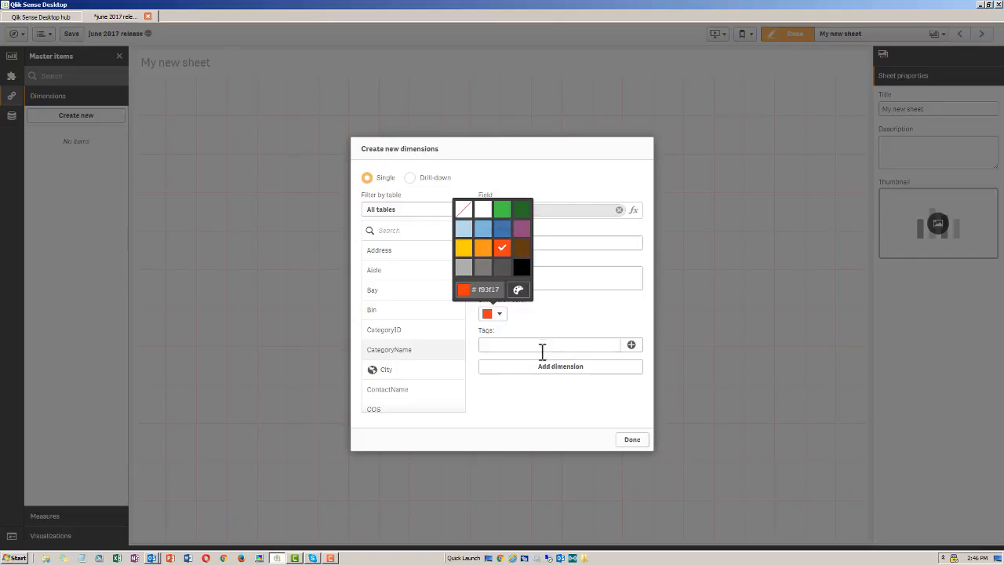
left_click(632, 439)
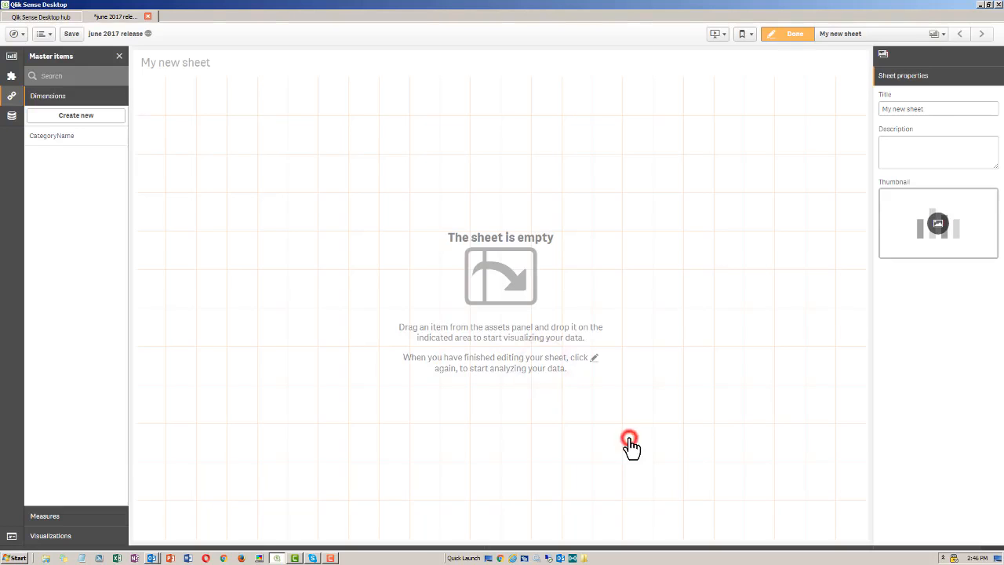
- Add a bar chart of Sum(Sales) by CategoryName, resized to the sheet's top-left quarter
left_click(12, 74)
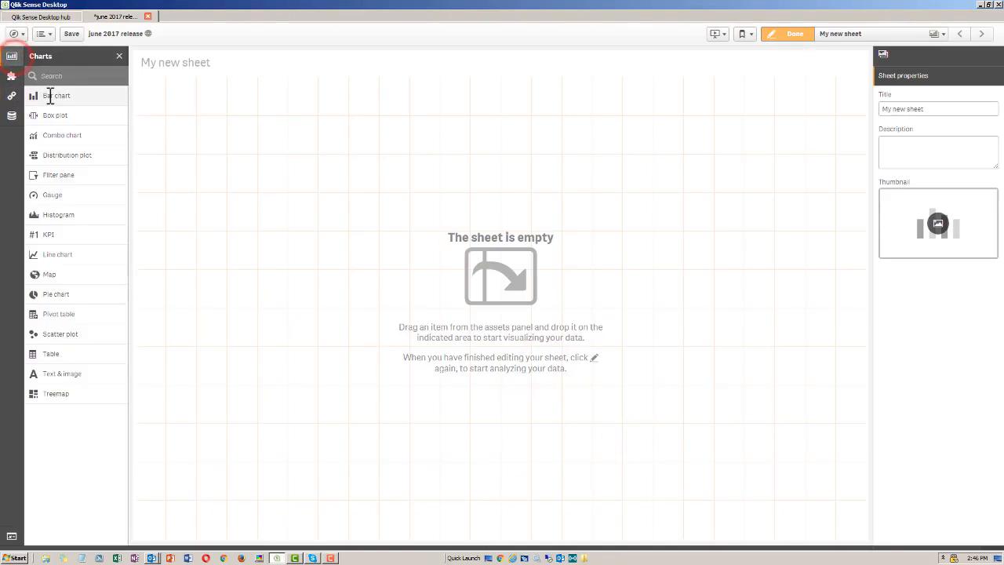
left_click(57, 95)
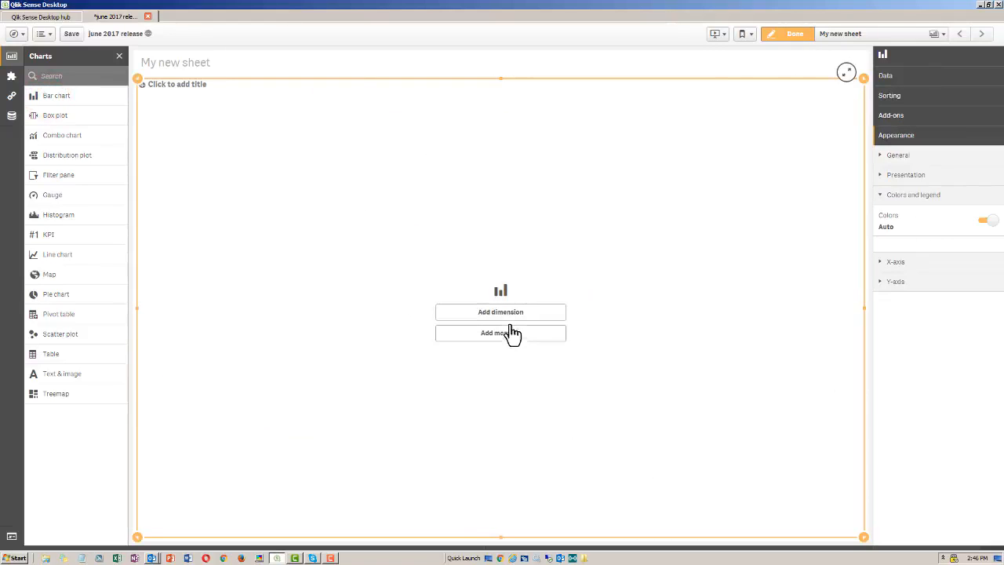
left_click(500, 311)
type("sa")
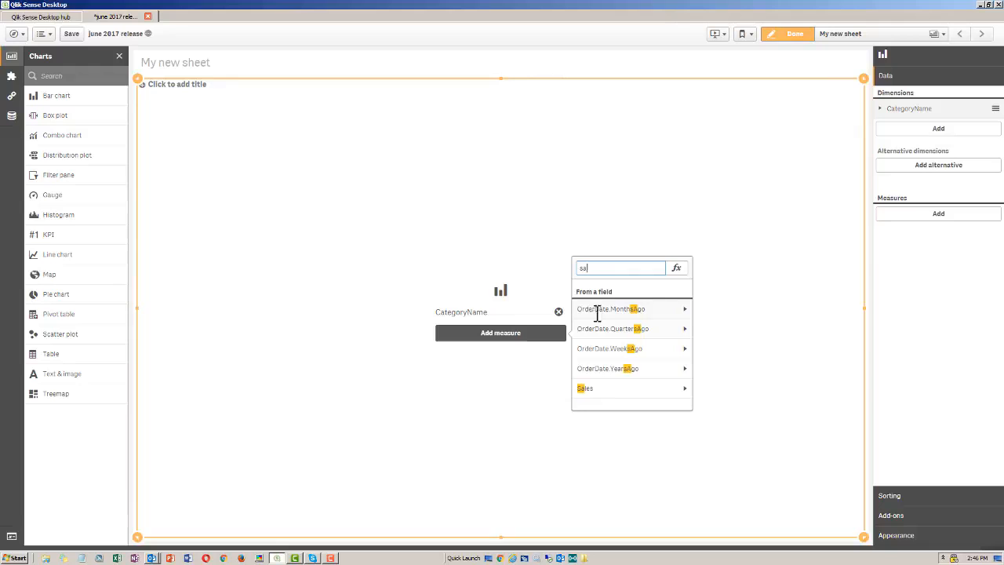
left_click(585, 387)
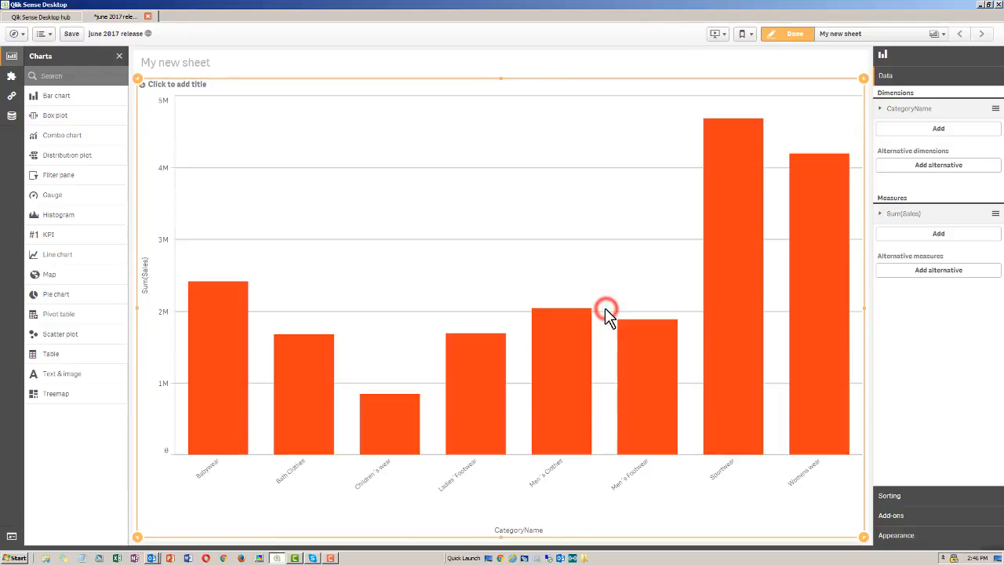
left_click_drag(863, 537, 499, 345)
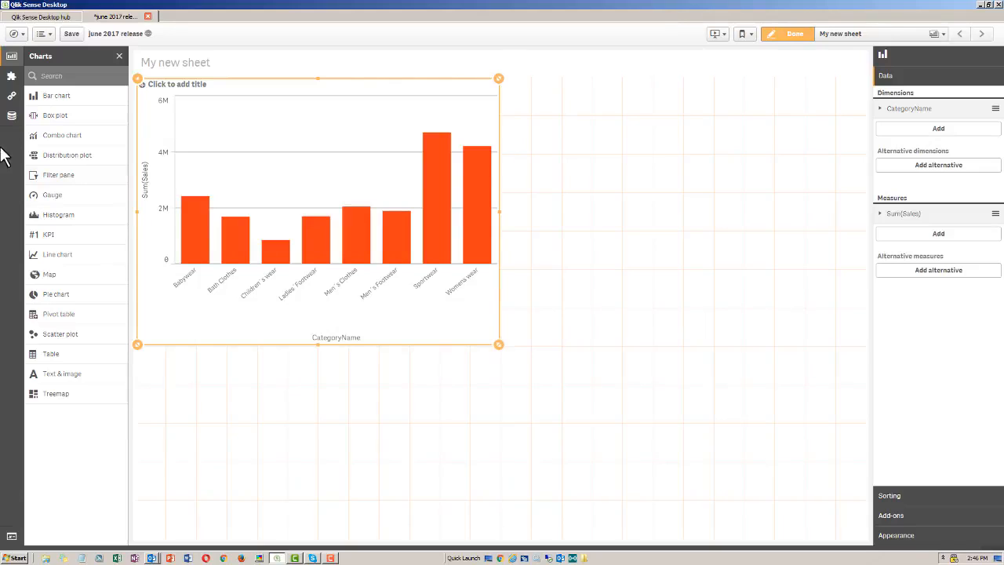
left_click(11, 115)
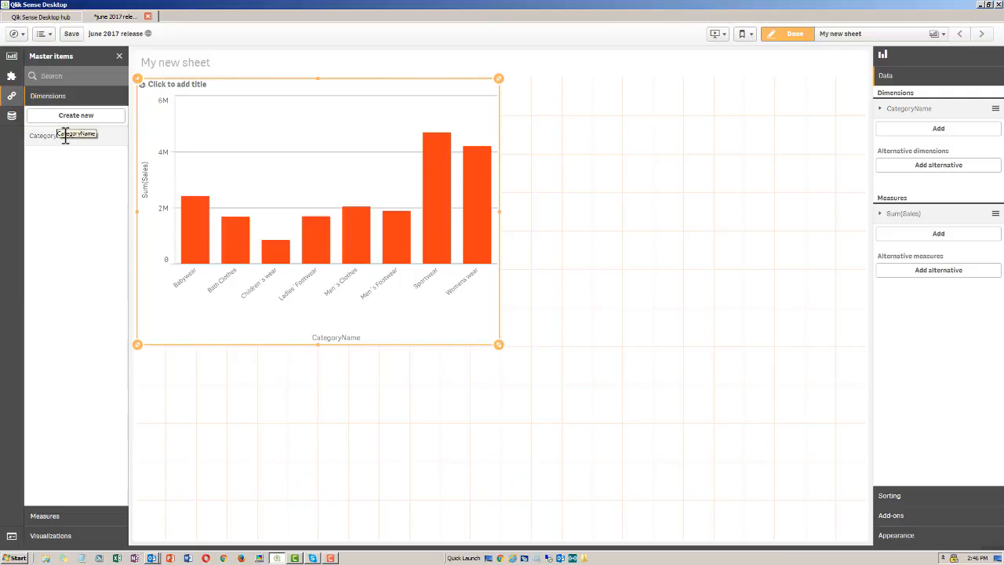
- Edit the CategoryName master dimension, confirm the warning, and clear its dimension colour
left_click(76, 135)
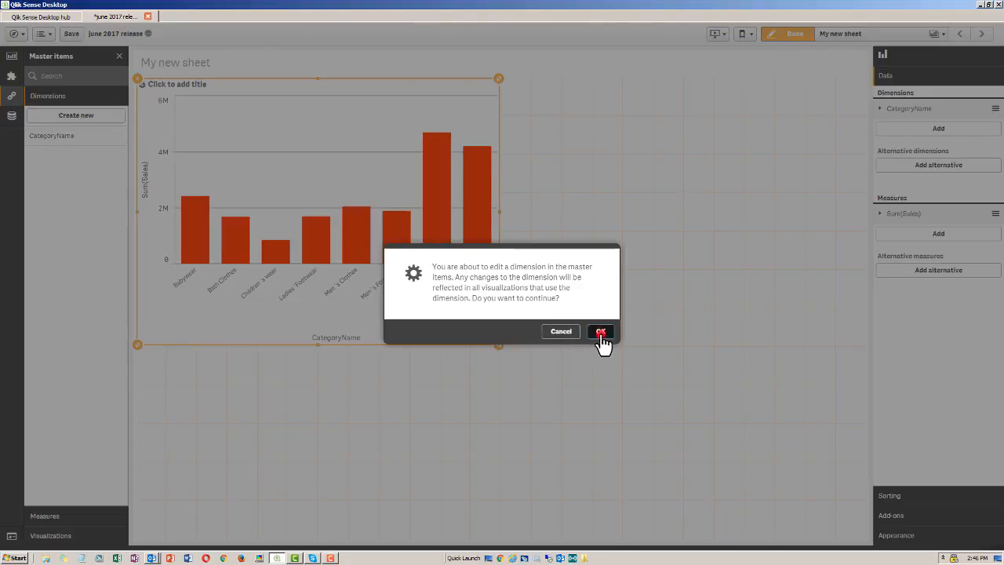
left_click(601, 331)
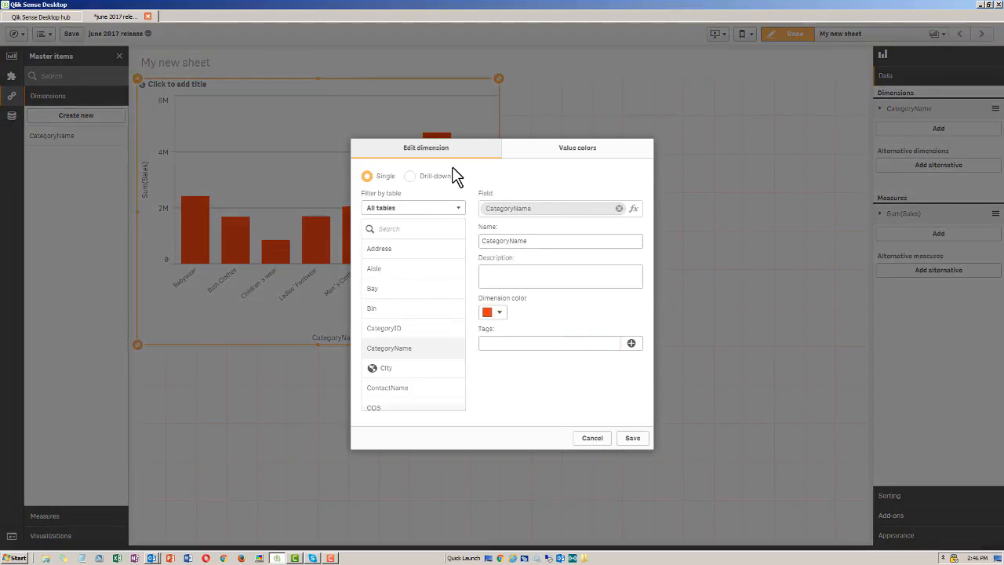
mouse_move(537, 175)
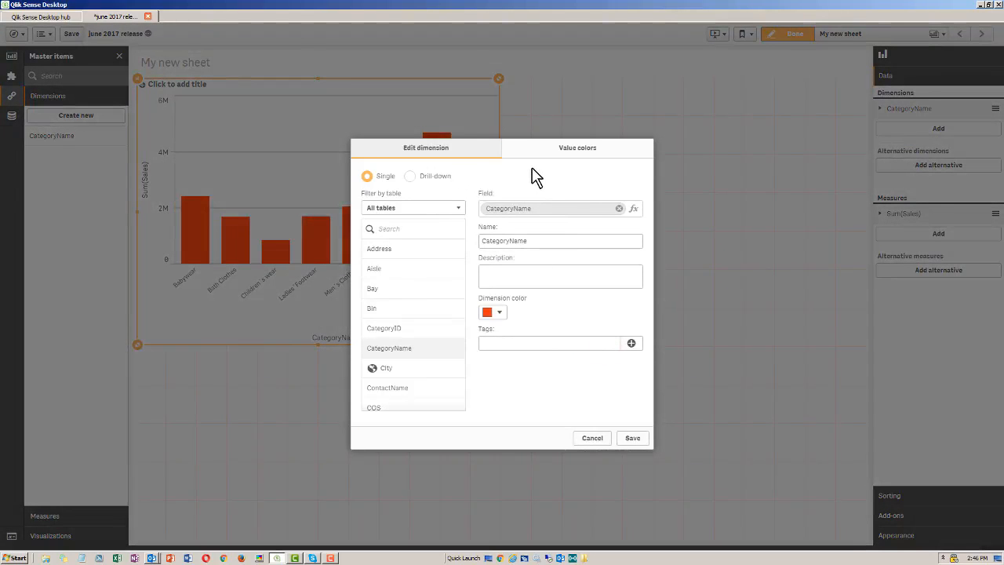
mouse_move(577, 148)
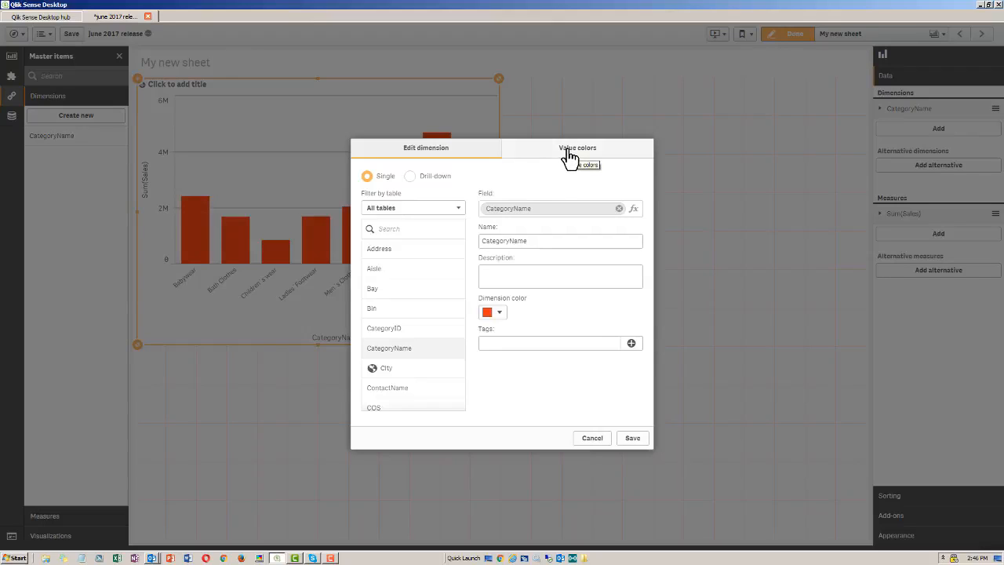
left_click(493, 313)
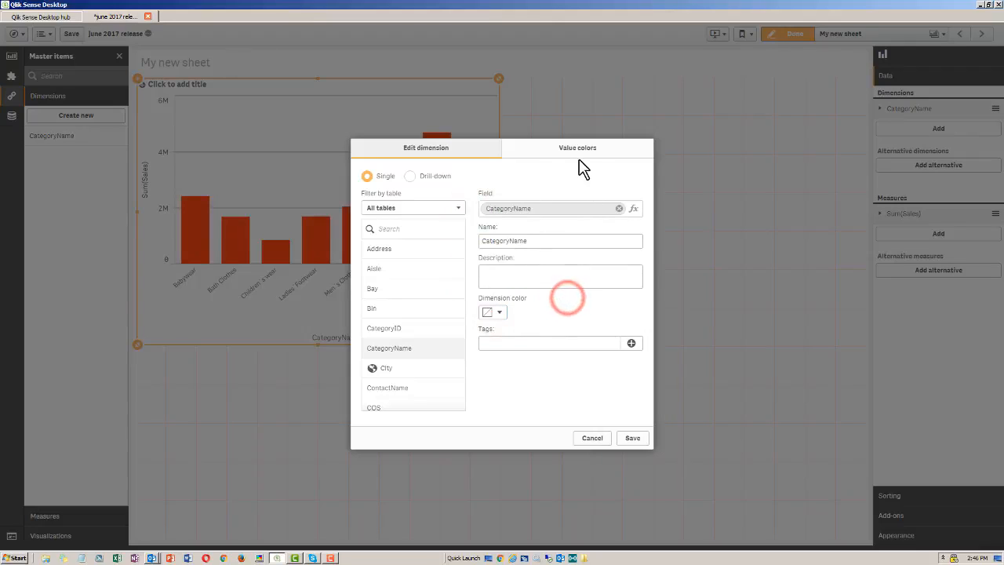
- Open CategoryName's value colours and set Babywear to blue
left_click(578, 147)
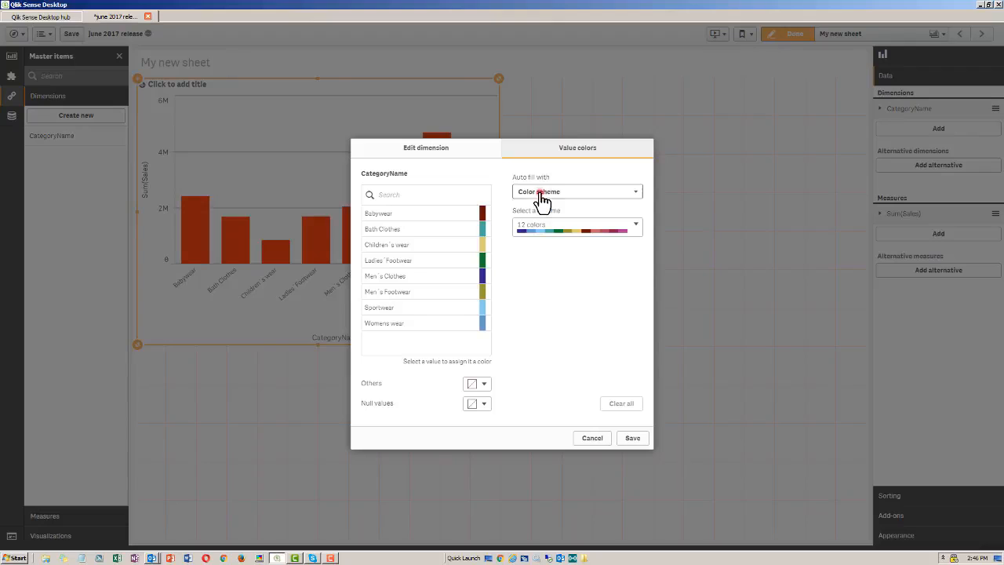
left_click(576, 192)
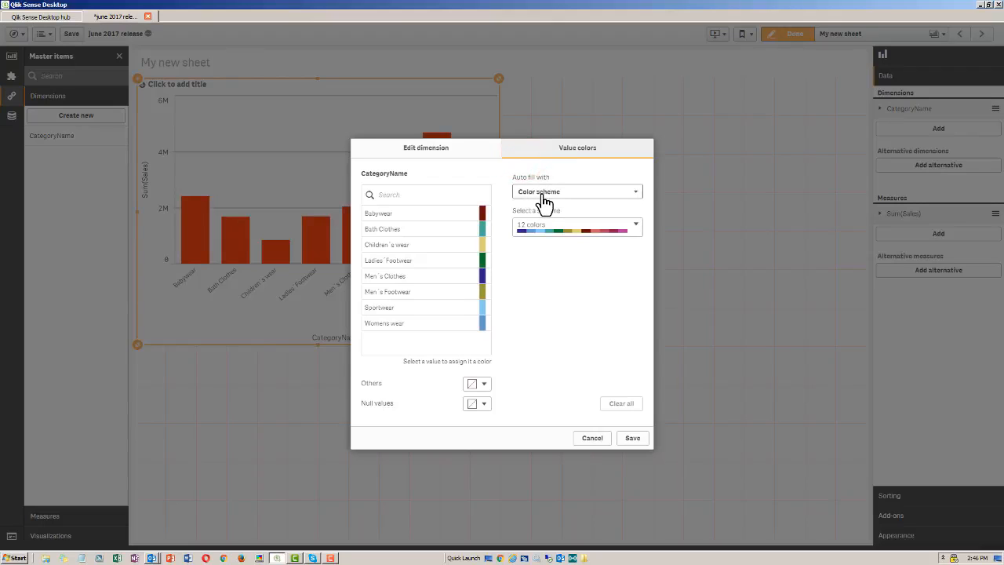
mouse_move(553, 206)
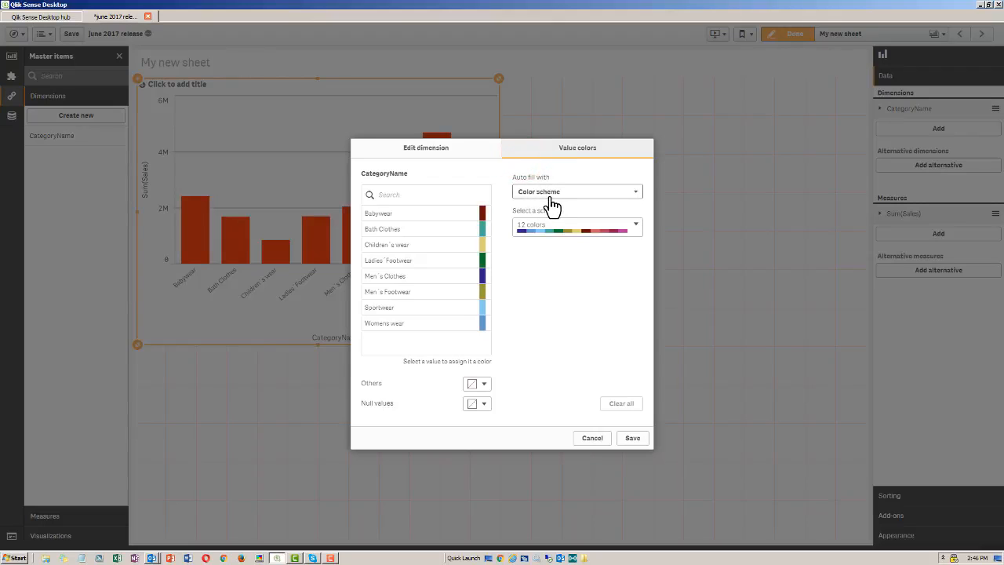
left_click(553, 228)
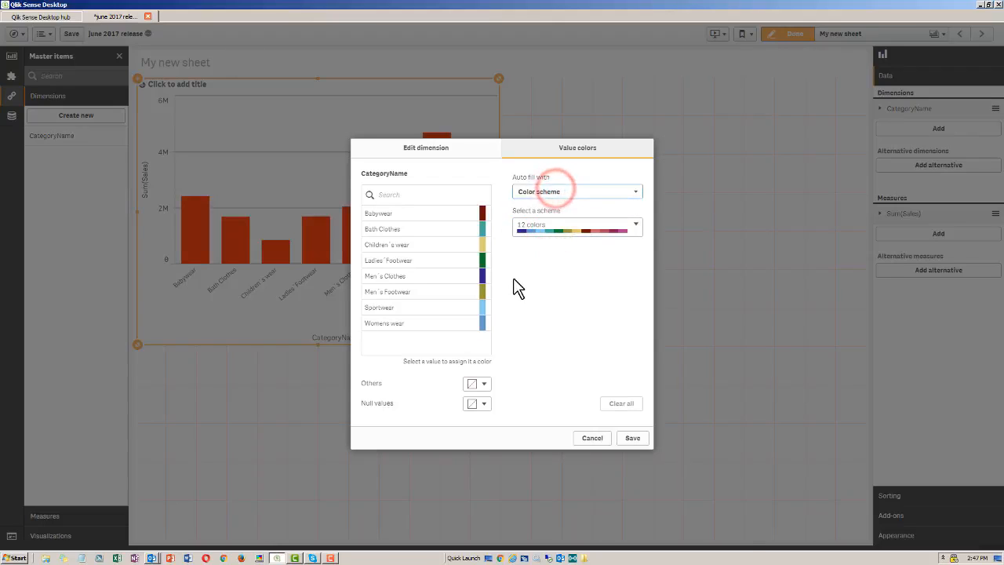
left_click(481, 213)
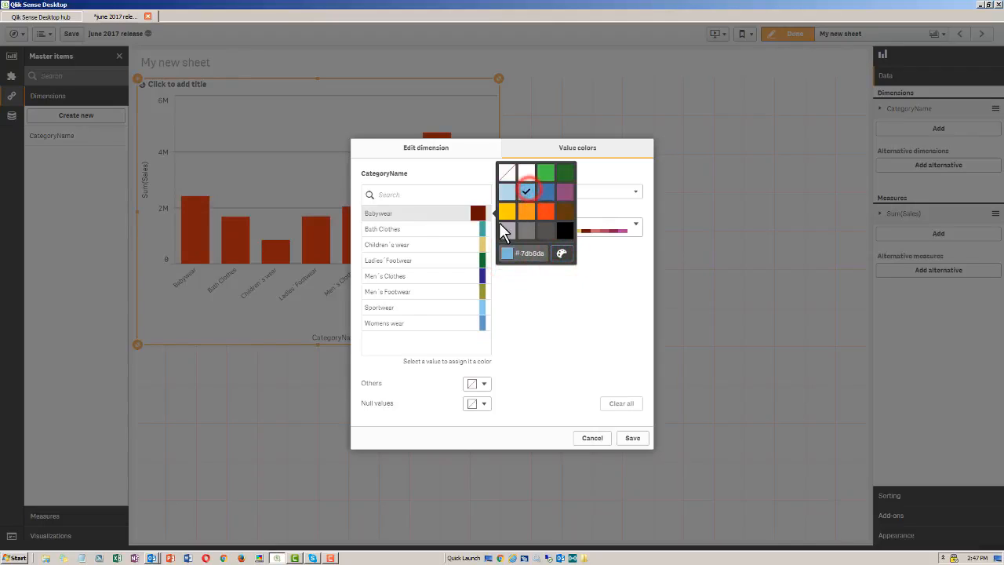
left_click(561, 253)
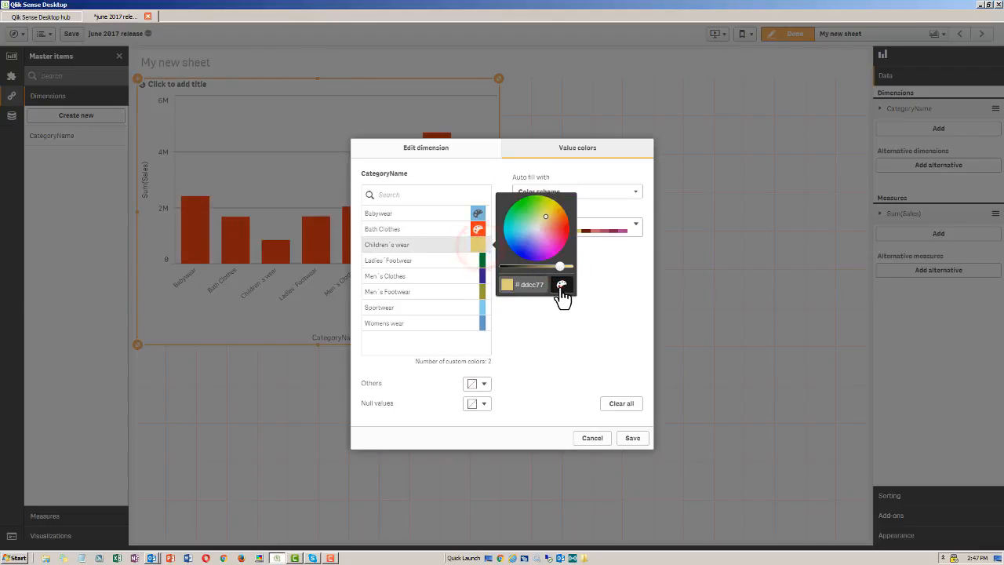
- Make Bath Clothes red, Children's wear yellow, Ladies' Footwear gray, and save the dimension
left_click(562, 284)
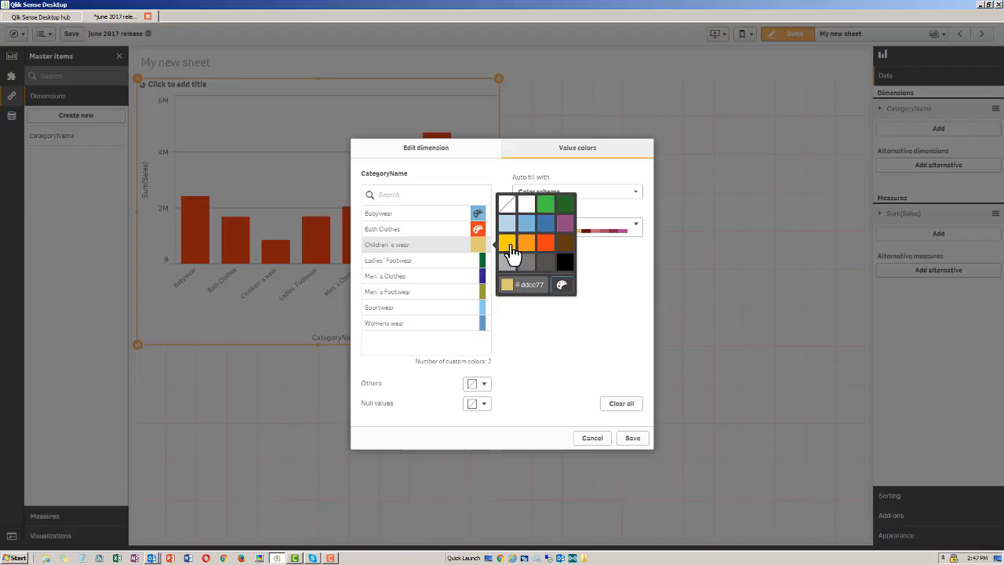
left_click(507, 242)
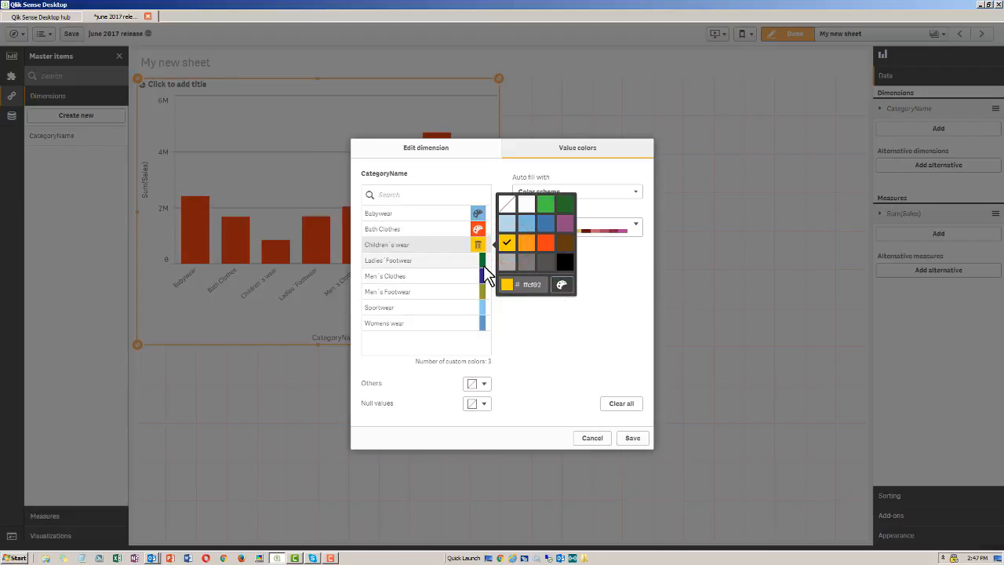
left_click(562, 284)
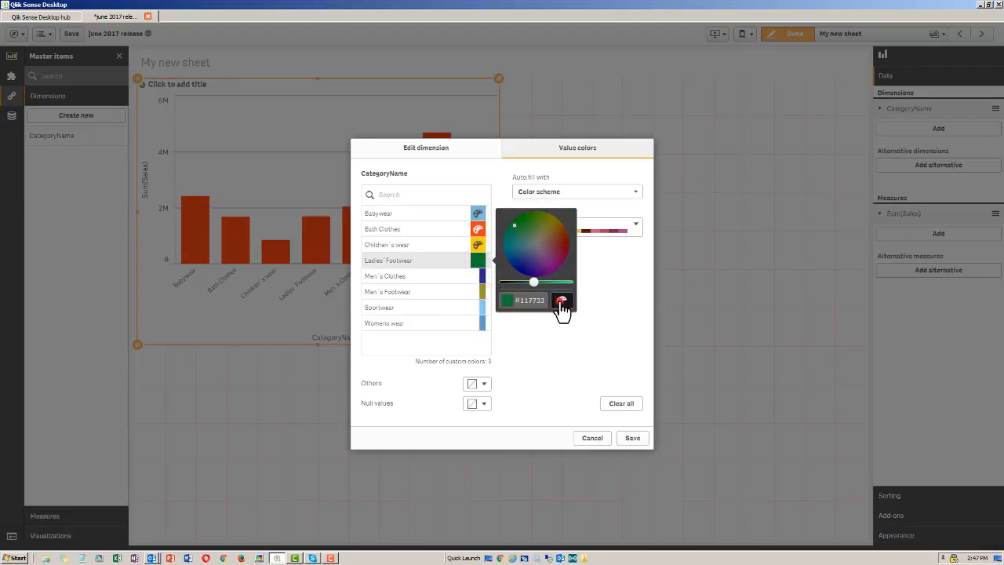
left_click(562, 299)
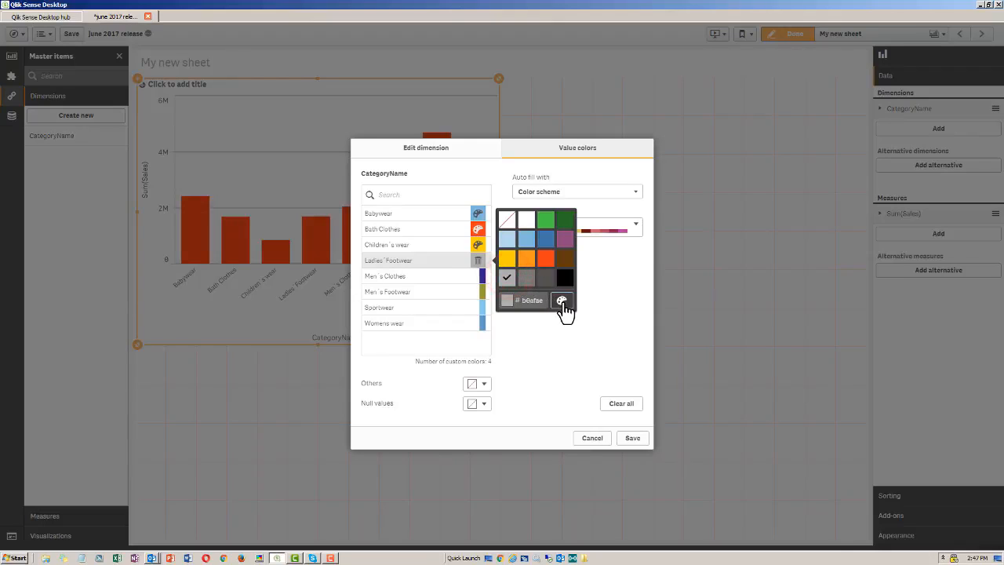
left_click(562, 300)
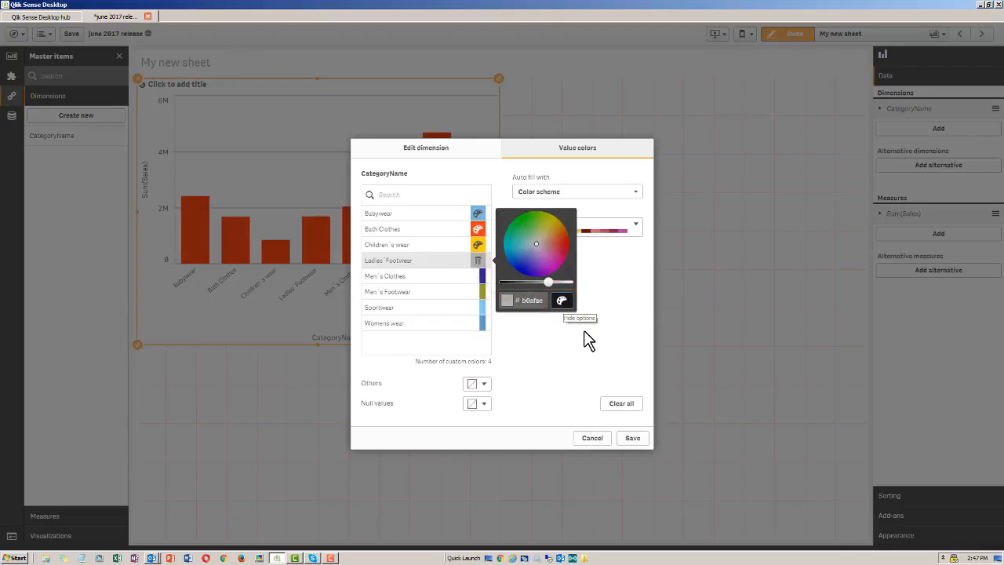
left_click(477, 244)
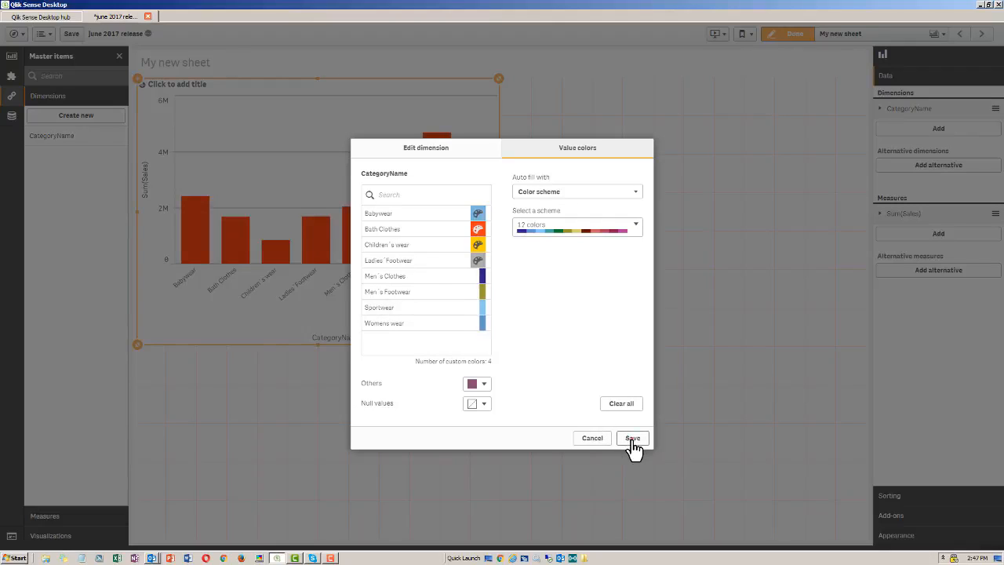
left_click(632, 437)
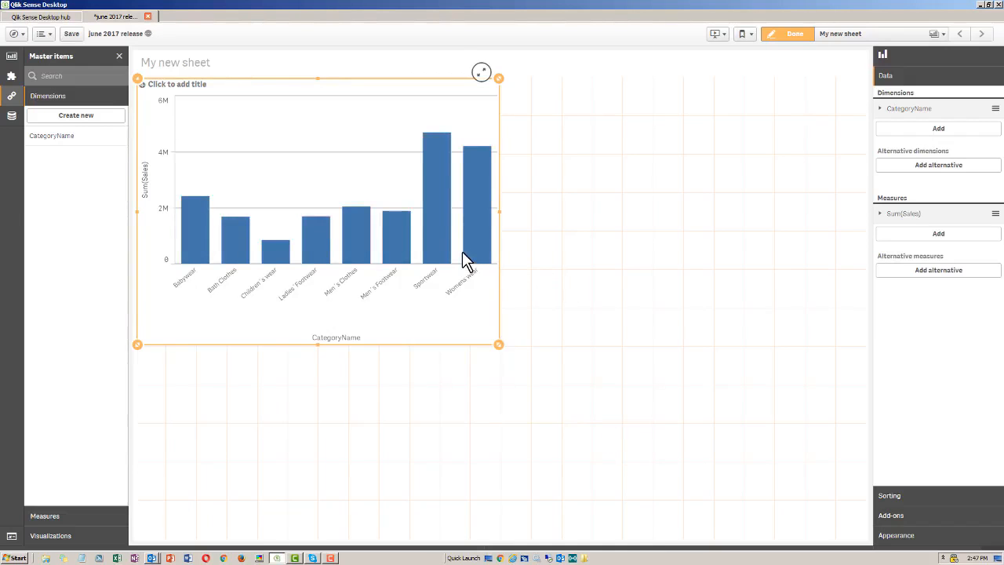
mouse_move(459, 255)
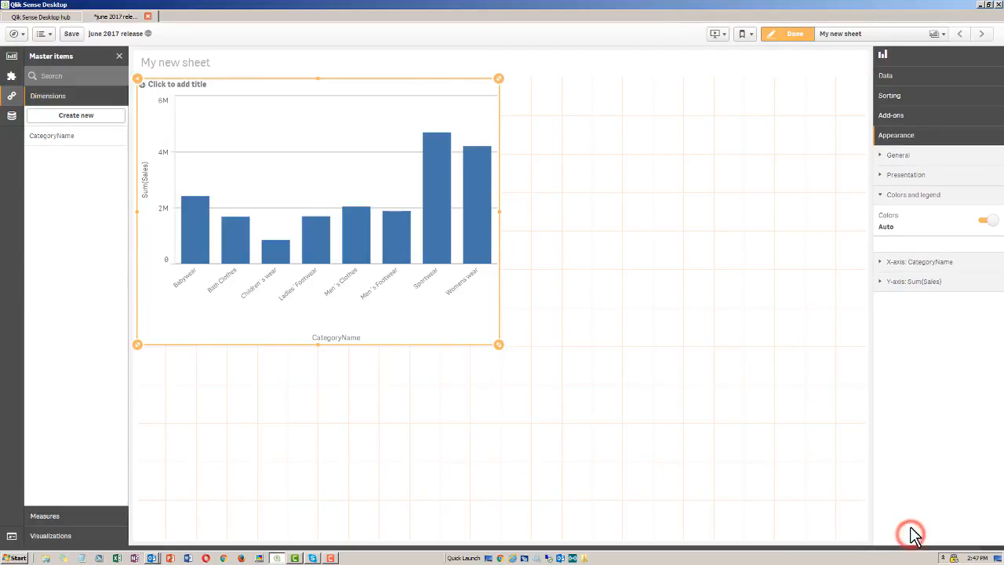
mouse_move(989, 221)
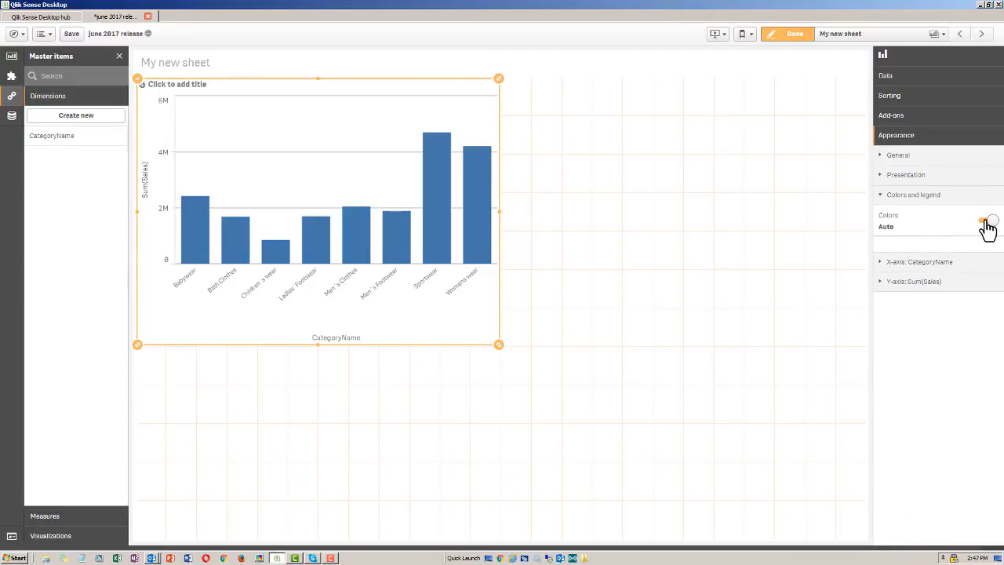
- Colour the bar chart by dimension with Library colors kept on
left_click(985, 219)
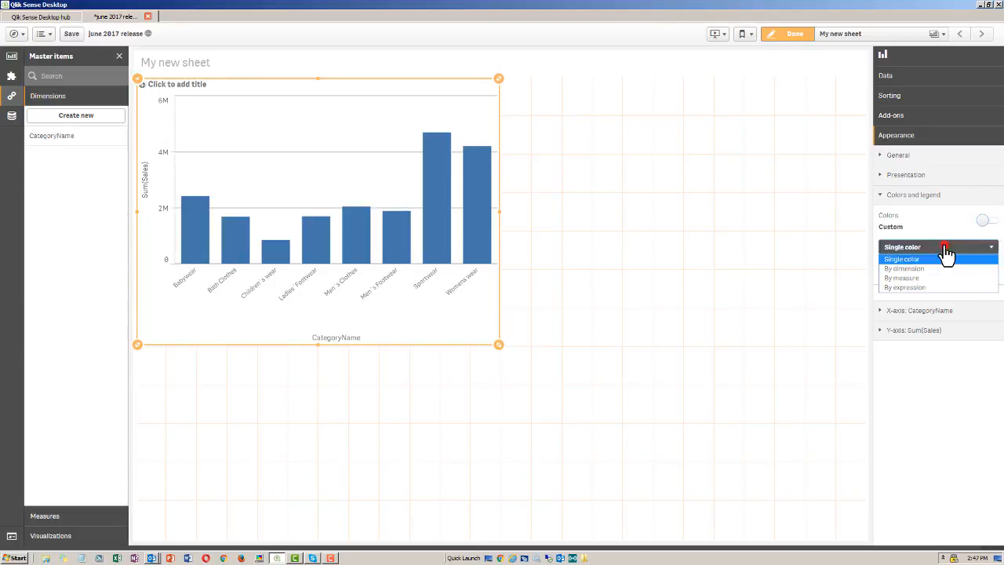
mouse_move(939, 268)
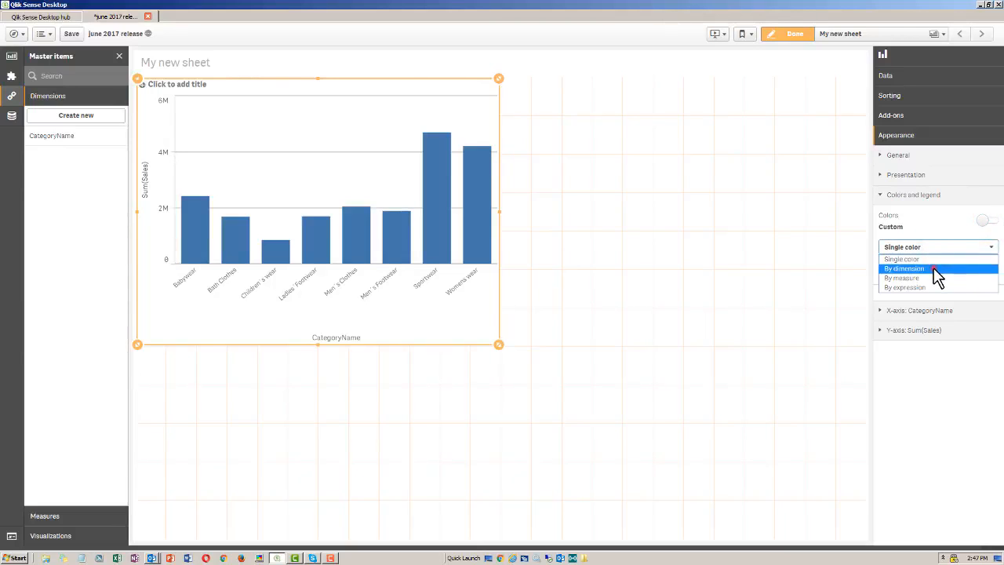
left_click(905, 268)
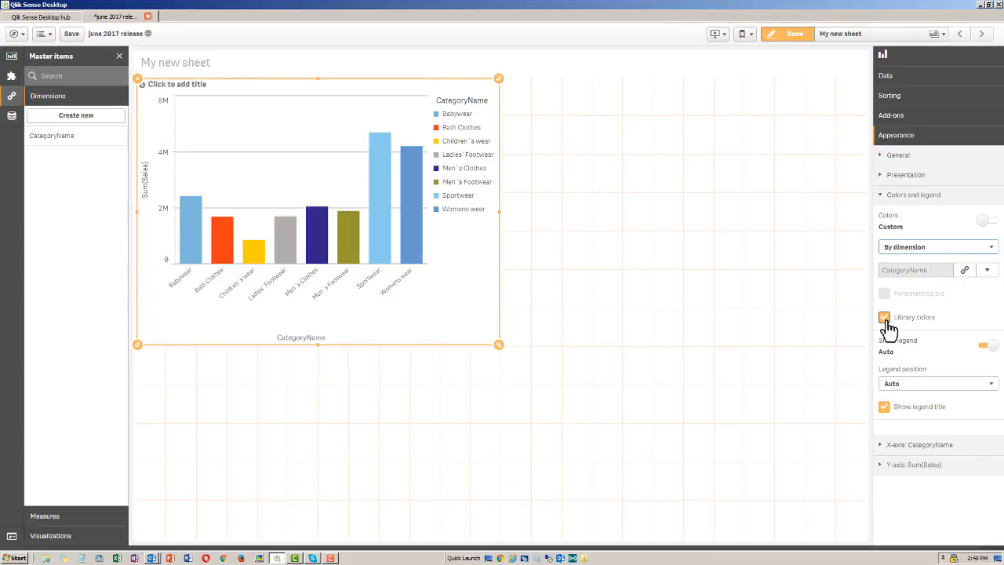
left_click(884, 317)
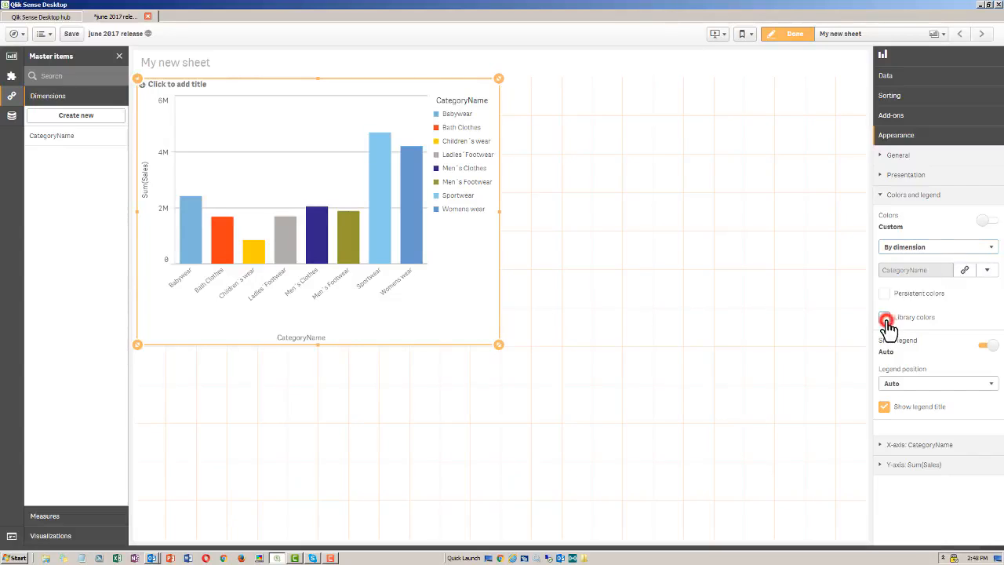
left_click(884, 317)
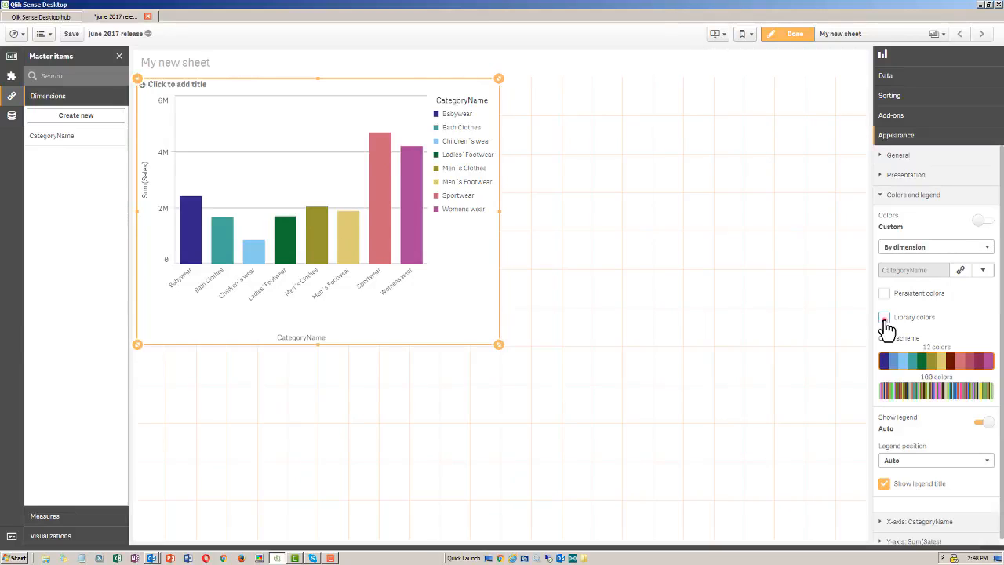
left_click(884, 317)
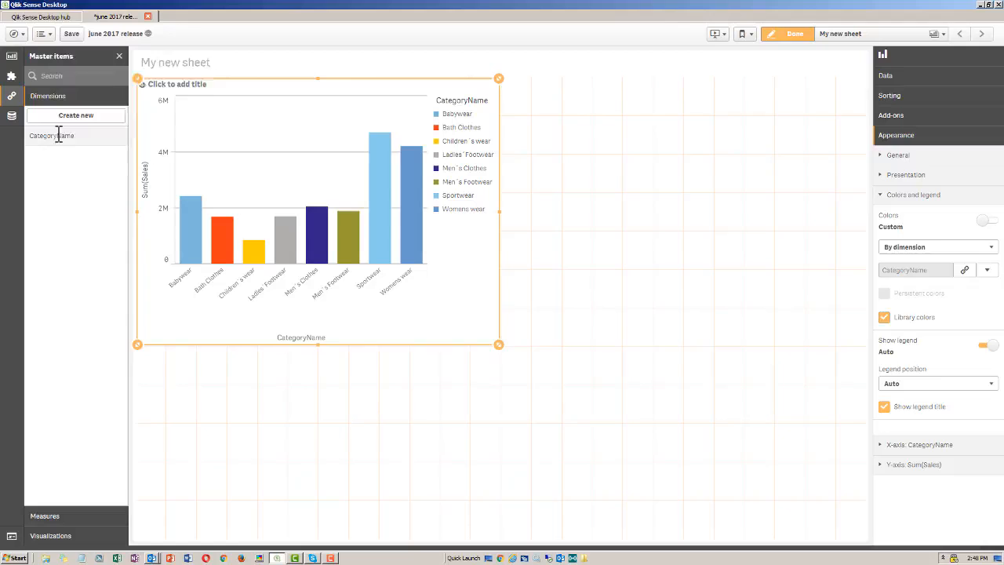
- Give Men's Clothes a green value colour in the CategoryName master dimension and save
left_click(52, 135)
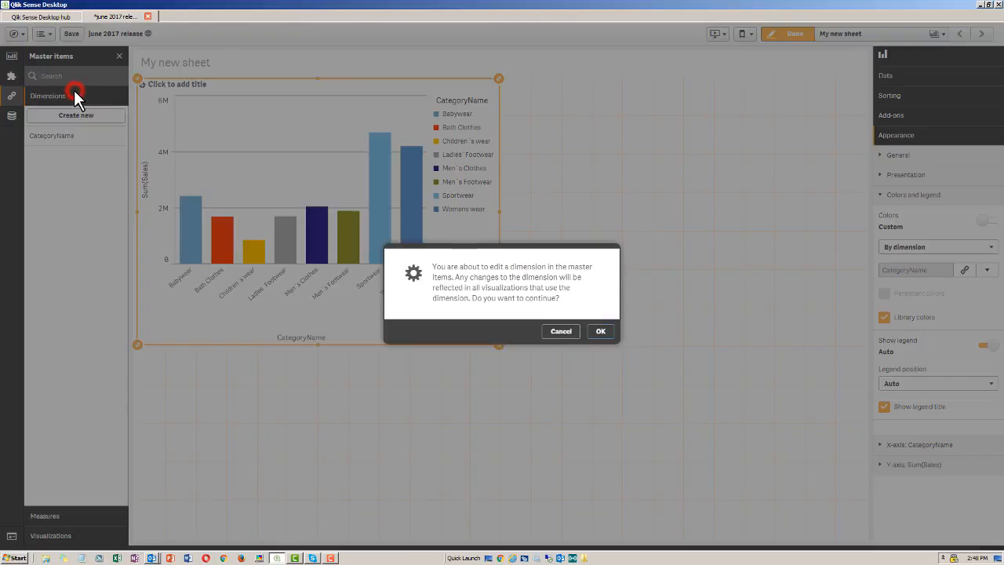
left_click(601, 330)
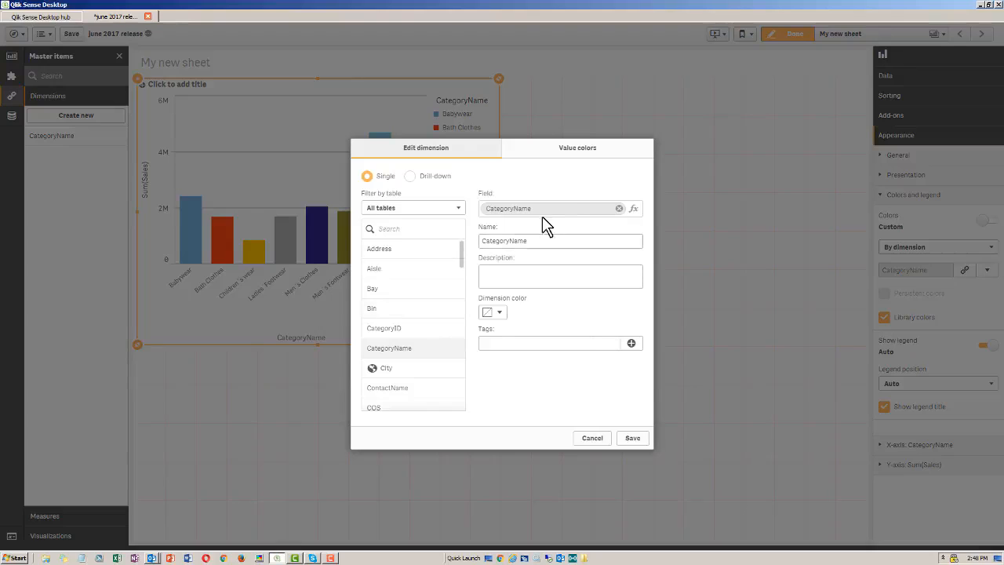
left_click(578, 148)
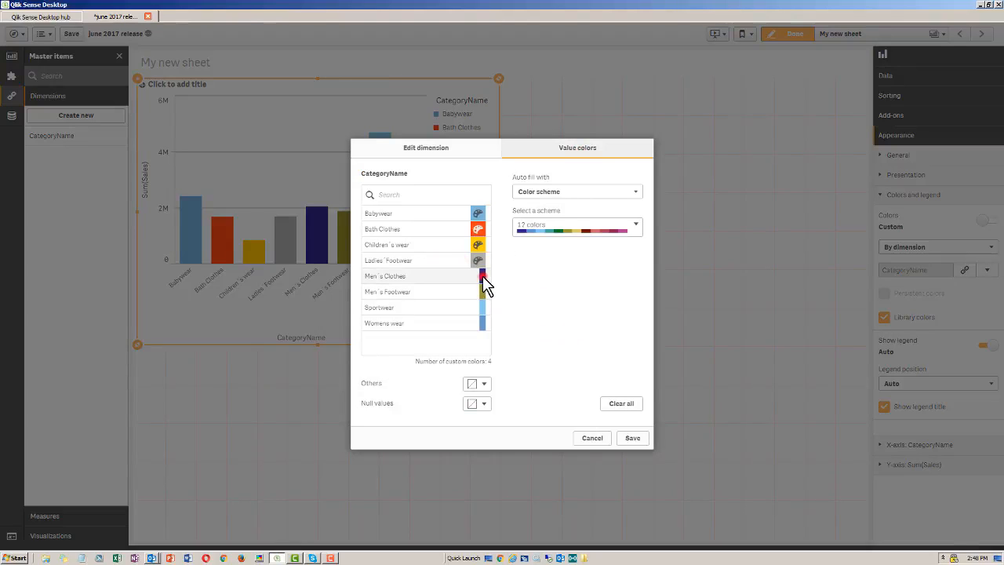
left_click(482, 275)
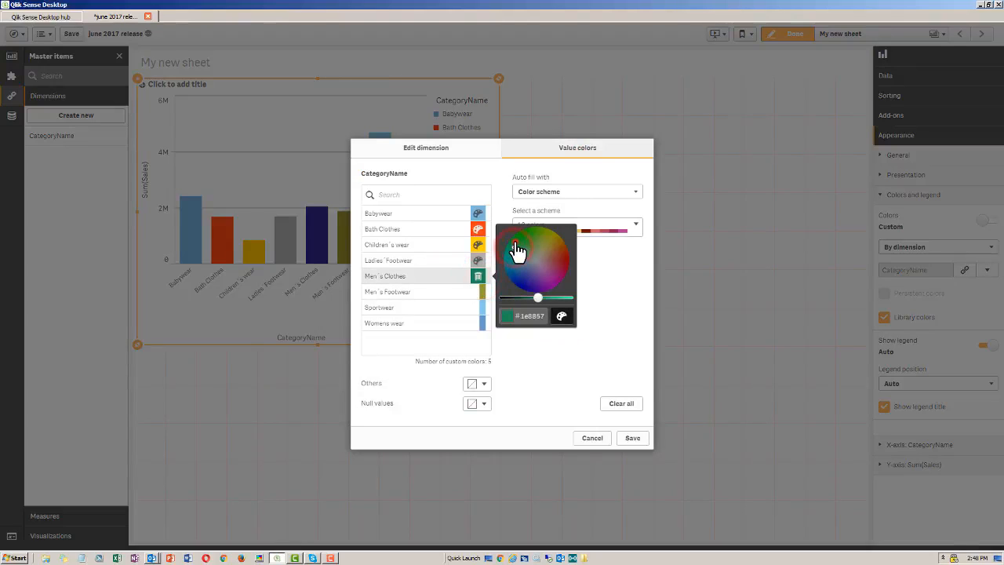
left_click(632, 438)
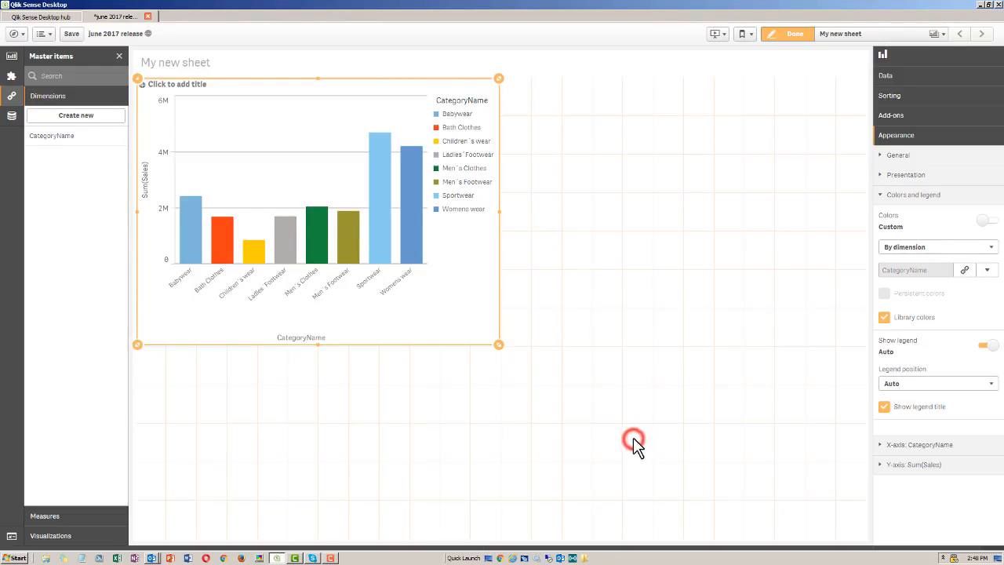